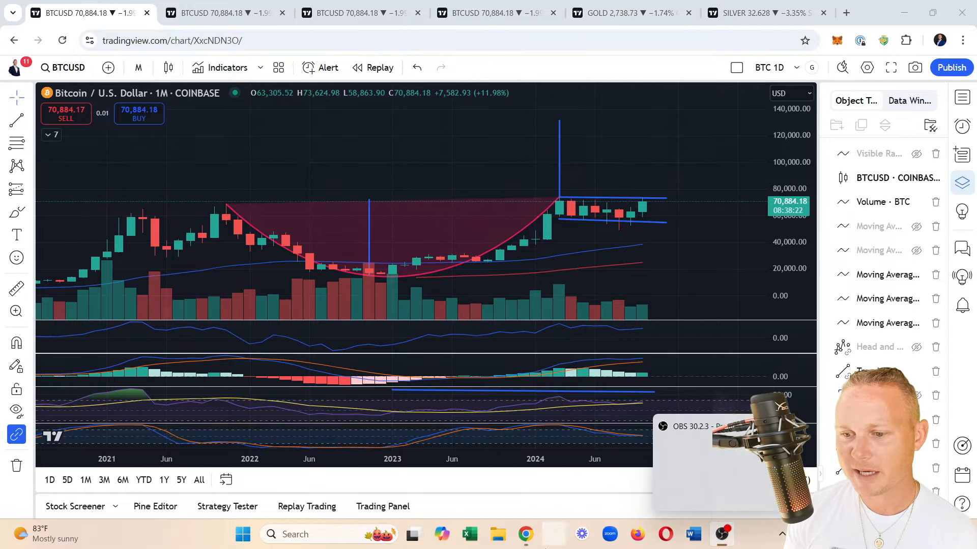
pyautogui.moveTo(525, 534)
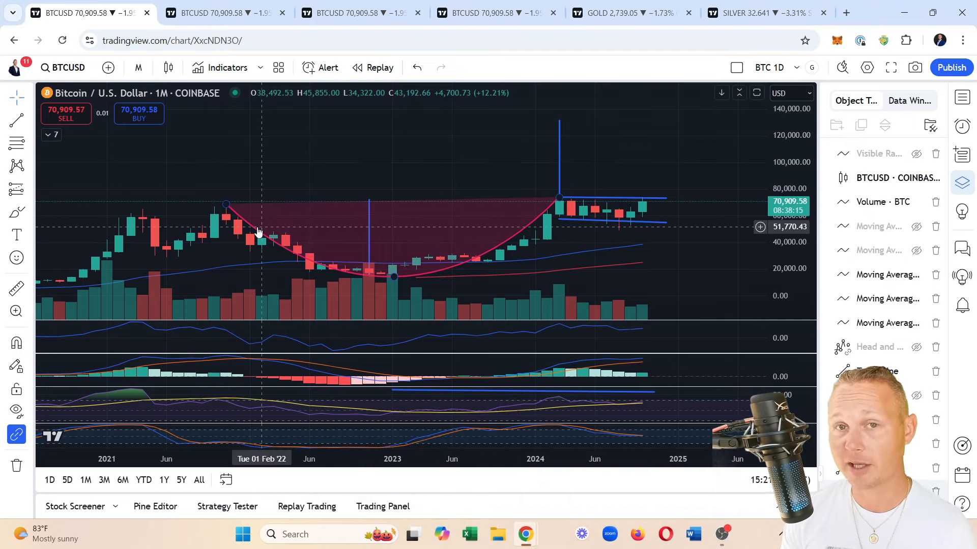
pyautogui.moveTo(252, 234)
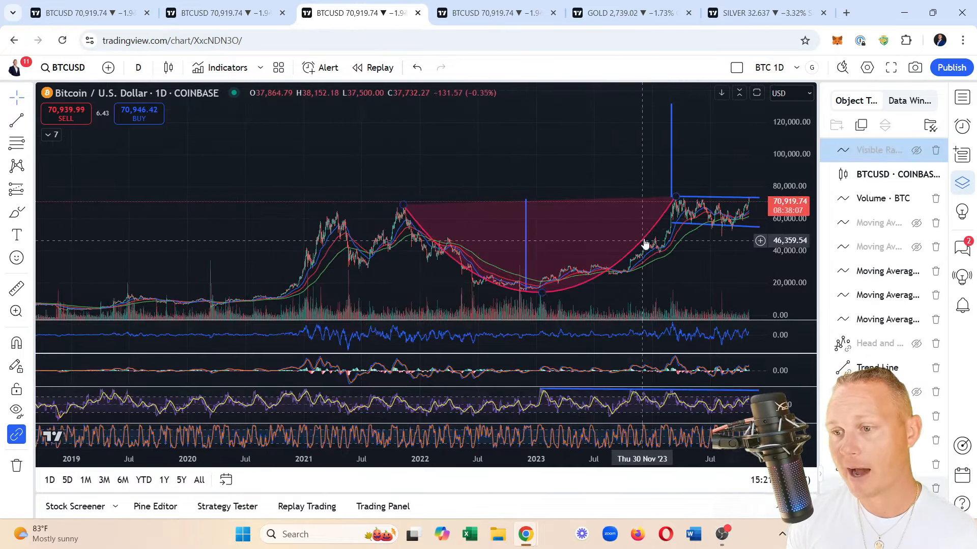
pyautogui.moveTo(440, 223)
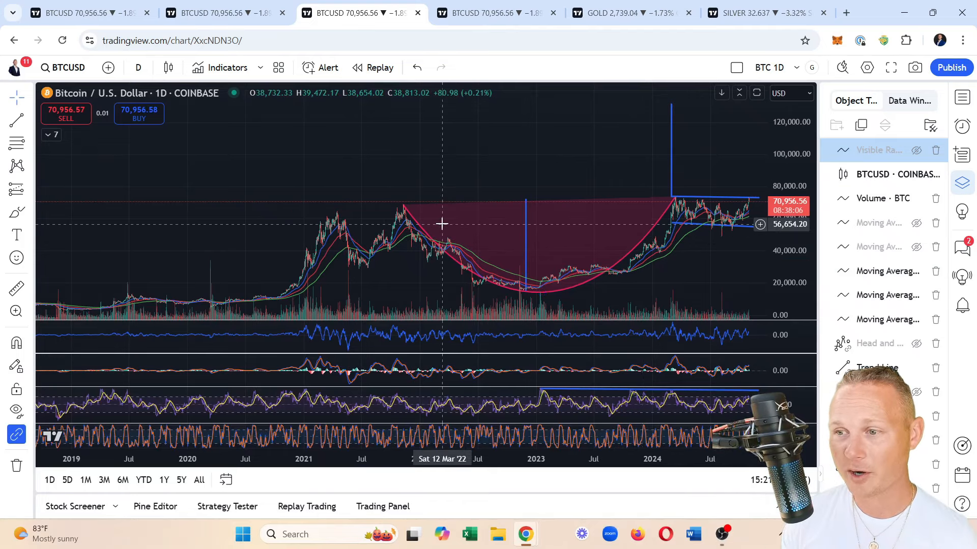
# Browse to the x.com/drew profile and open the Oct 29 post about shorting Bitcoin
pyautogui.click(845, 12)
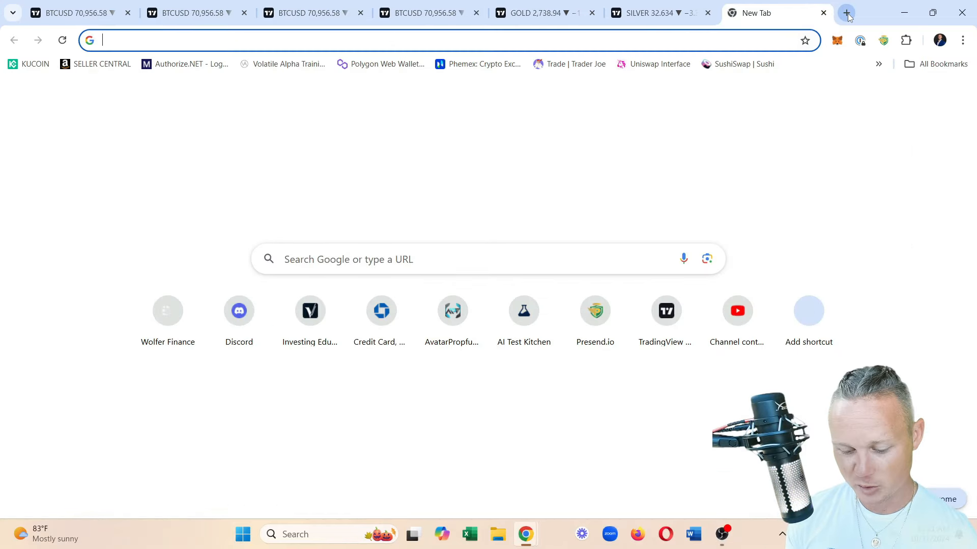
pyautogui.write('twitter.com')
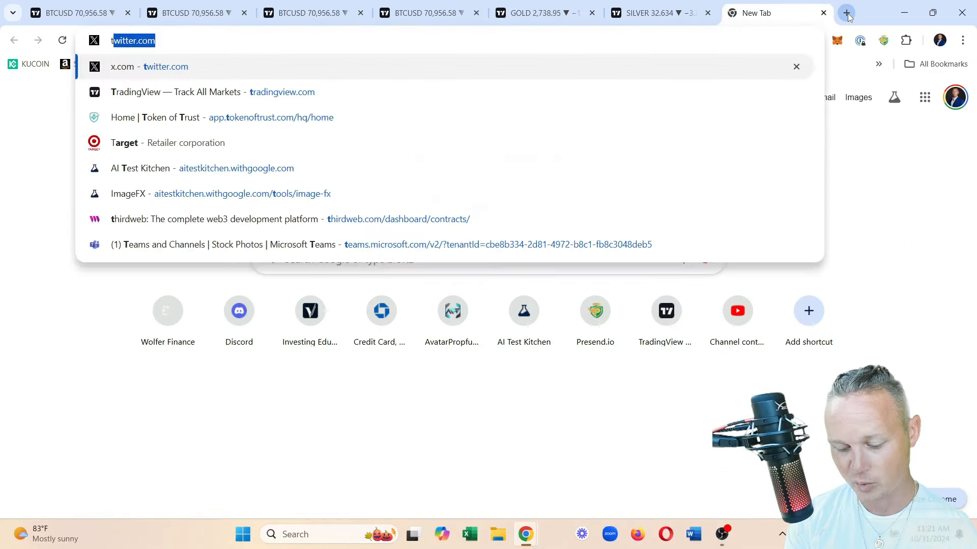
pyautogui.write('x.com/drew_wolfer')
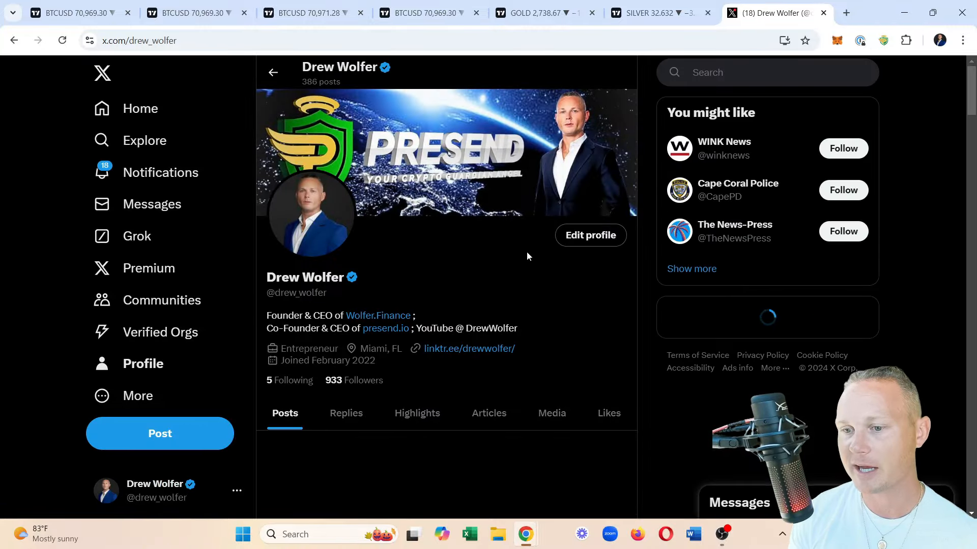
pyautogui.scroll(-3)
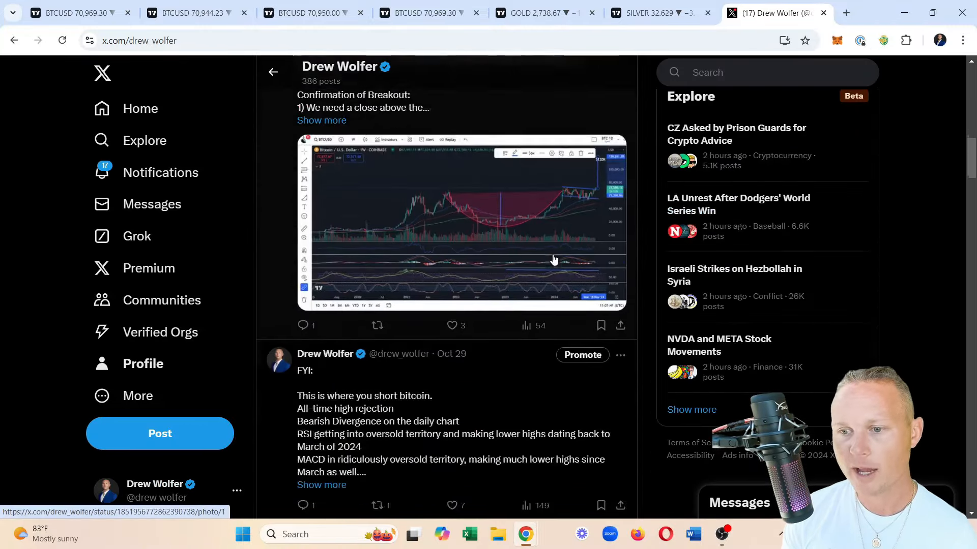
pyautogui.scroll(-3)
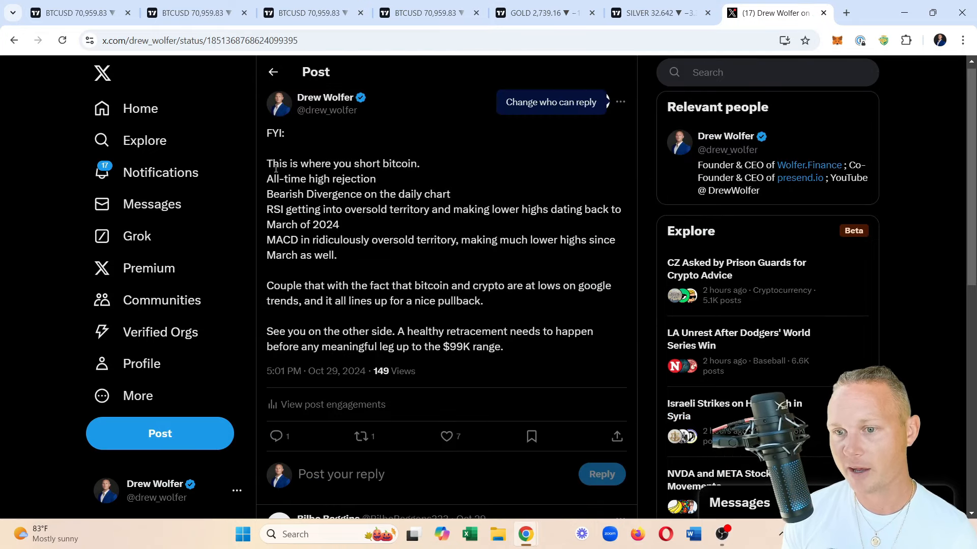
pyautogui.moveTo(367, 248)
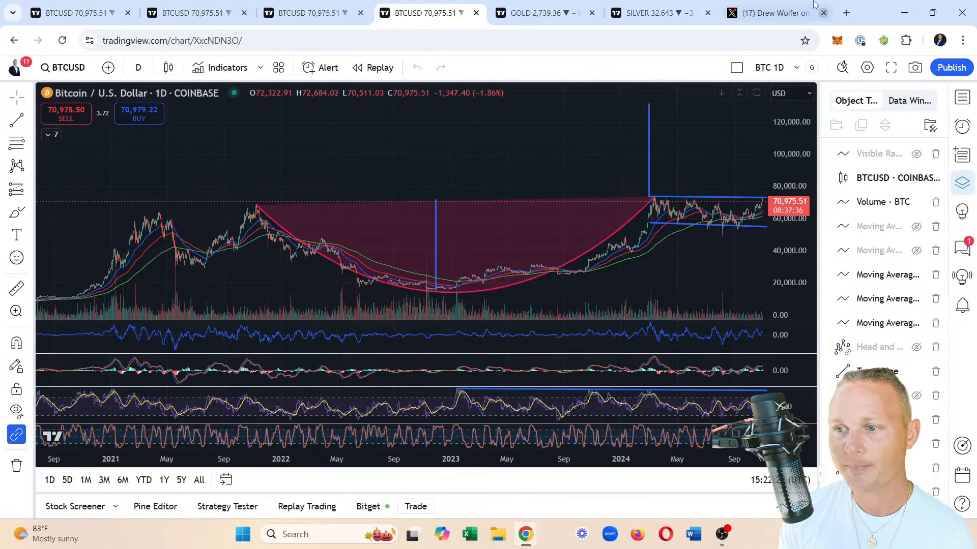
pyautogui.click(772, 12)
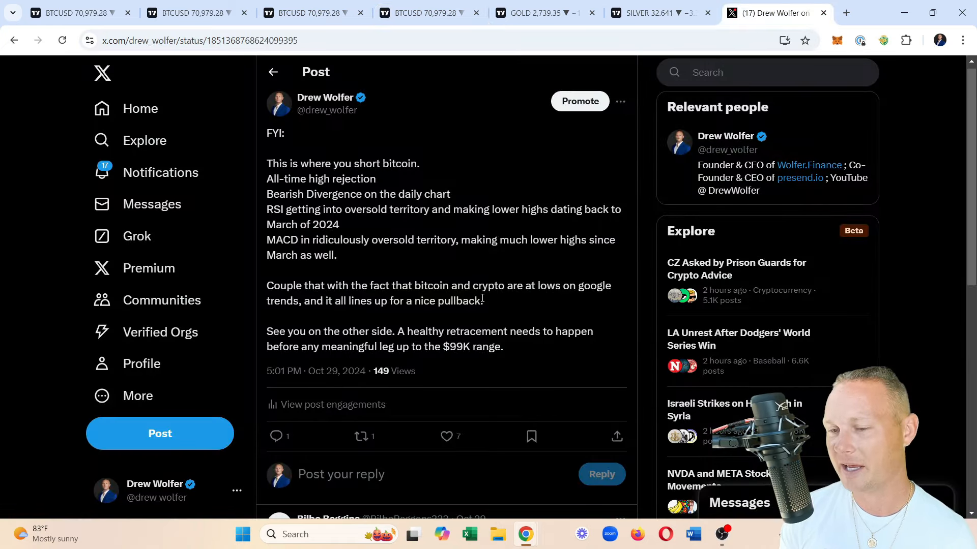
pyautogui.moveTo(471, 298)
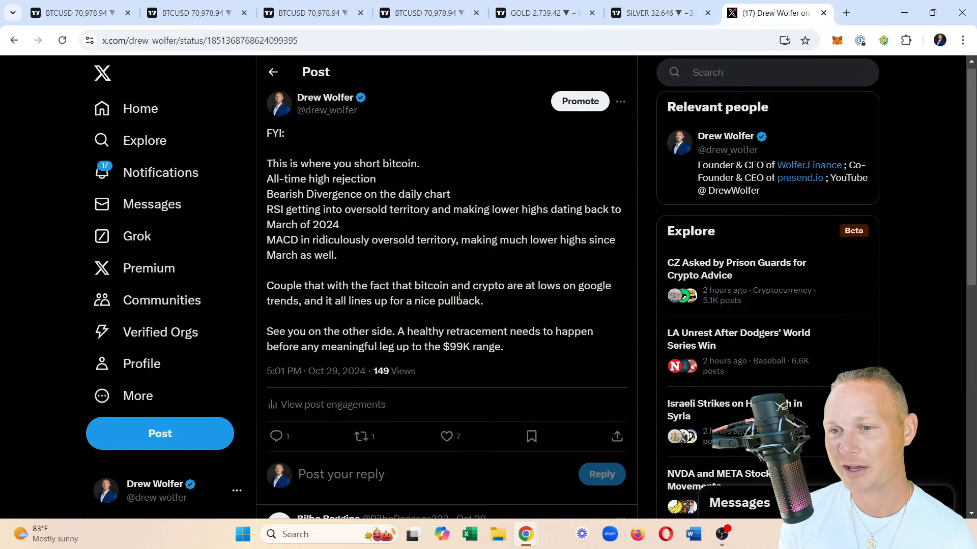
pyautogui.click(845, 12)
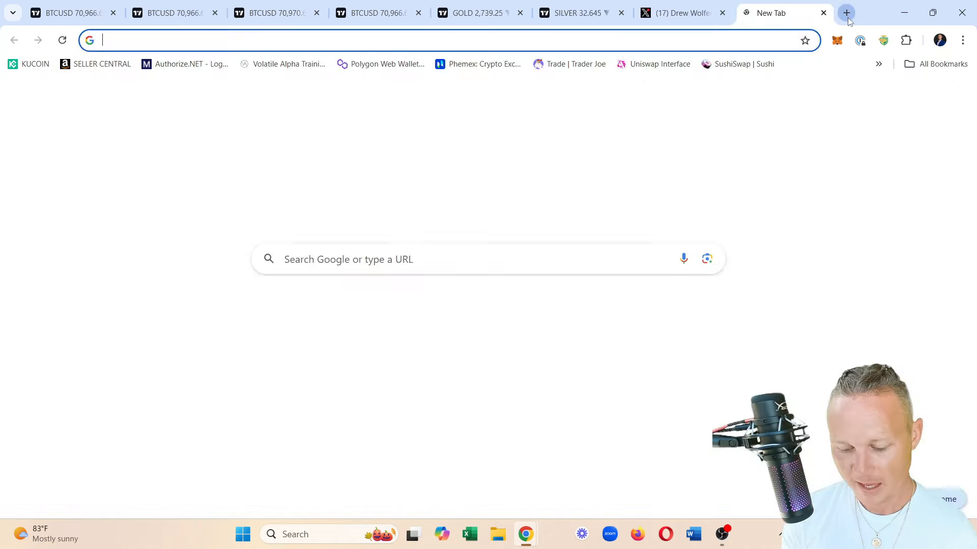
pyautogui.write('youtube.com/@drew_wolfer')
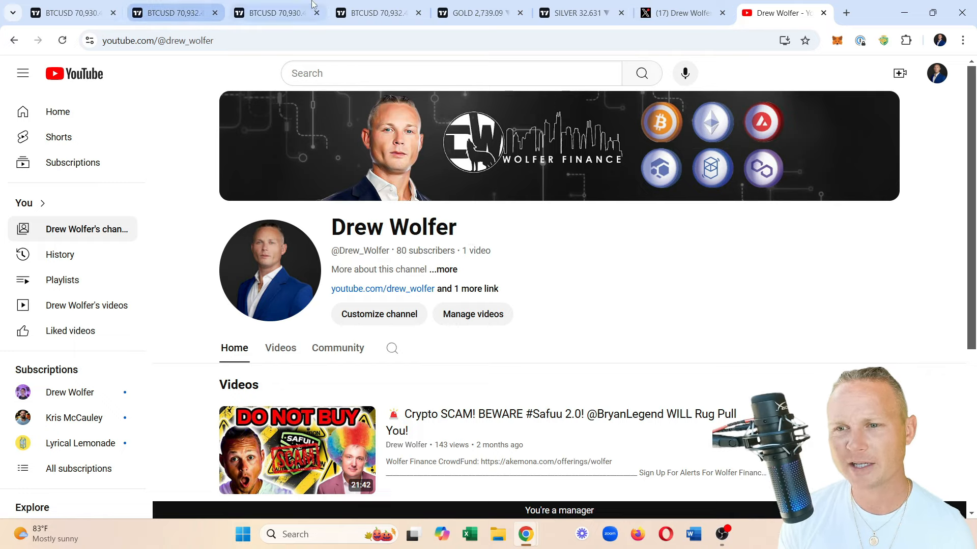
# Switch back to the BTCUSD tab holding the monthly cup-and-handle chart
pyautogui.click(277, 12)
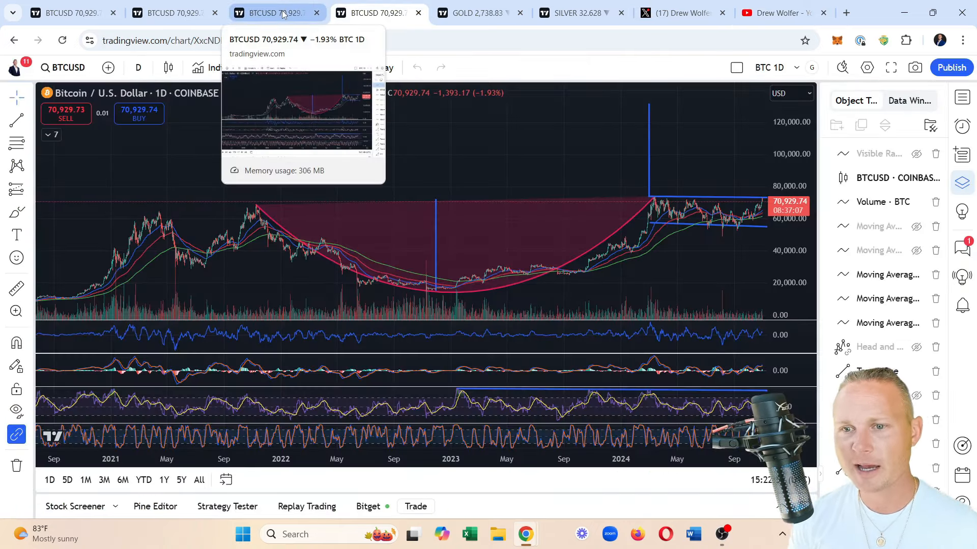
pyautogui.click(274, 12)
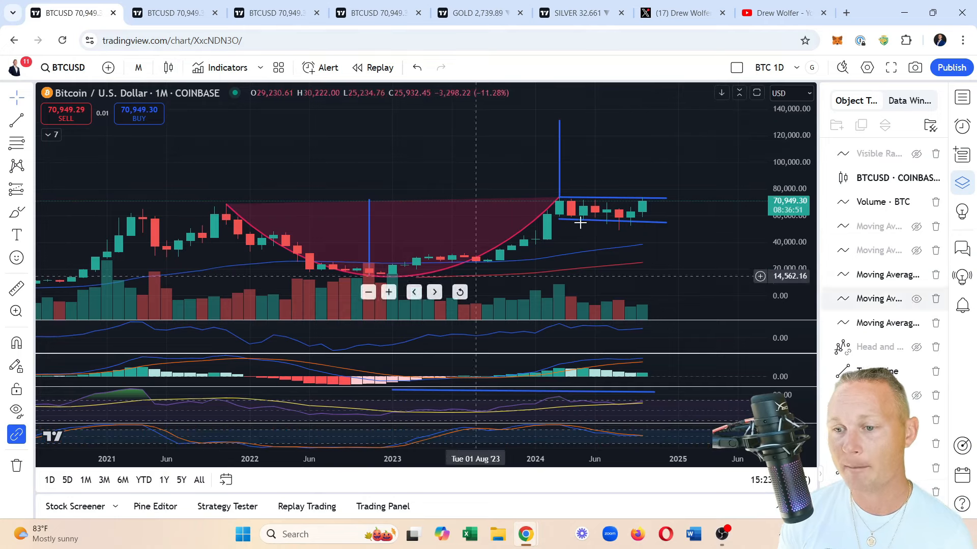
pyautogui.moveTo(455, 243)
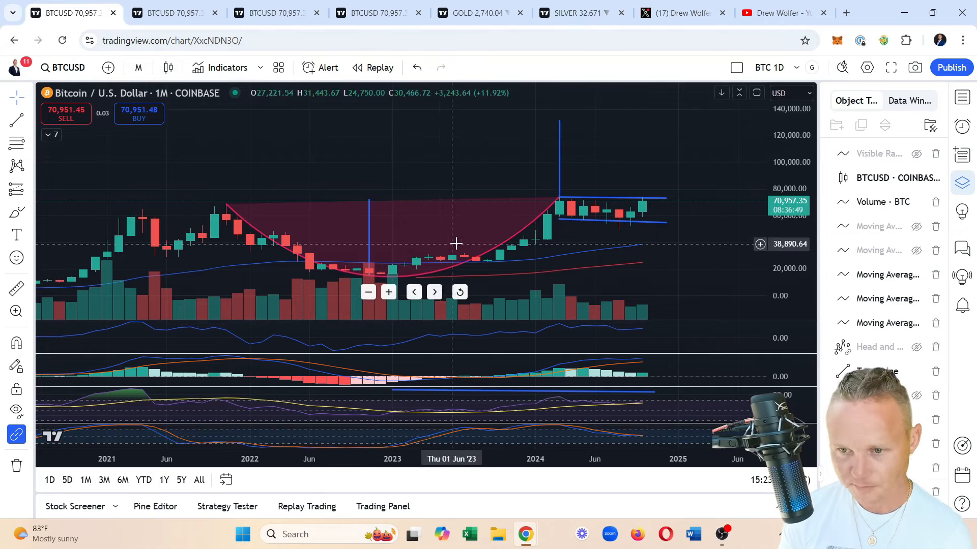
pyautogui.moveTo(322, 222)
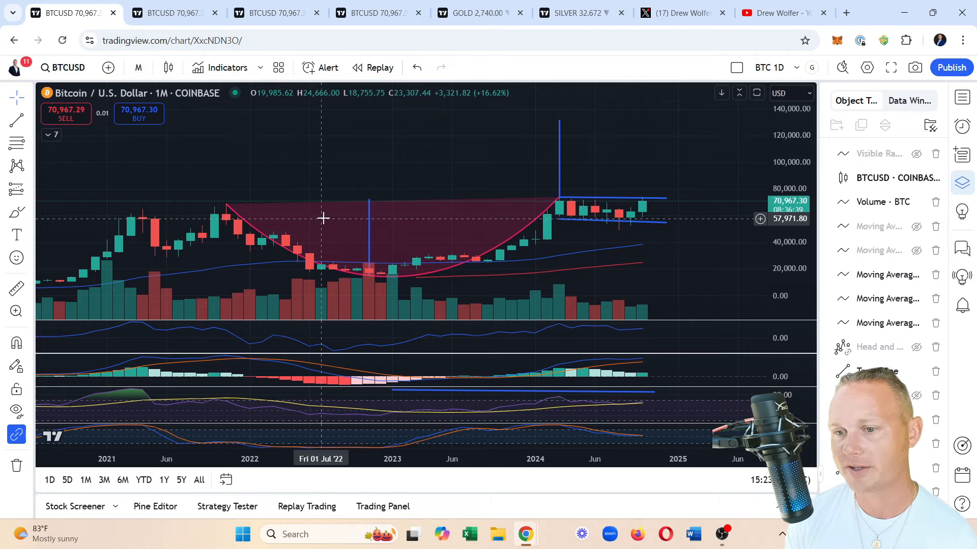
pyautogui.moveTo(284, 220)
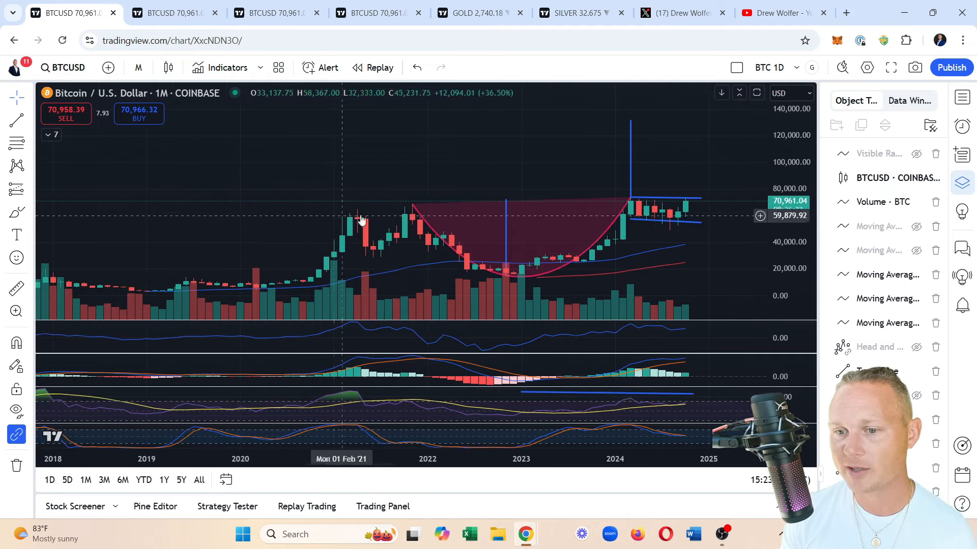
pyautogui.moveTo(434, 213)
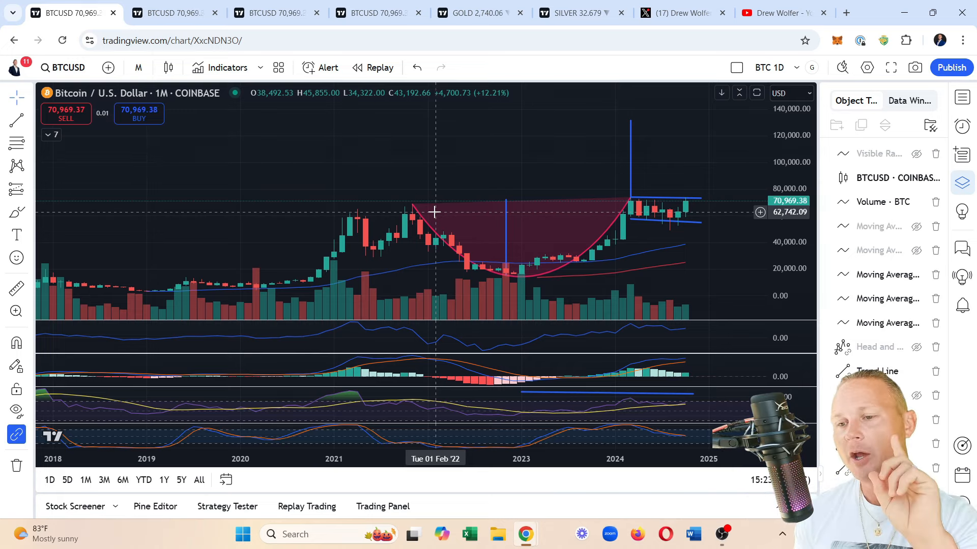
pyautogui.moveTo(413, 205)
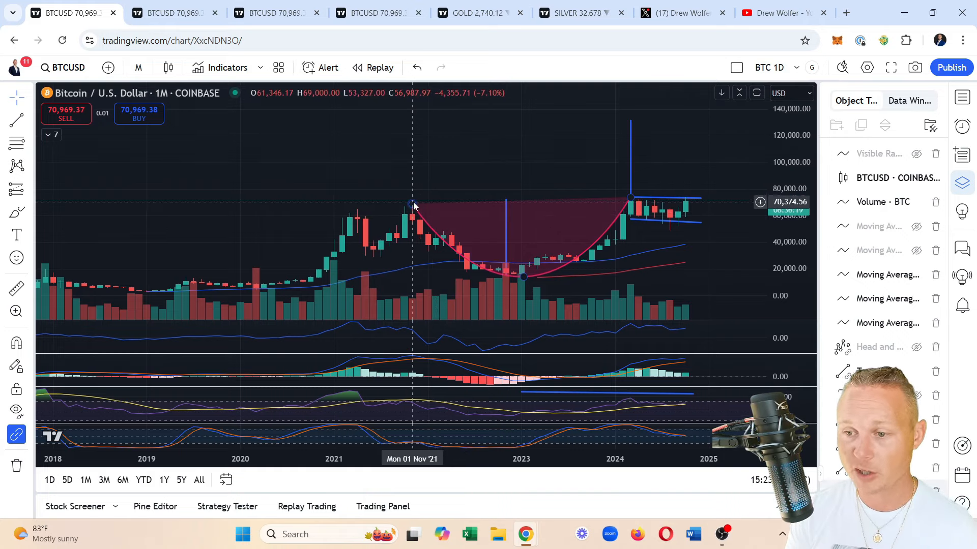
pyautogui.moveTo(564, 193)
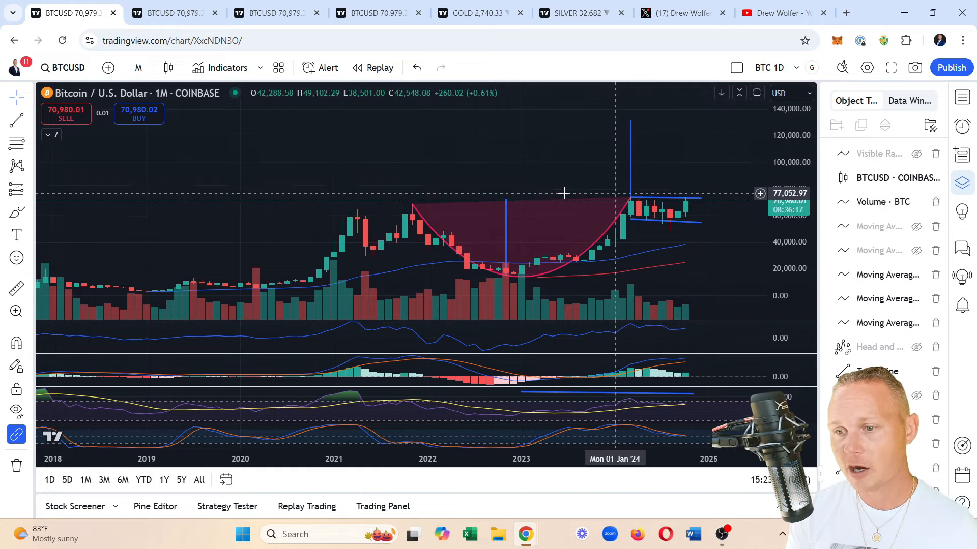
pyautogui.moveTo(584, 198)
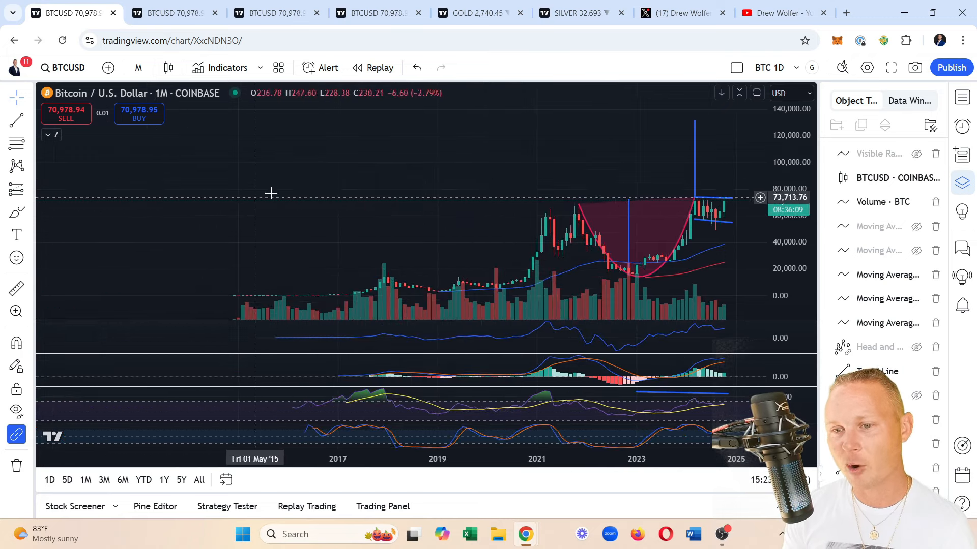
pyautogui.moveTo(733, 223)
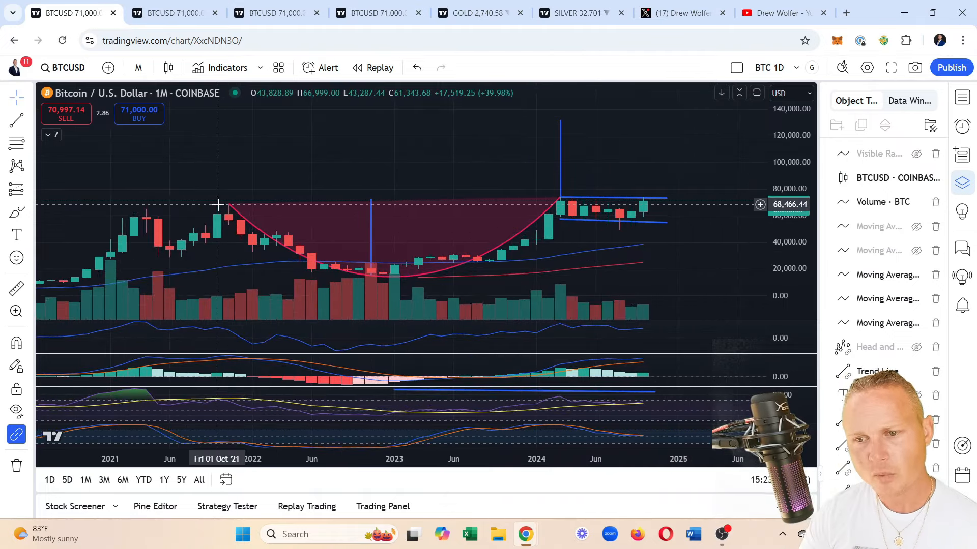
pyautogui.moveTo(229, 219)
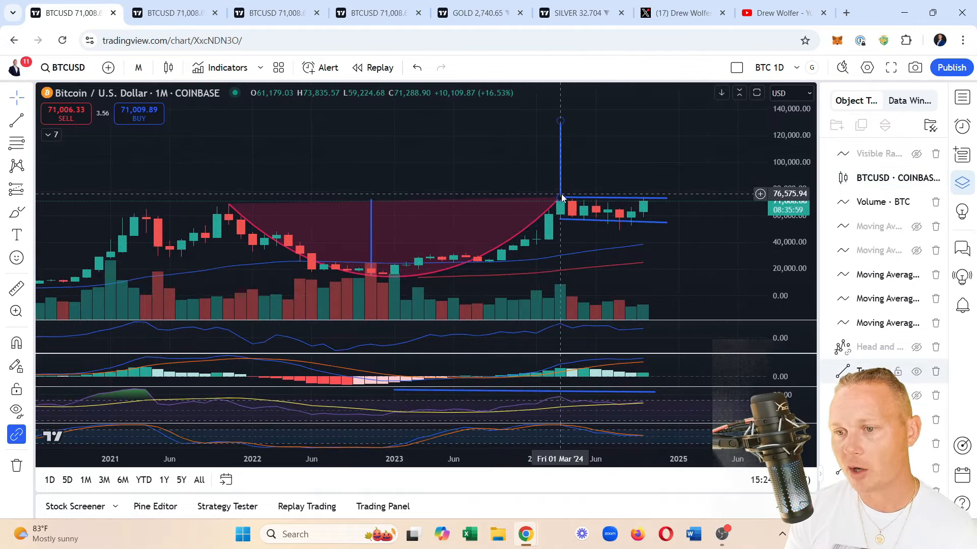
pyautogui.moveTo(560, 200)
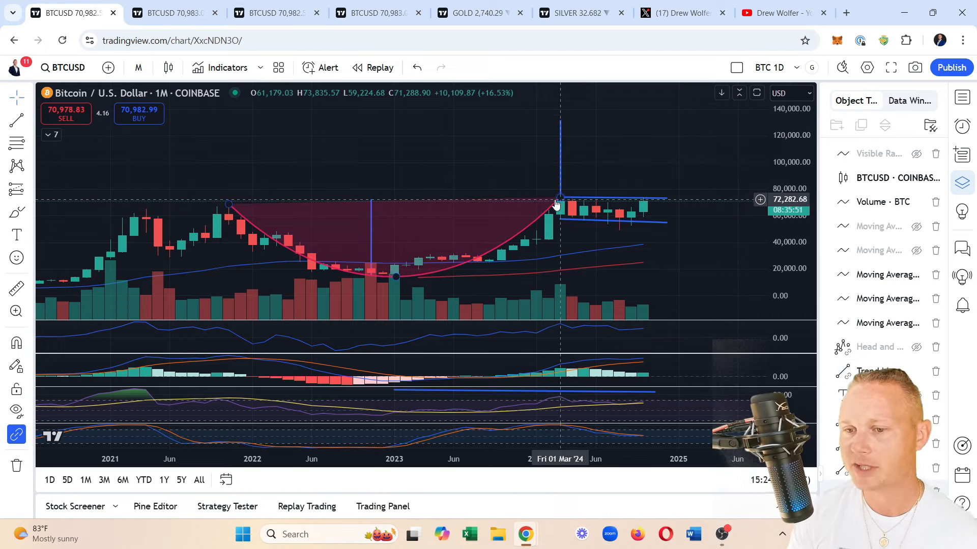
pyautogui.moveTo(229, 220)
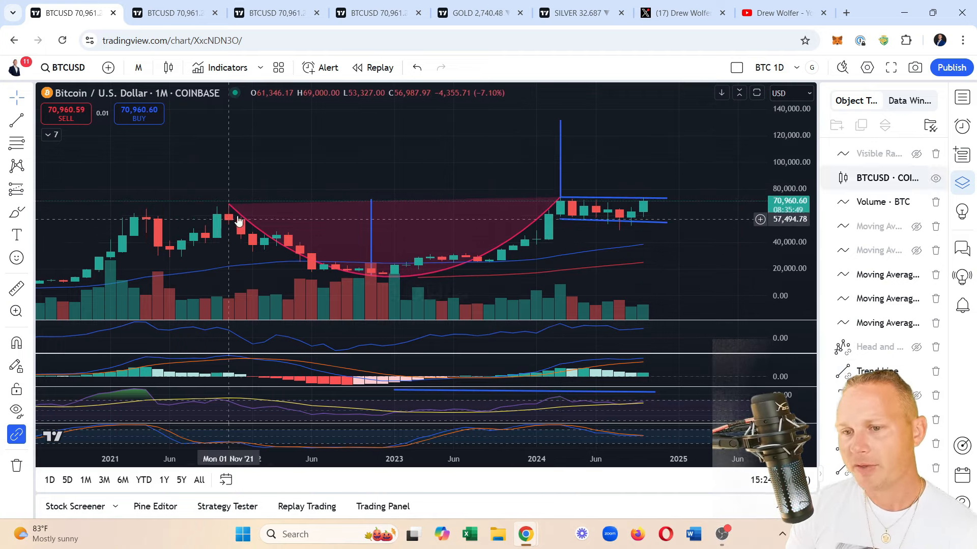
pyautogui.moveTo(549, 207)
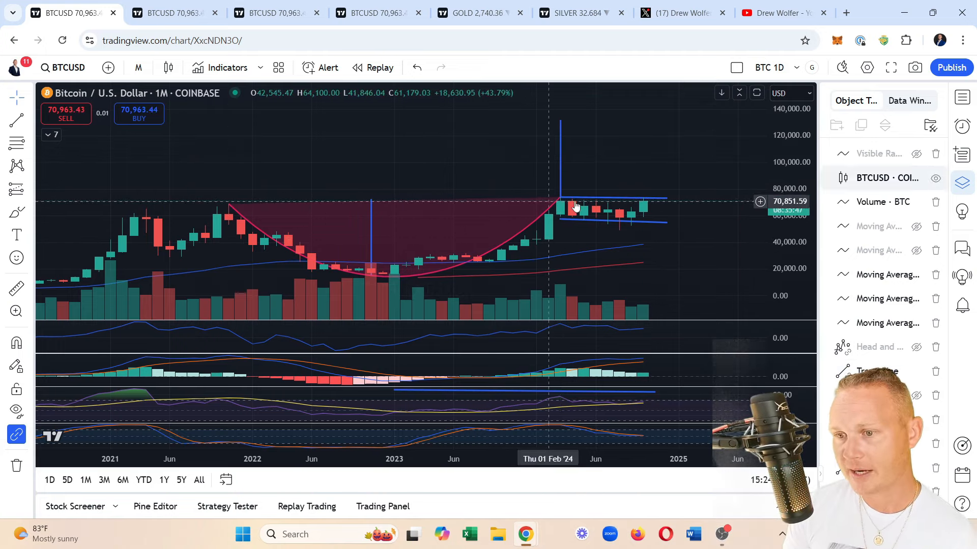
pyautogui.moveTo(617, 204)
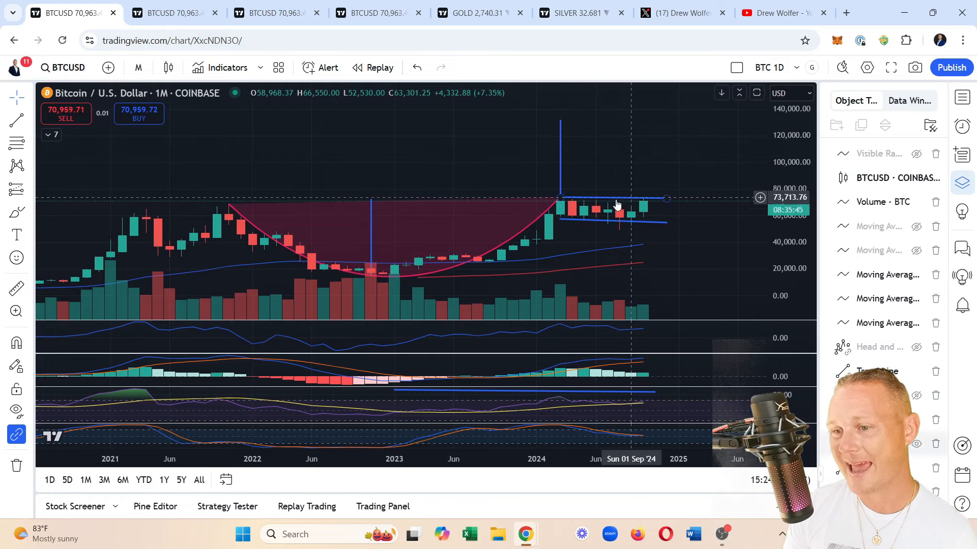
pyautogui.moveTo(560, 202)
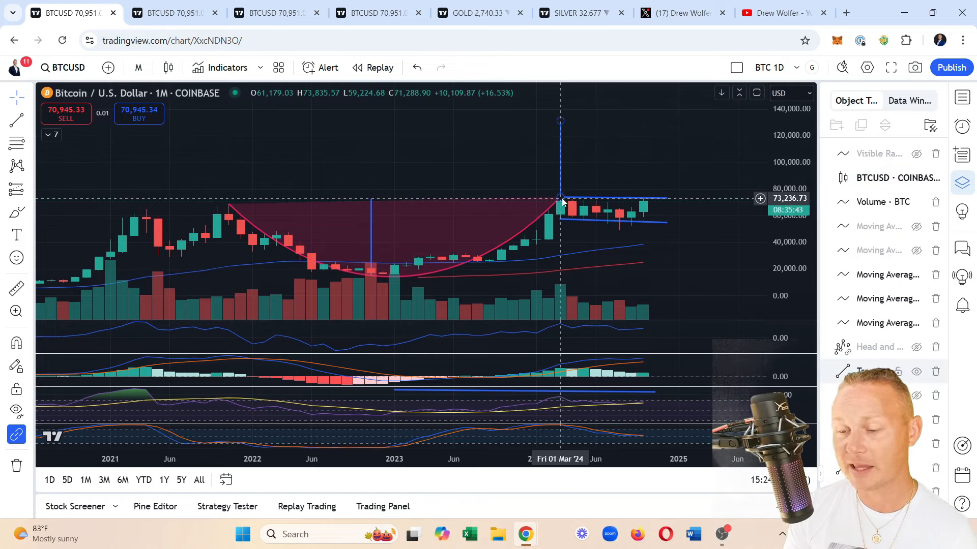
pyautogui.moveTo(569, 203)
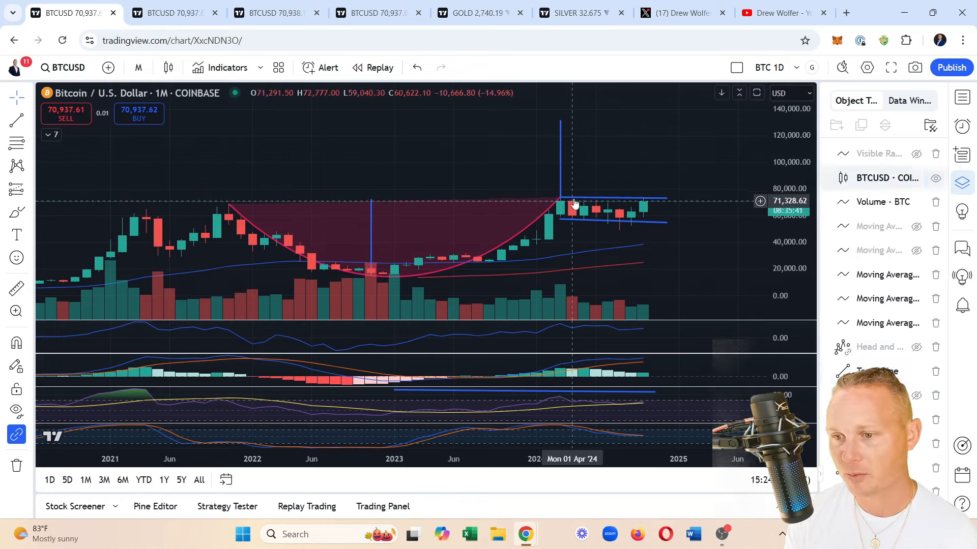
pyautogui.moveTo(619, 208)
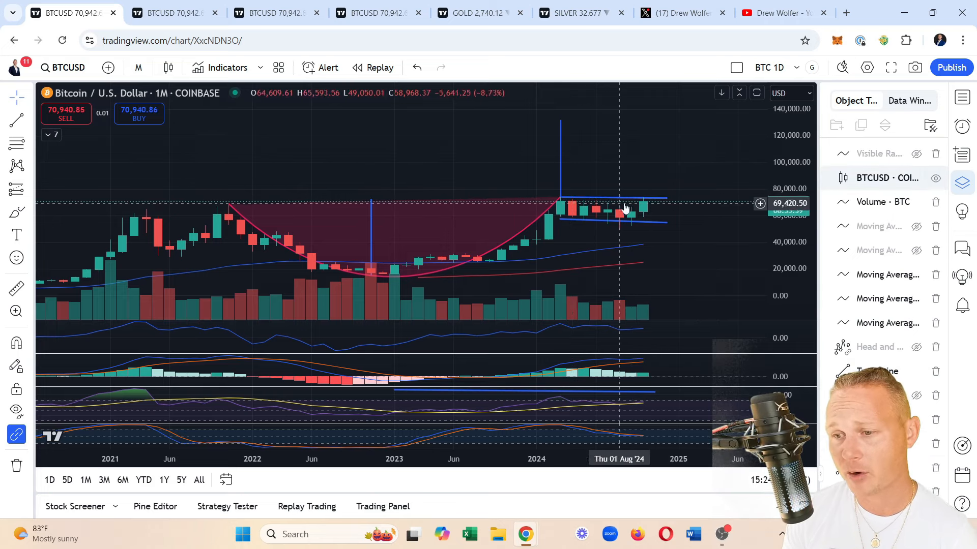
pyautogui.moveTo(642, 166)
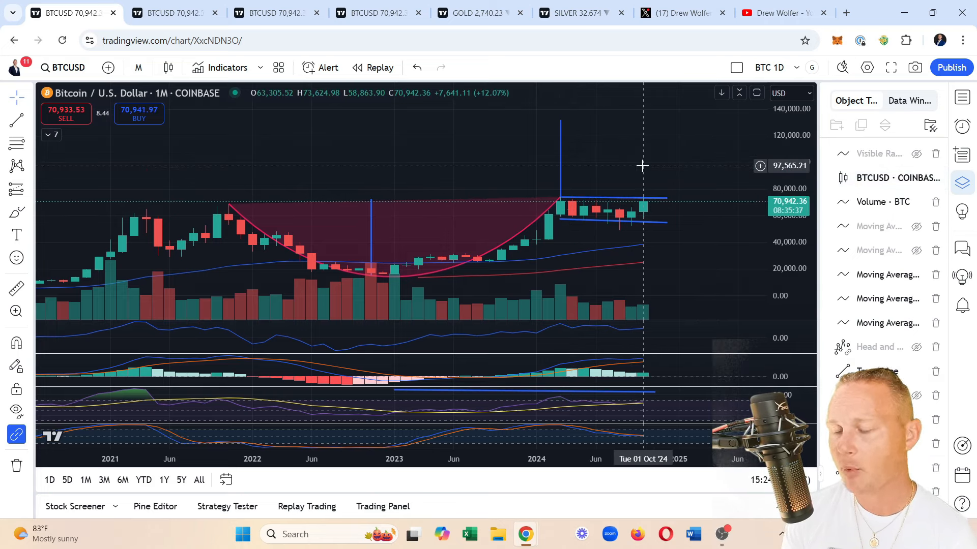
pyautogui.moveTo(581, 222)
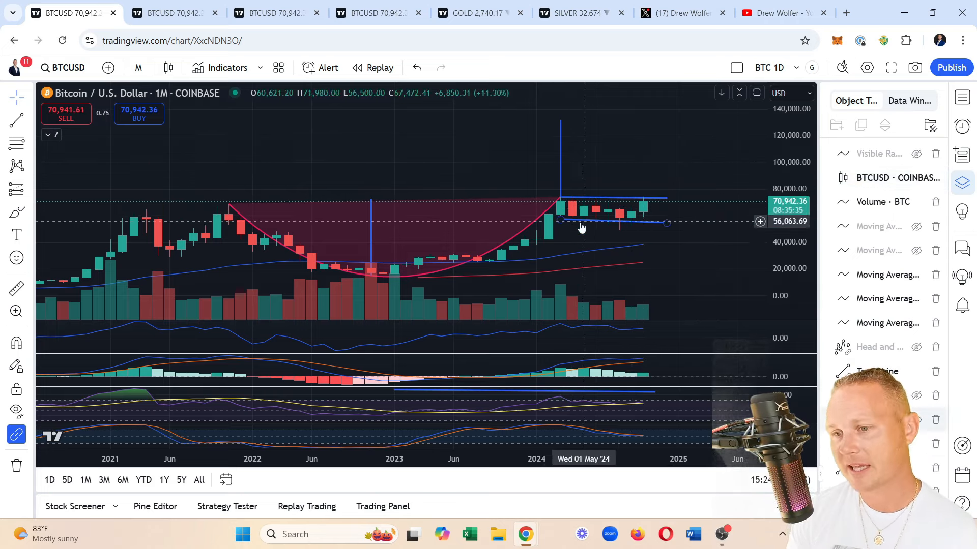
pyautogui.moveTo(612, 243)
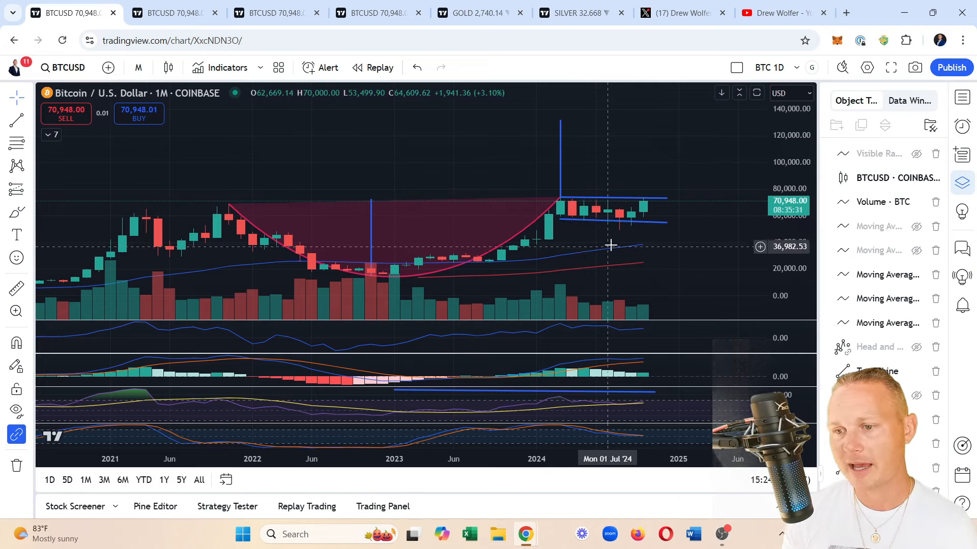
pyautogui.moveTo(597, 261)
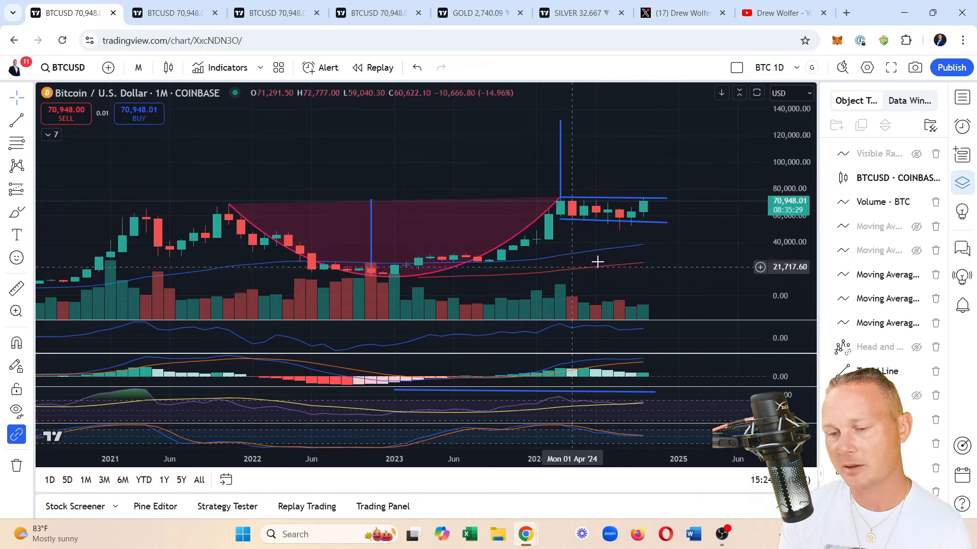
pyautogui.moveTo(632, 218)
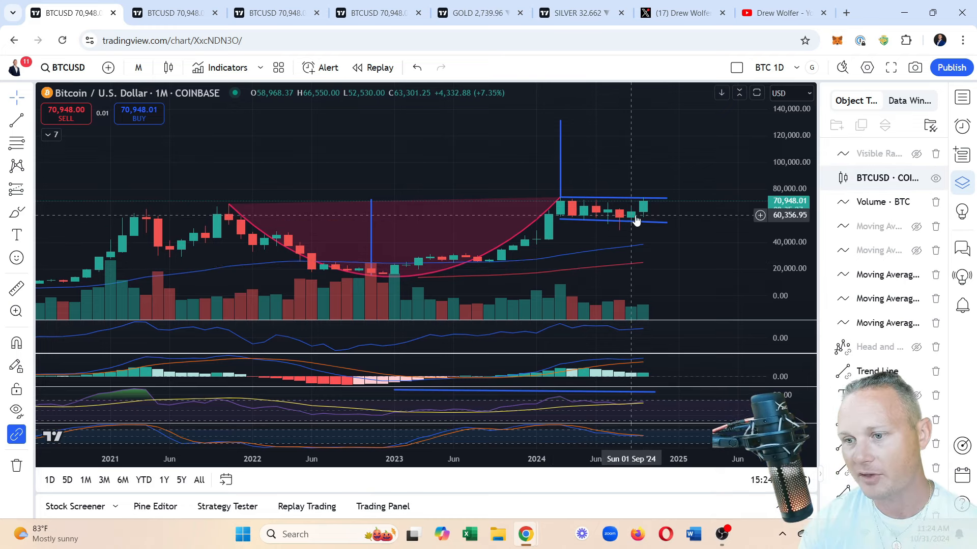
pyautogui.moveTo(639, 277)
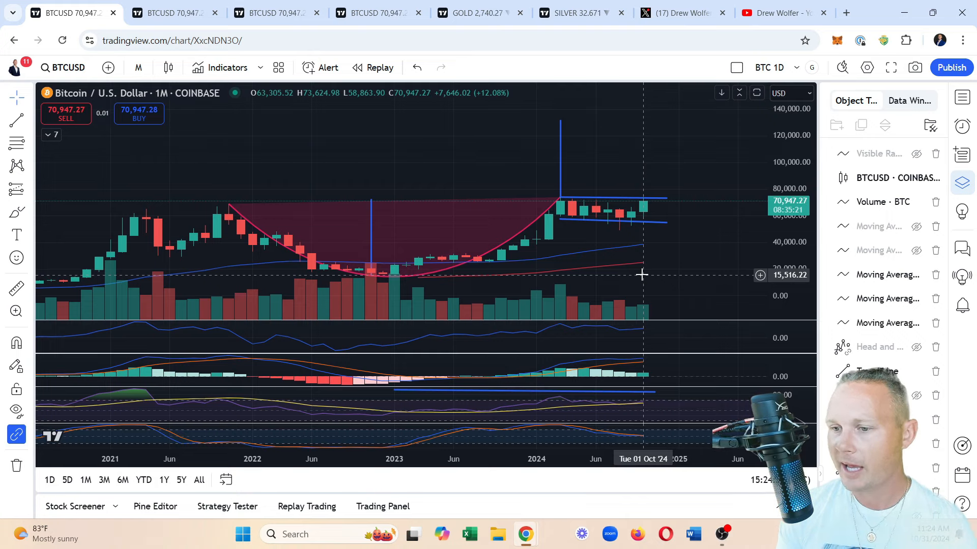
pyautogui.moveTo(586, 223)
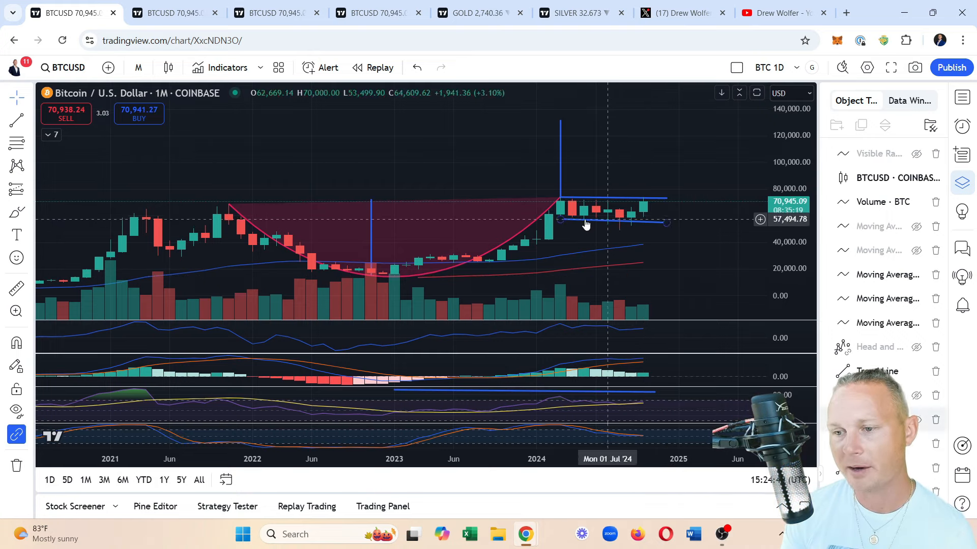
pyautogui.moveTo(602, 243)
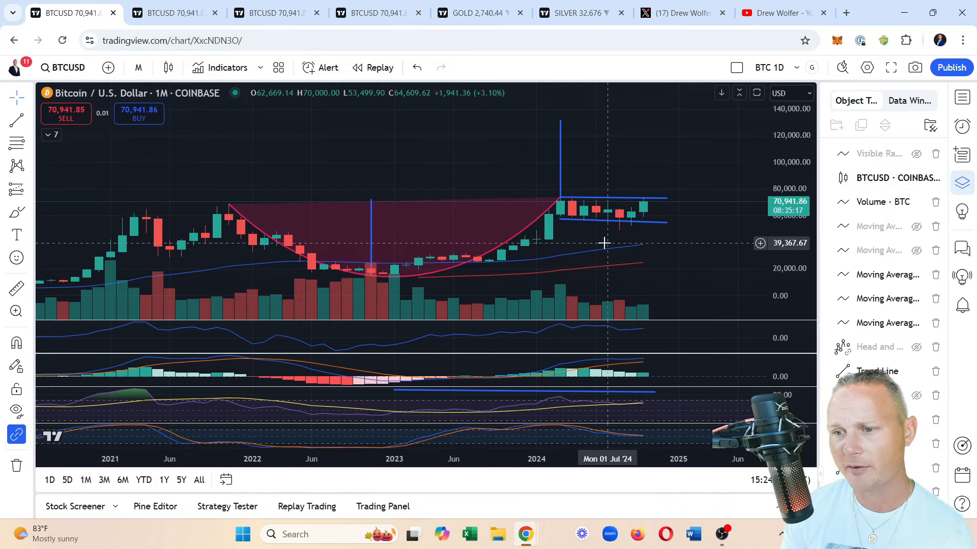
pyautogui.moveTo(614, 237)
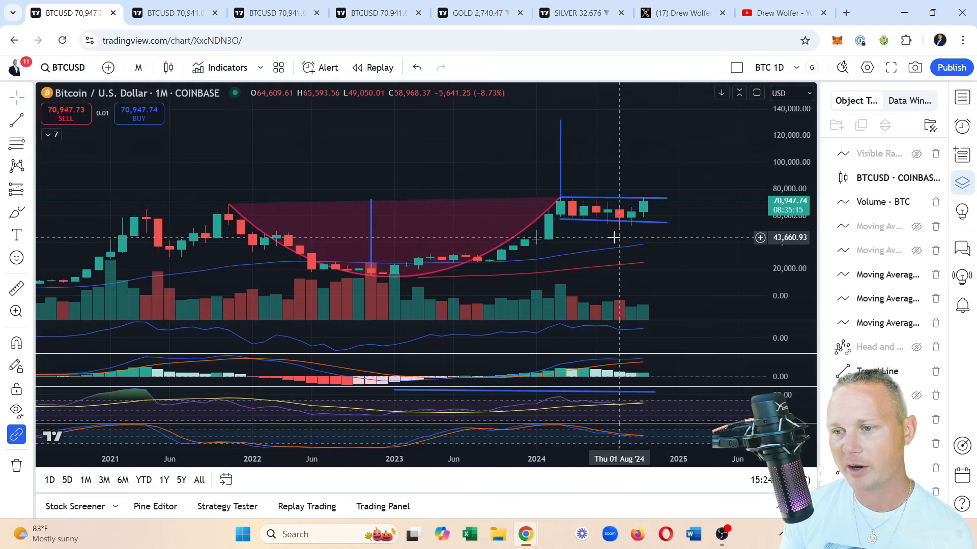
pyautogui.moveTo(625, 222)
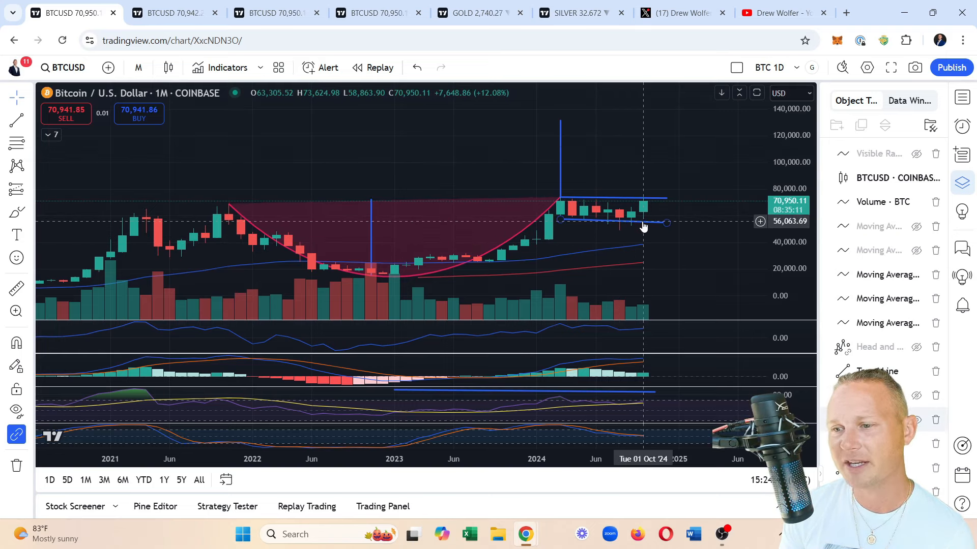
pyautogui.moveTo(654, 226)
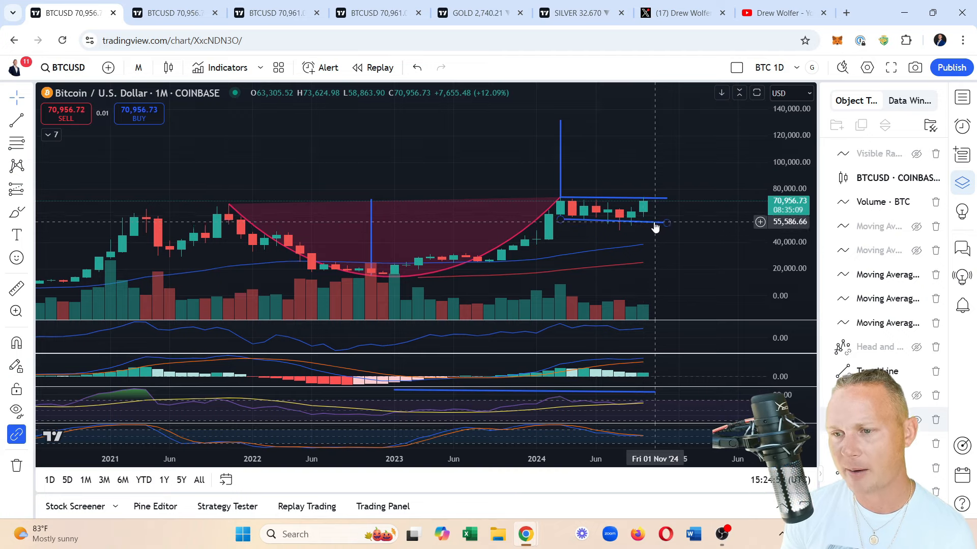
pyautogui.moveTo(655, 232)
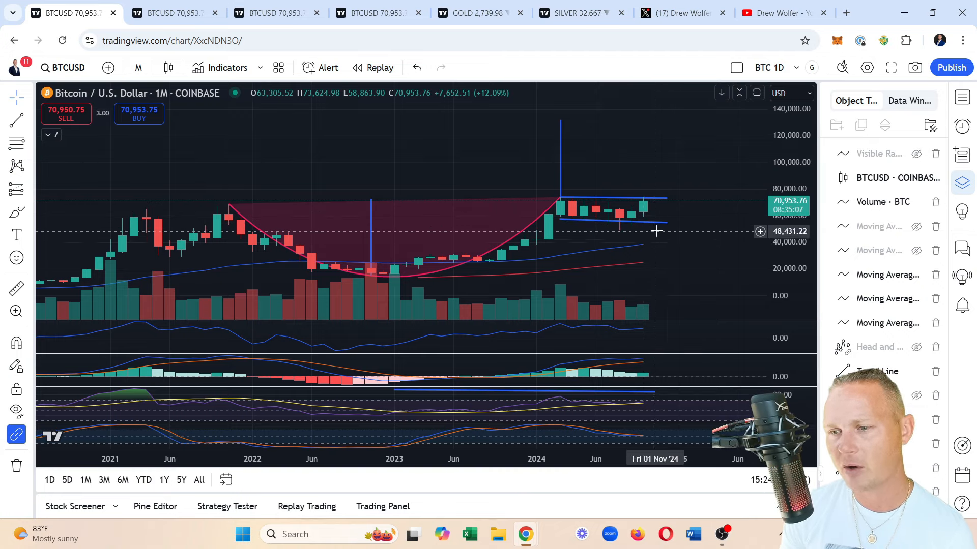
pyautogui.moveTo(582, 219)
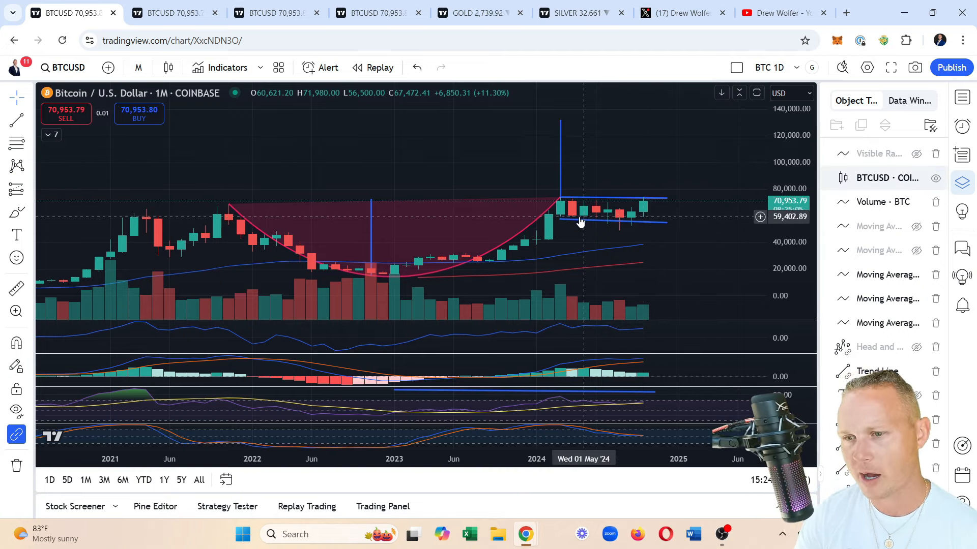
pyautogui.moveTo(572, 221)
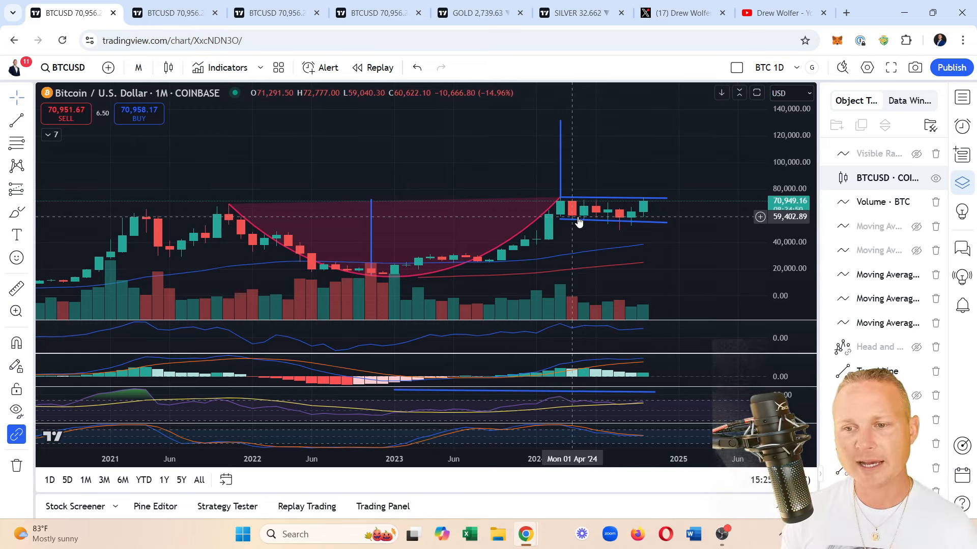
pyautogui.moveTo(559, 199)
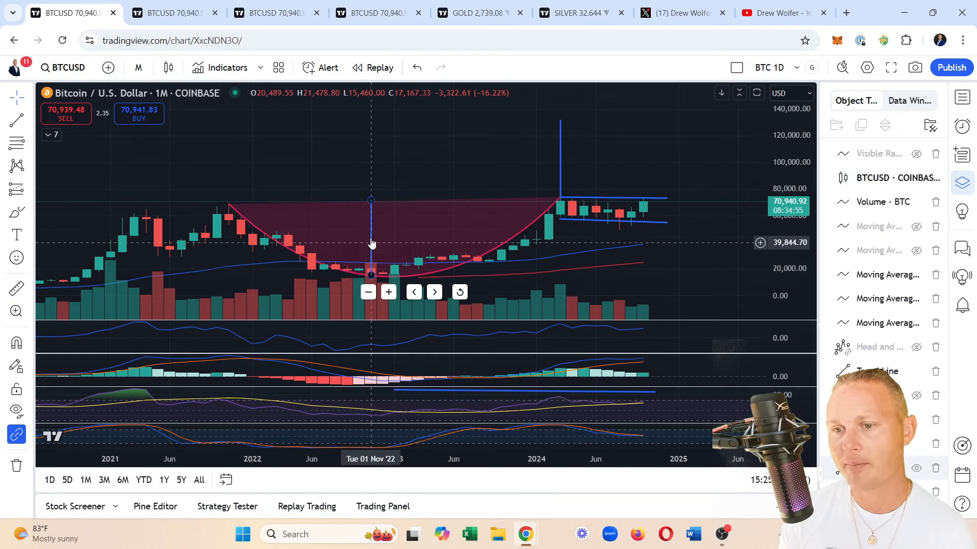
pyautogui.moveTo(554, 156)
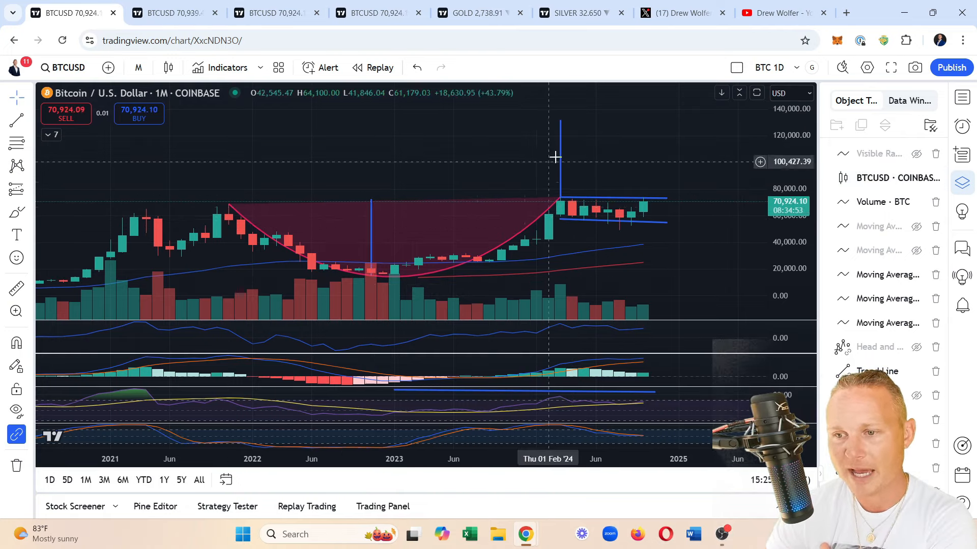
pyautogui.moveTo(572, 200)
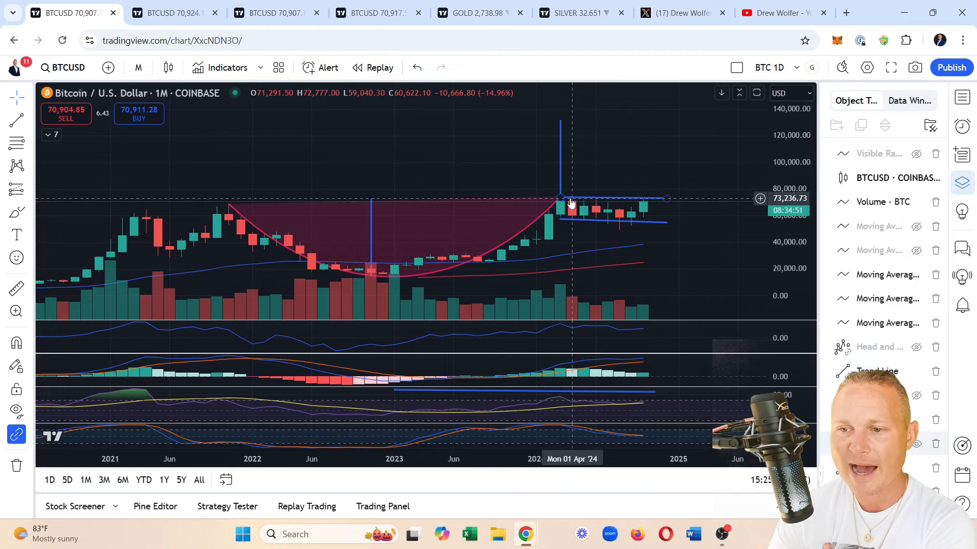
pyautogui.moveTo(565, 188)
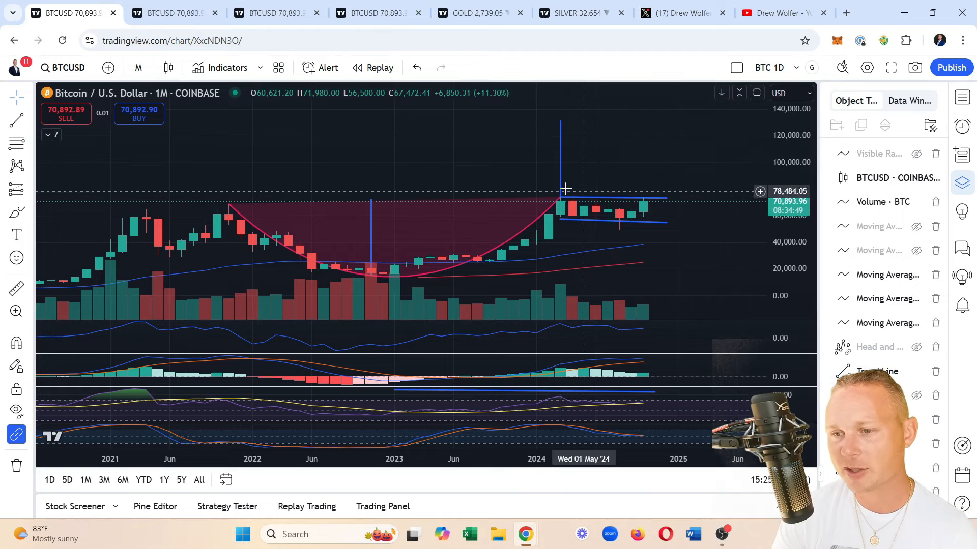
pyautogui.moveTo(662, 200)
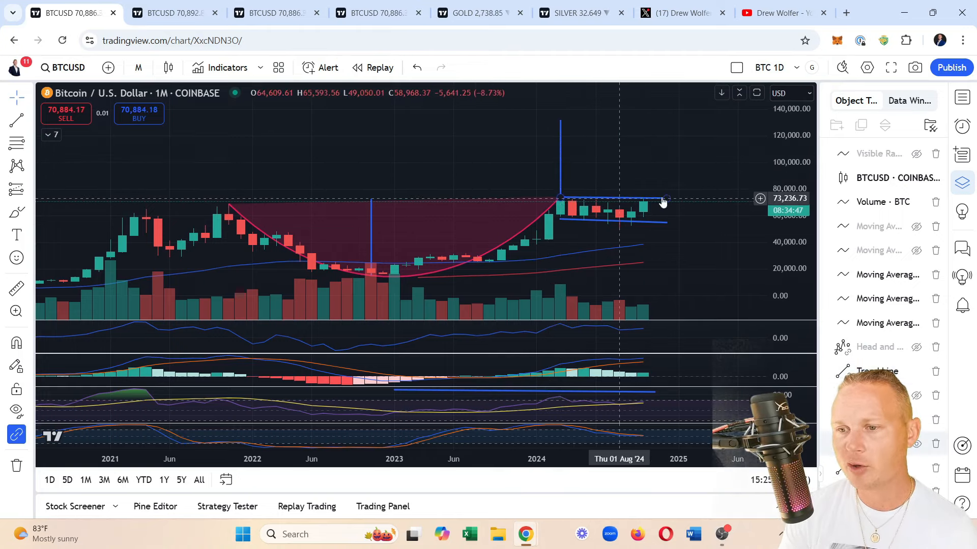
pyautogui.moveTo(650, 194)
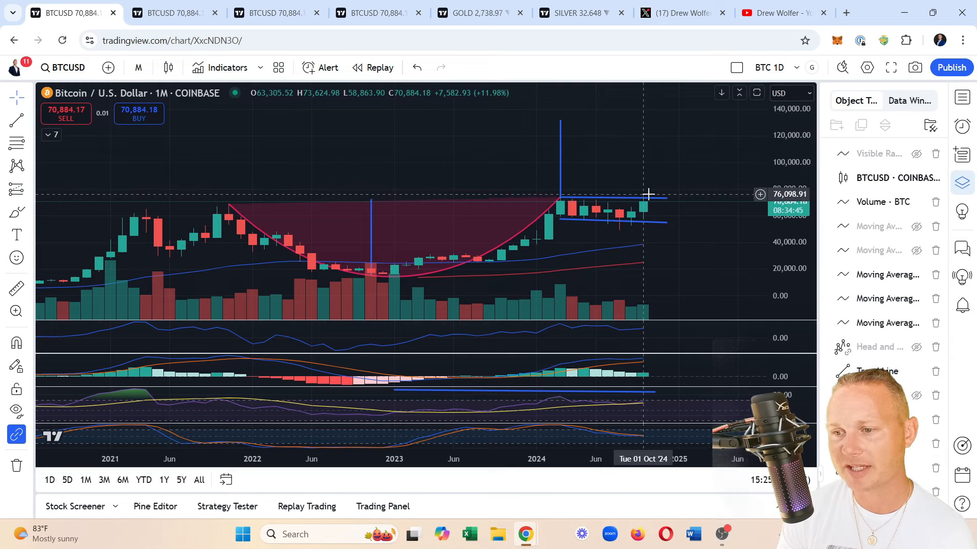
pyautogui.moveTo(653, 190)
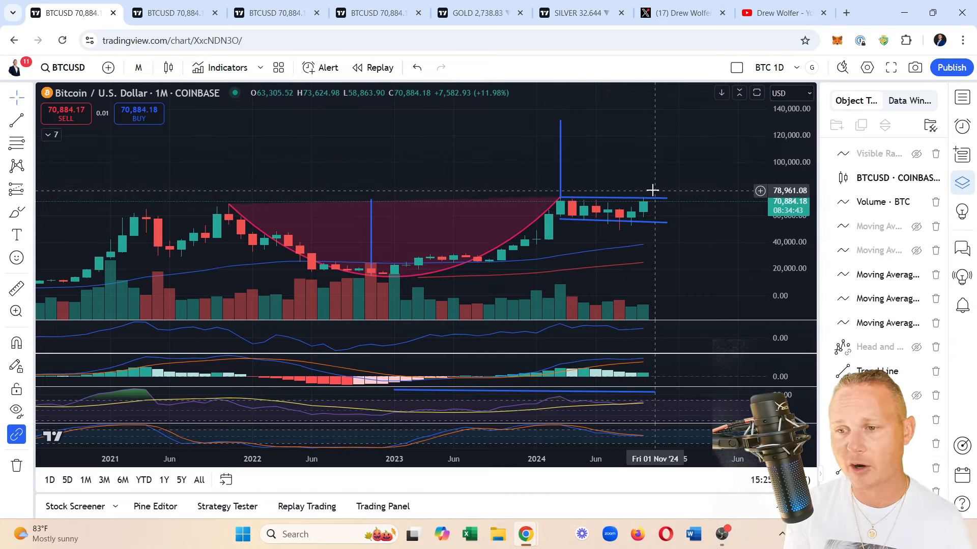
pyautogui.moveTo(559, 201)
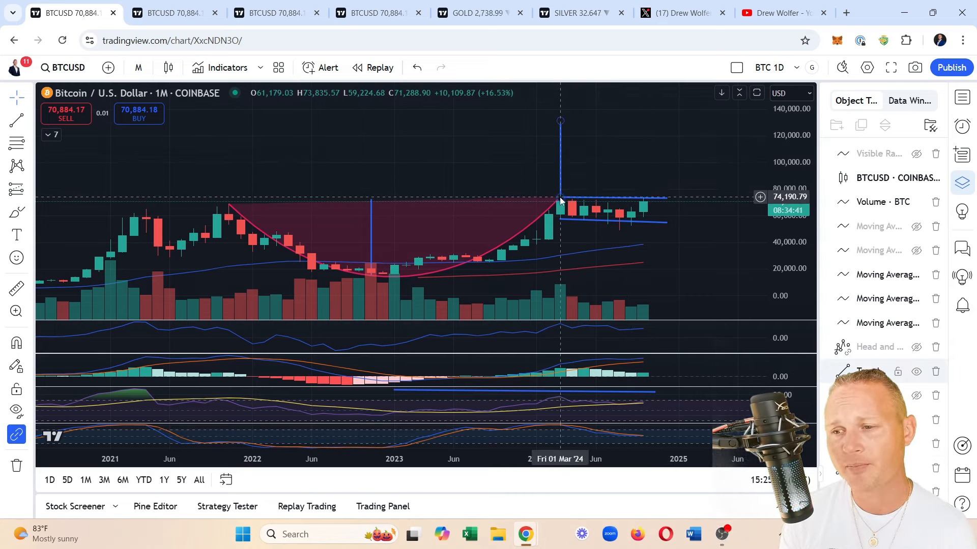
pyautogui.moveTo(645, 190)
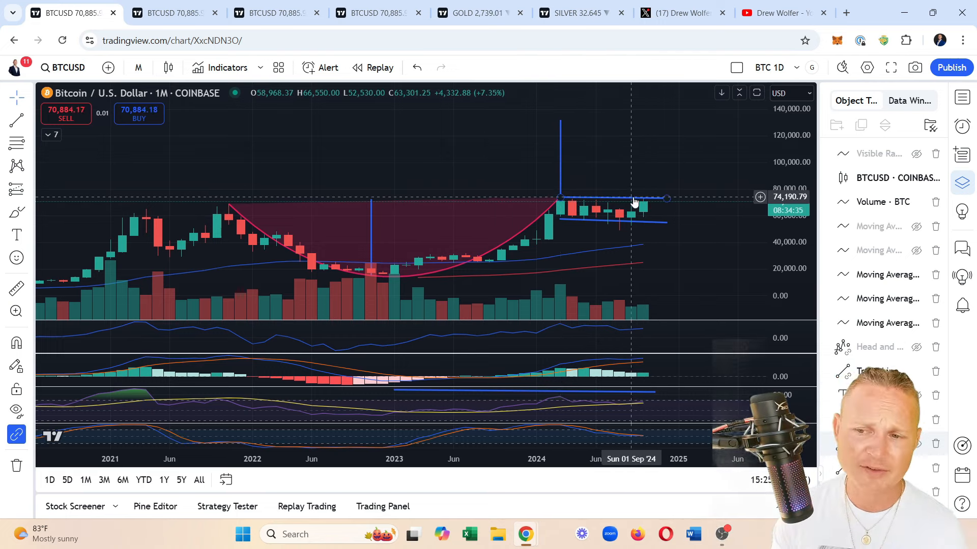
pyautogui.moveTo(548, 198)
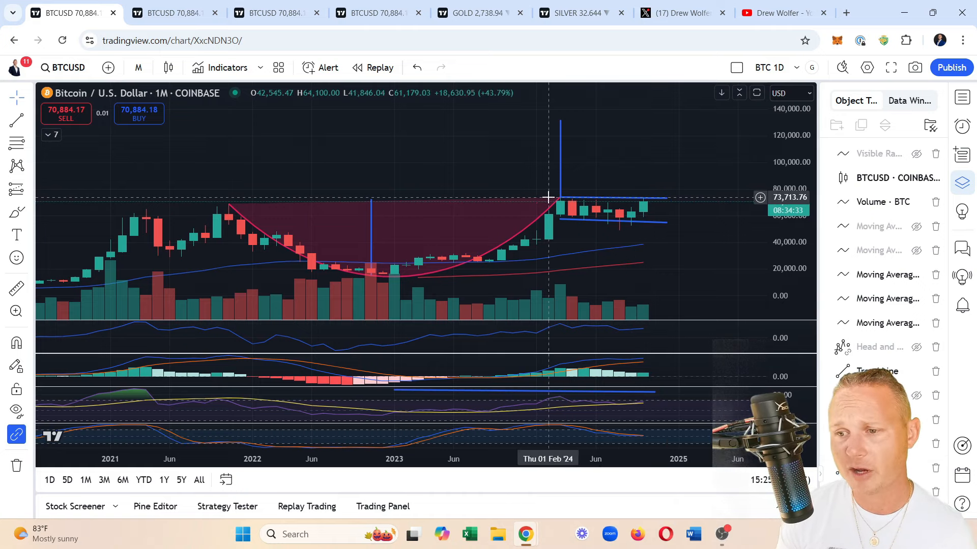
pyautogui.moveTo(379, 219)
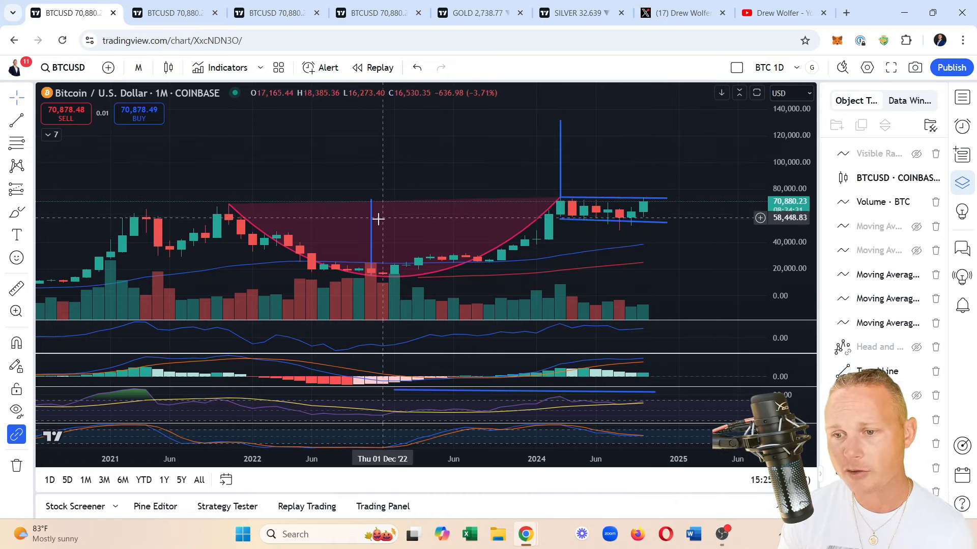
pyautogui.moveTo(371, 223)
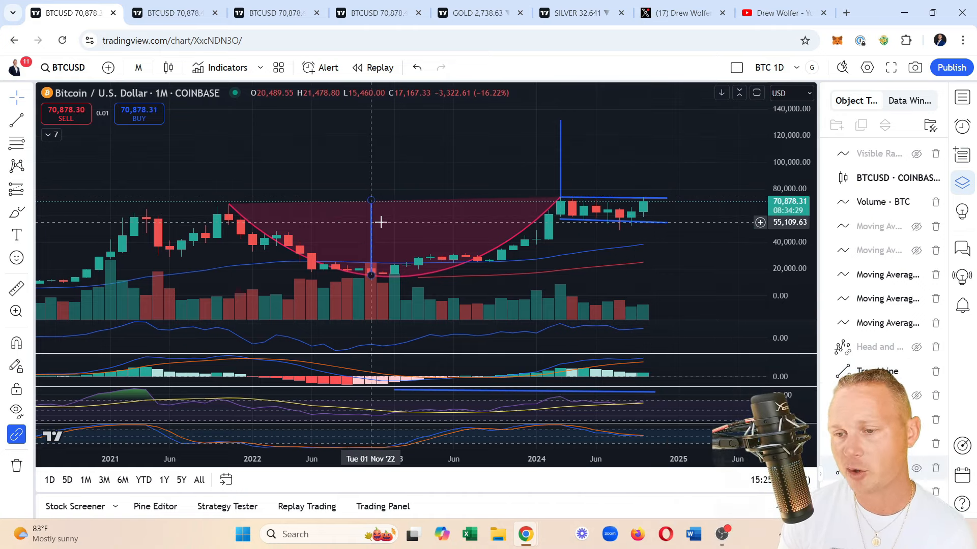
pyautogui.moveTo(584, 123)
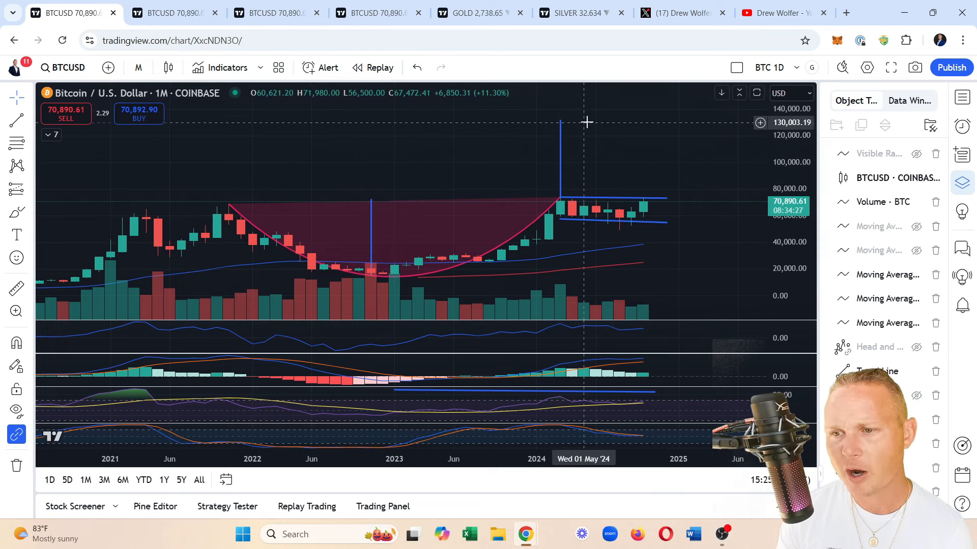
pyautogui.moveTo(592, 118)
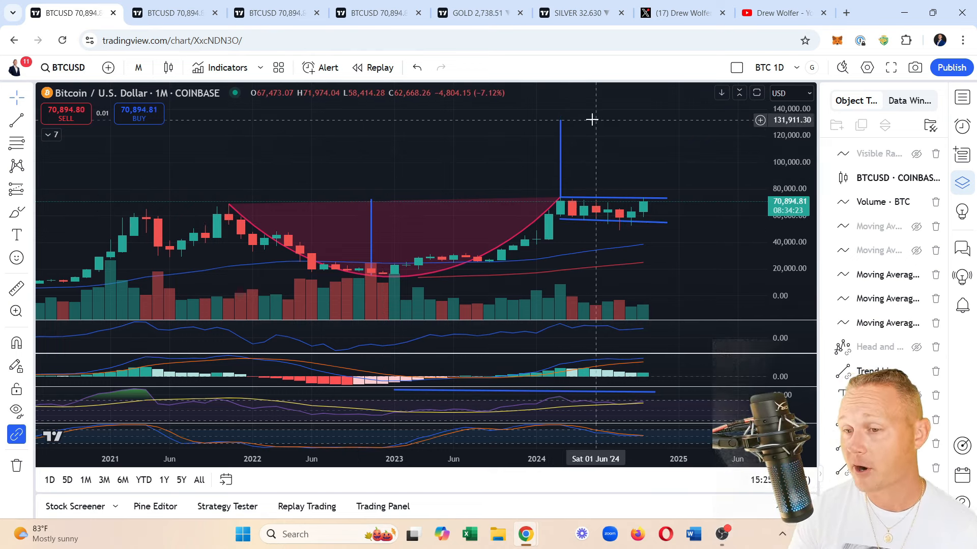
pyautogui.moveTo(584, 121)
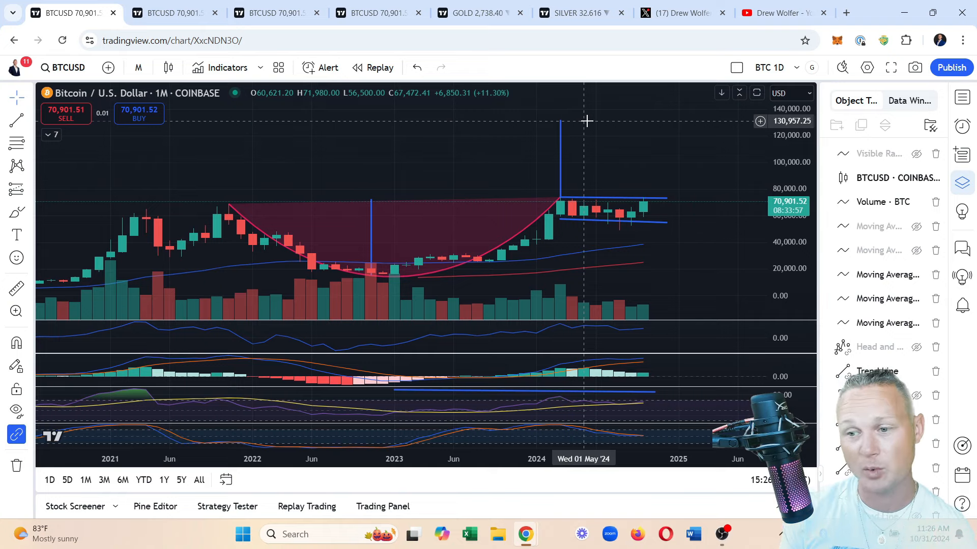
pyautogui.moveTo(522, 186)
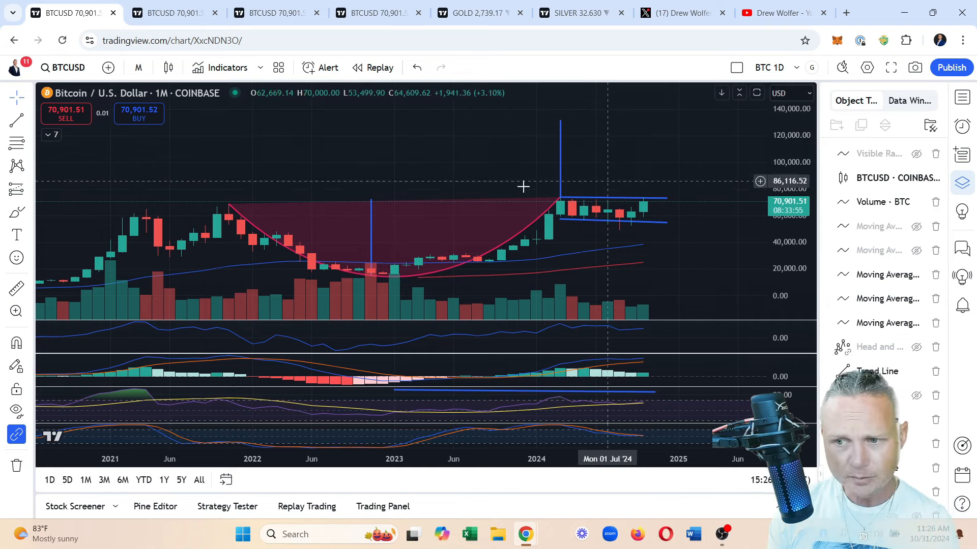
pyautogui.moveTo(643, 218)
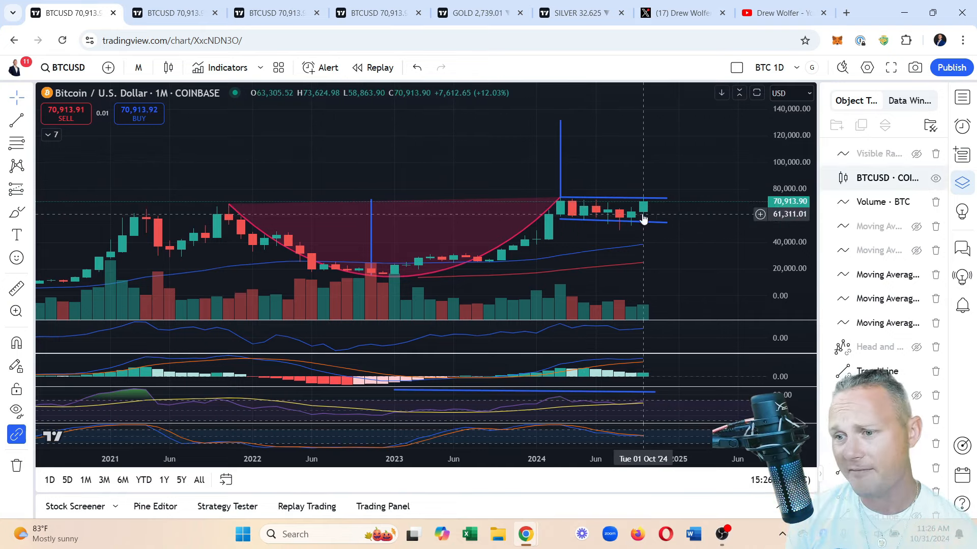
pyautogui.moveTo(655, 200)
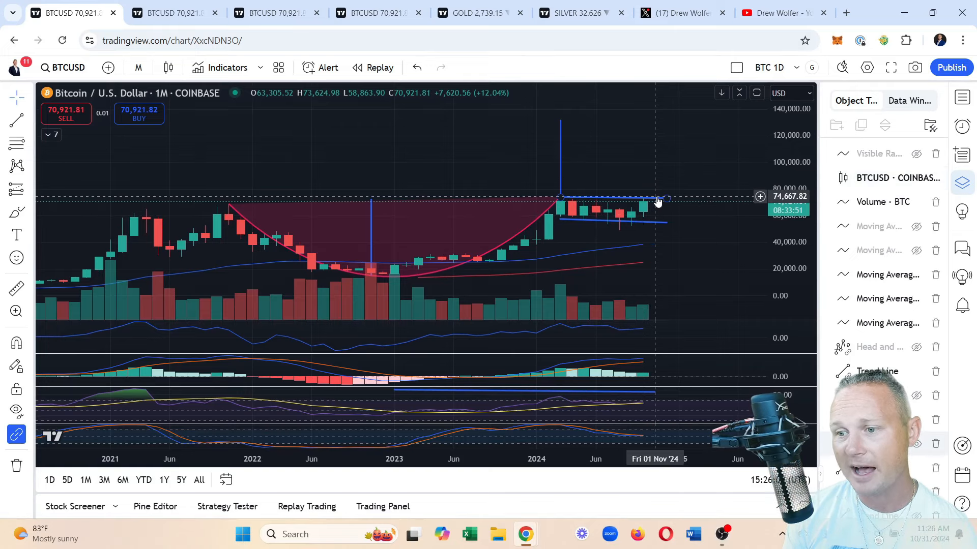
pyautogui.moveTo(657, 181)
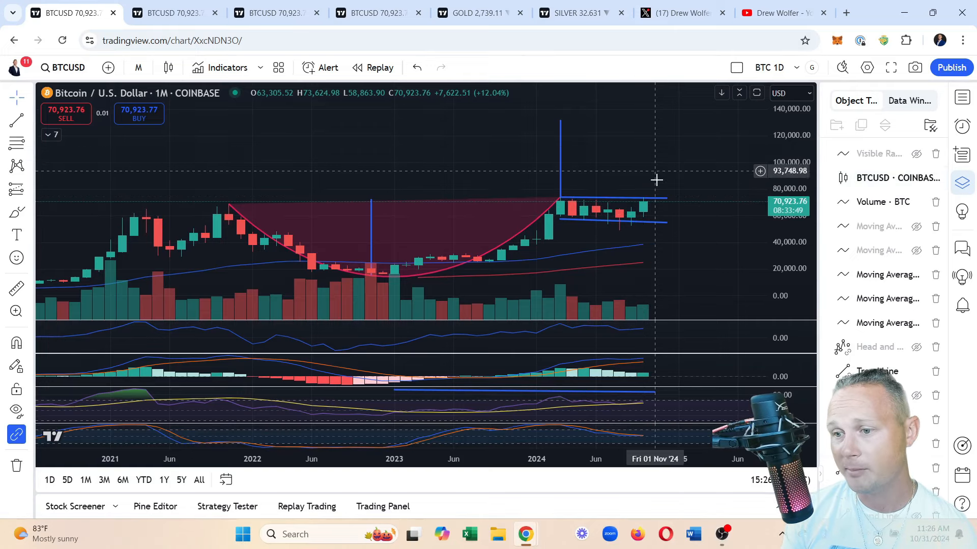
pyautogui.moveTo(645, 194)
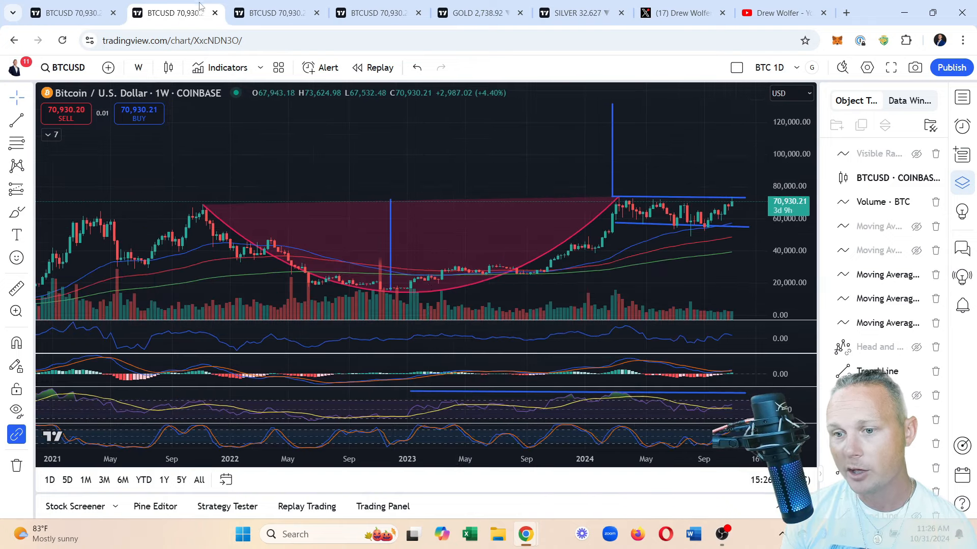
pyautogui.moveTo(607, 214)
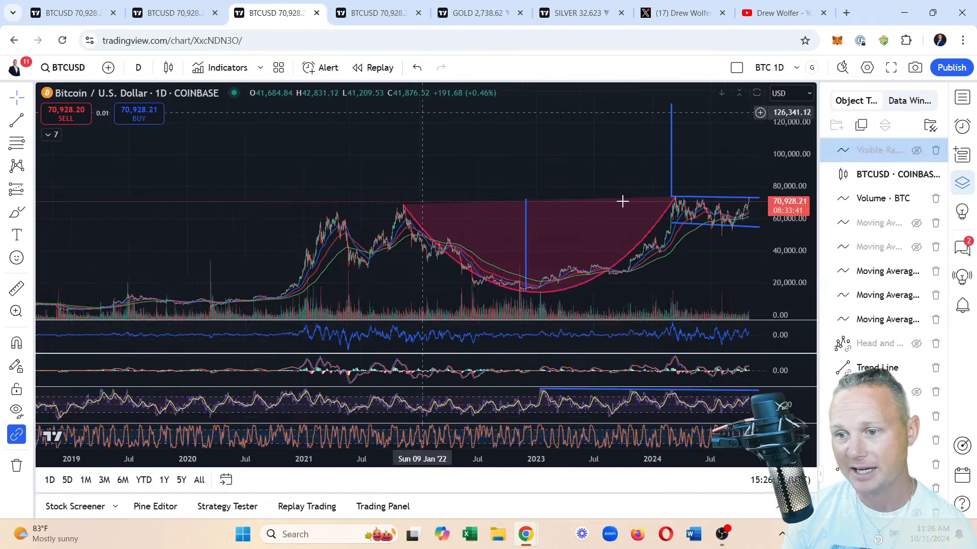
pyautogui.moveTo(68, 12)
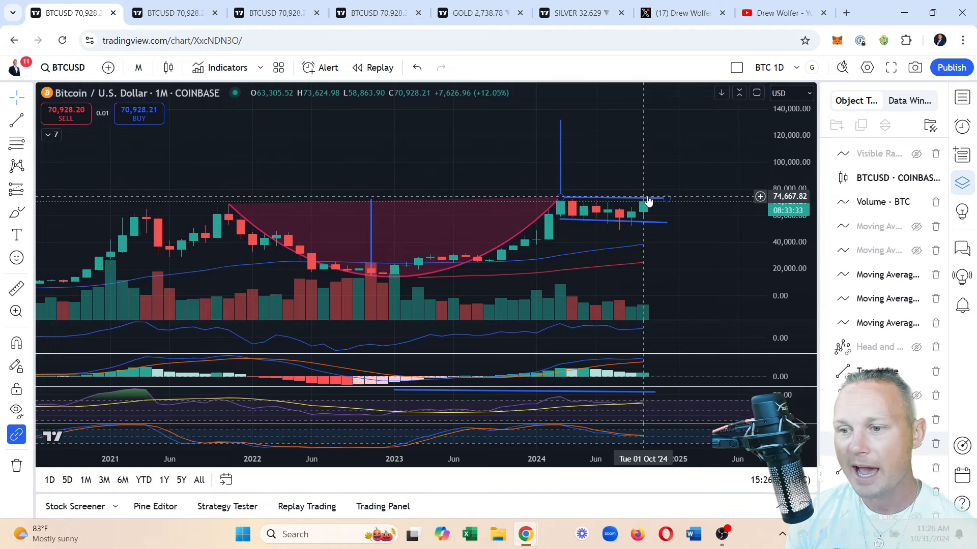
pyautogui.moveTo(643, 213)
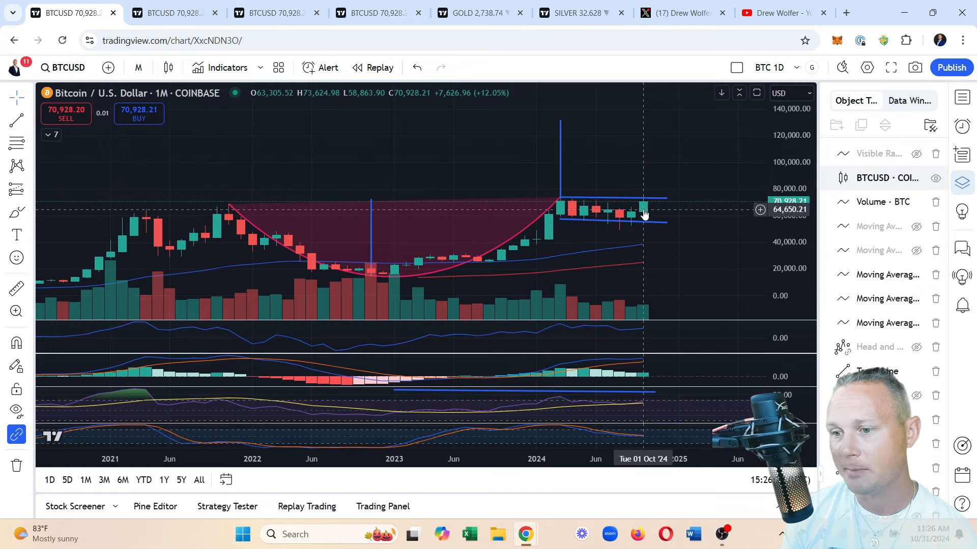
pyautogui.moveTo(645, 206)
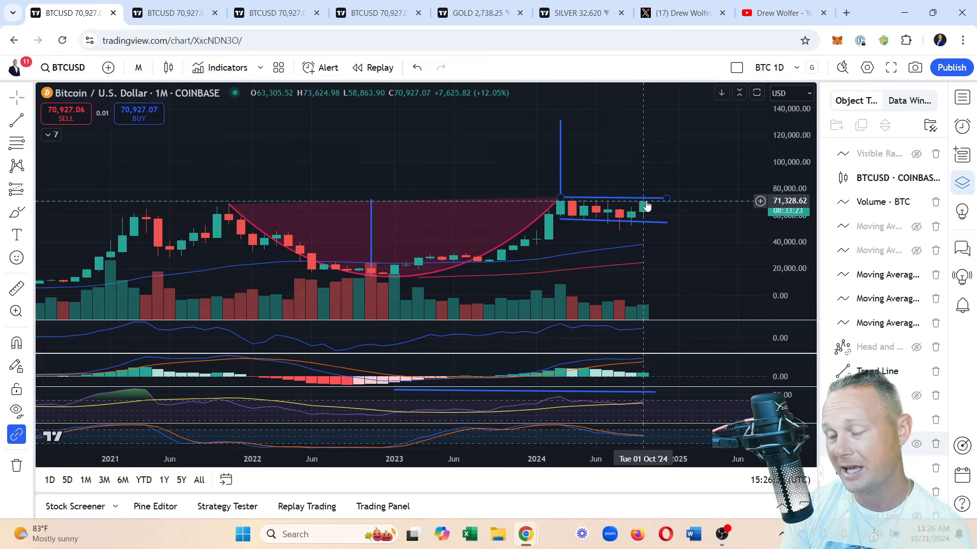
pyautogui.moveTo(642, 209)
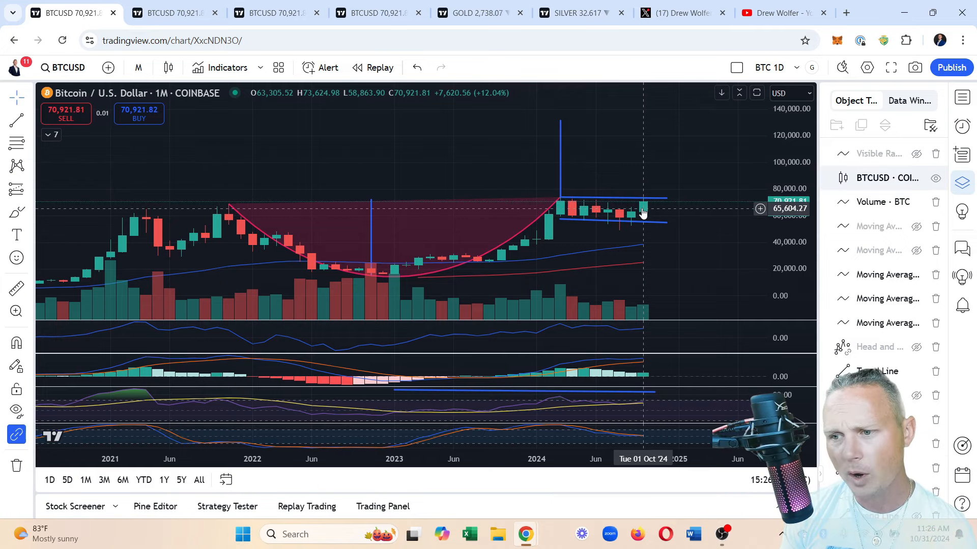
pyautogui.moveTo(643, 194)
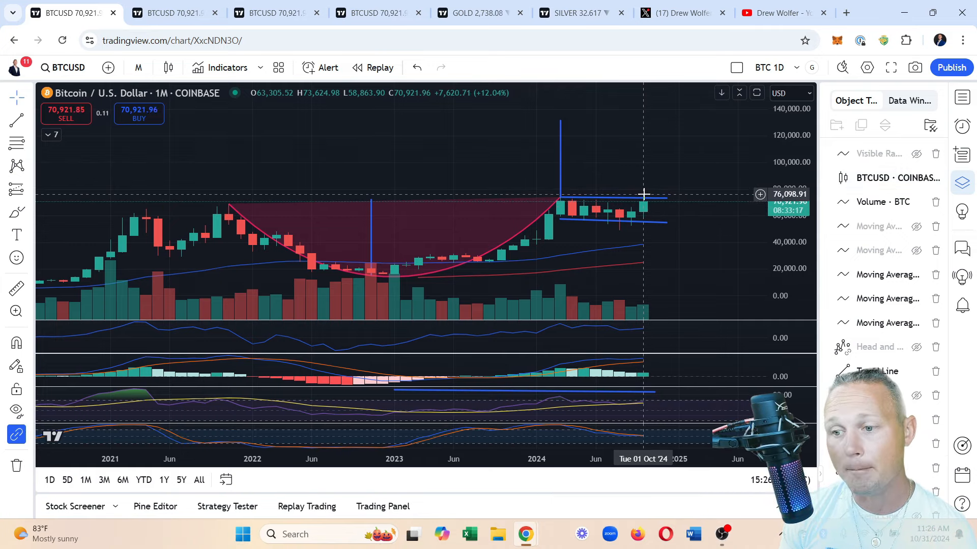
pyautogui.moveTo(559, 201)
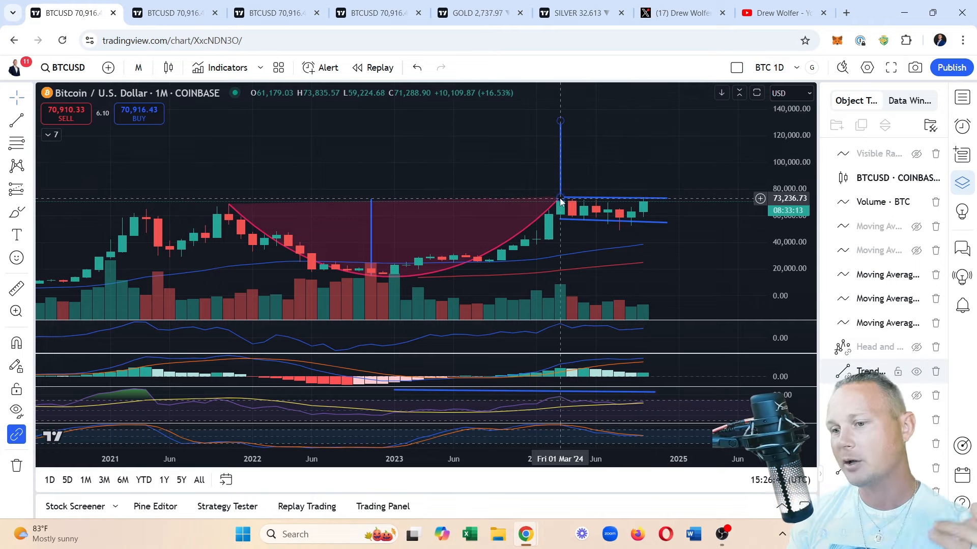
pyautogui.moveTo(537, 158)
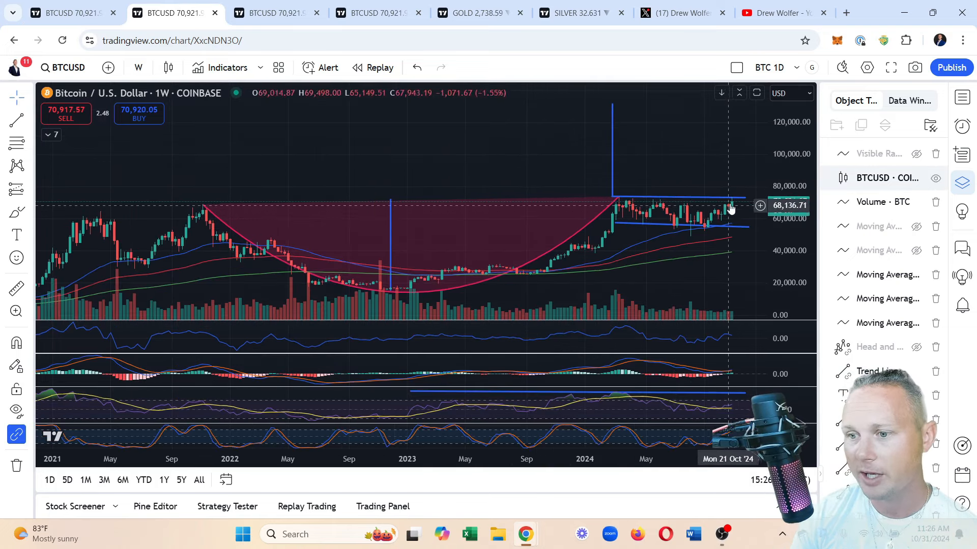
pyautogui.moveTo(732, 213)
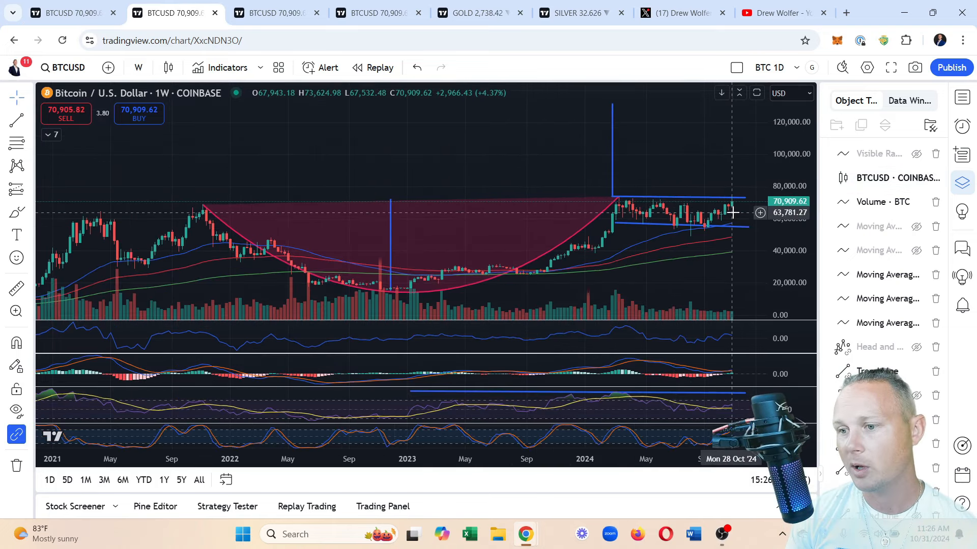
pyautogui.moveTo(727, 213)
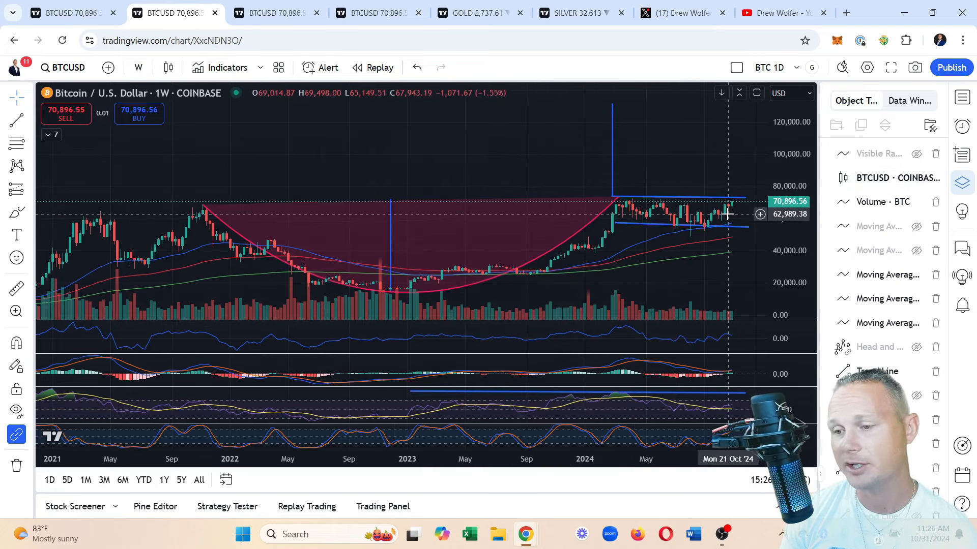
pyautogui.moveTo(734, 209)
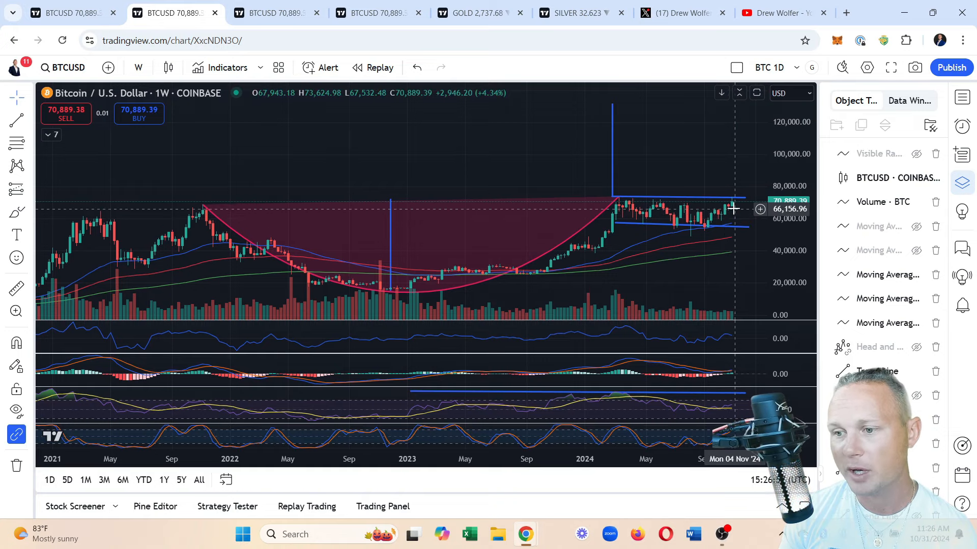
pyautogui.moveTo(733, 198)
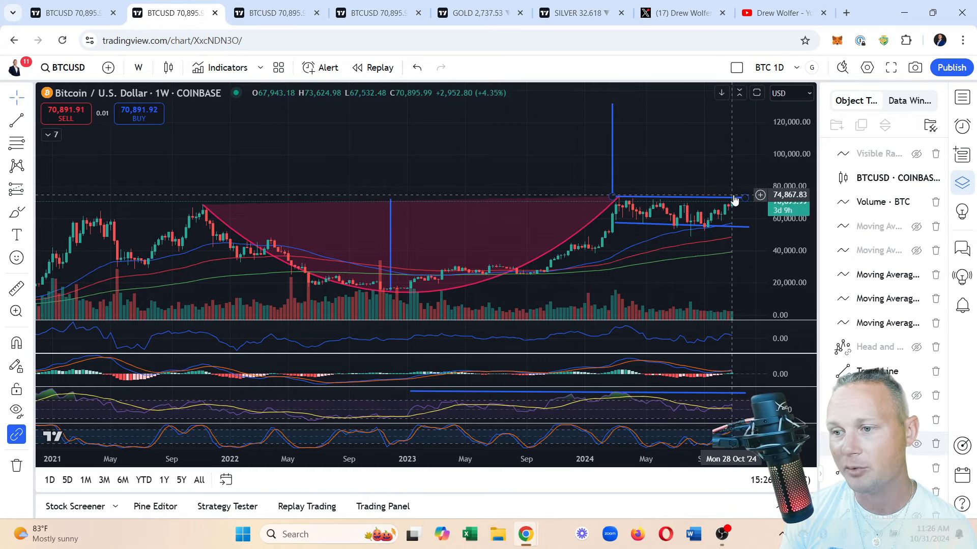
pyautogui.moveTo(617, 214)
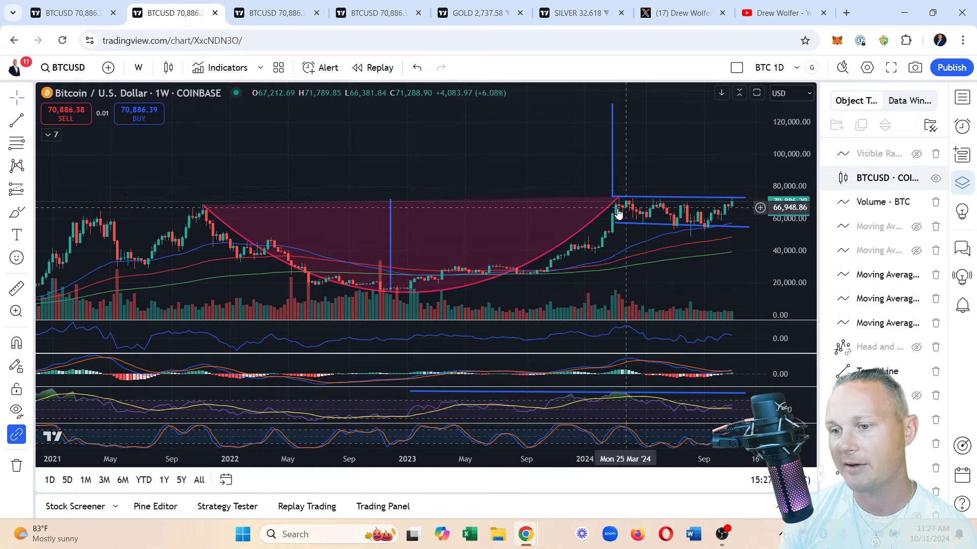
pyautogui.moveTo(619, 202)
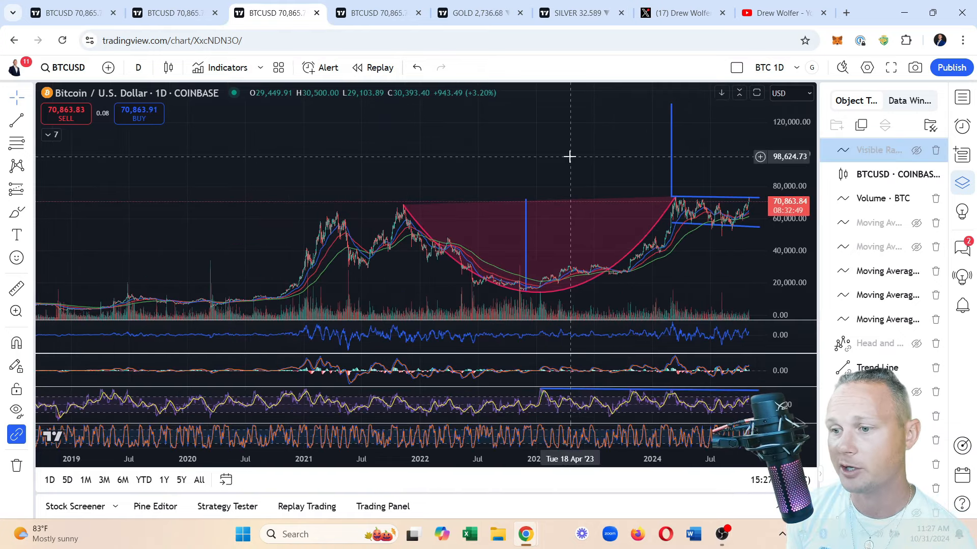
pyautogui.moveTo(700, 226)
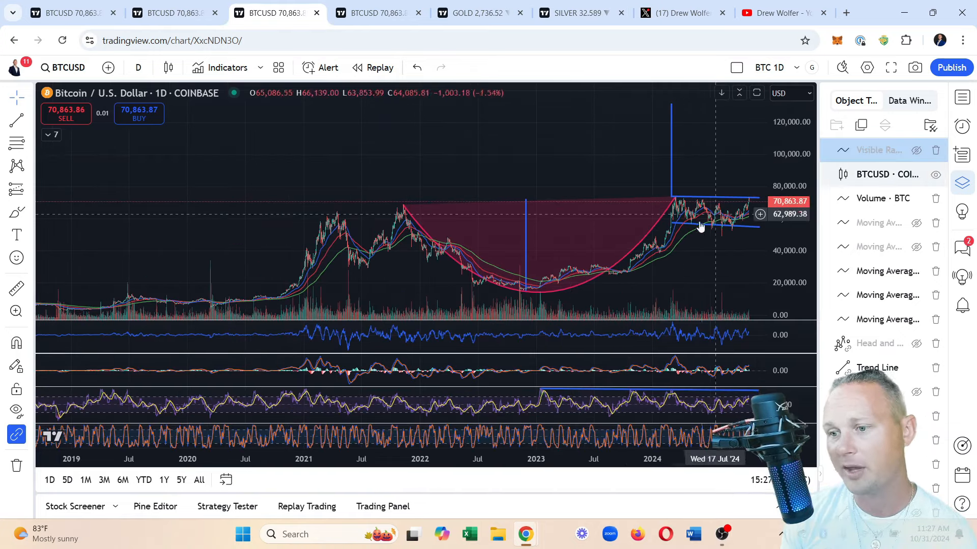
# Hide the shaded cup-and-handle drawing and its blue measured-move lines
pyautogui.click(138, 68)
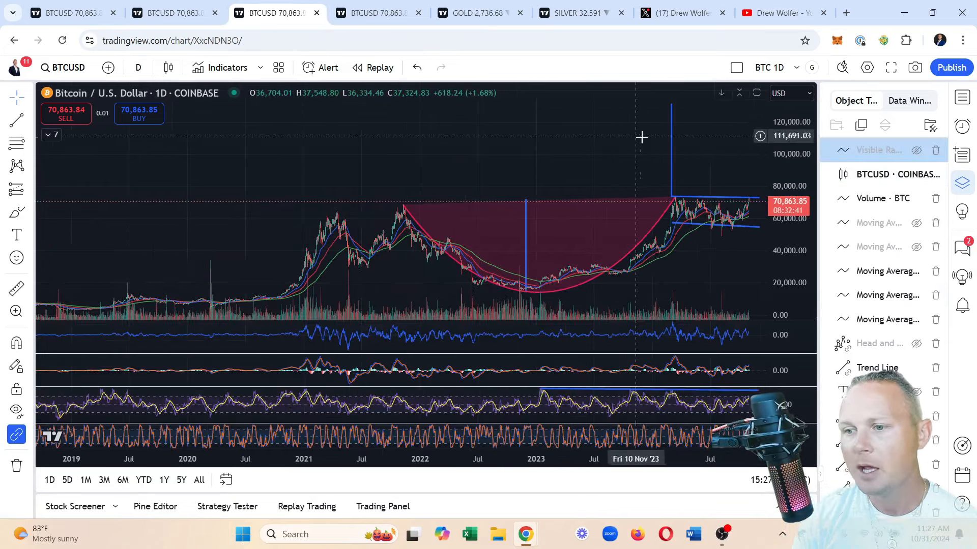
pyautogui.moveTo(757, 193)
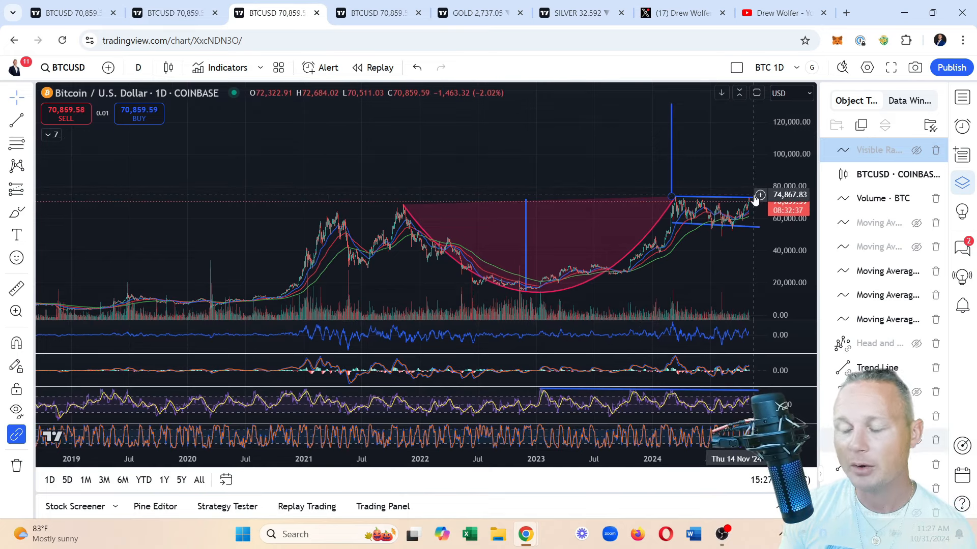
pyautogui.moveTo(742, 188)
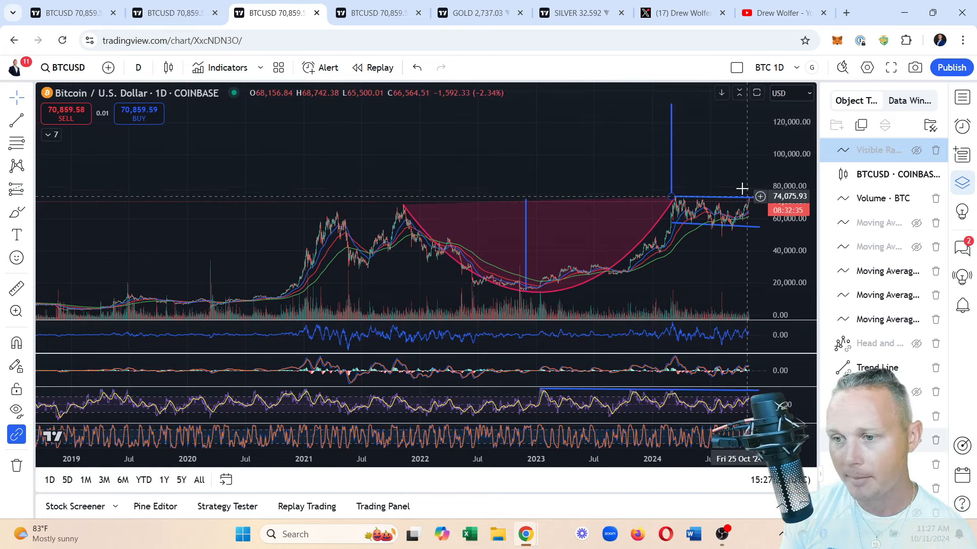
pyautogui.moveTo(724, 150)
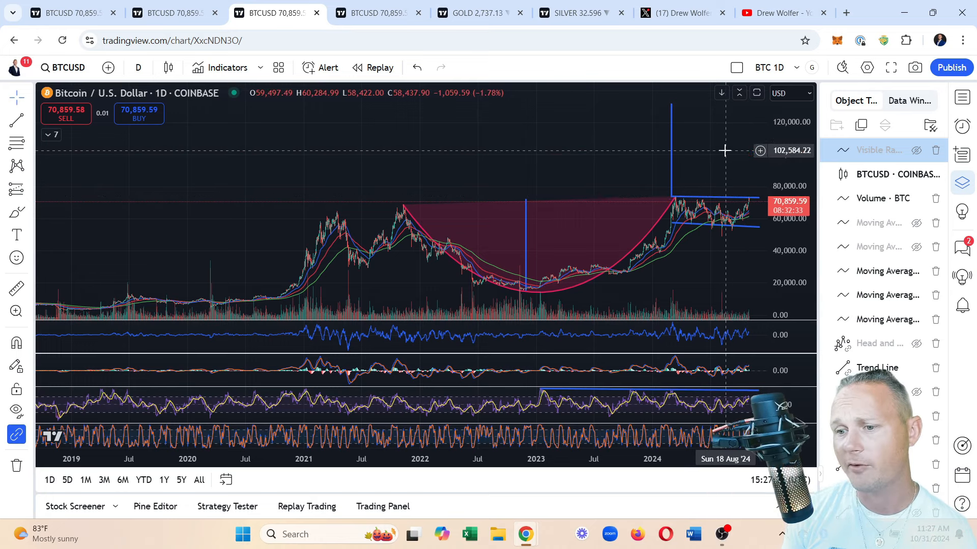
pyautogui.moveTo(752, 239)
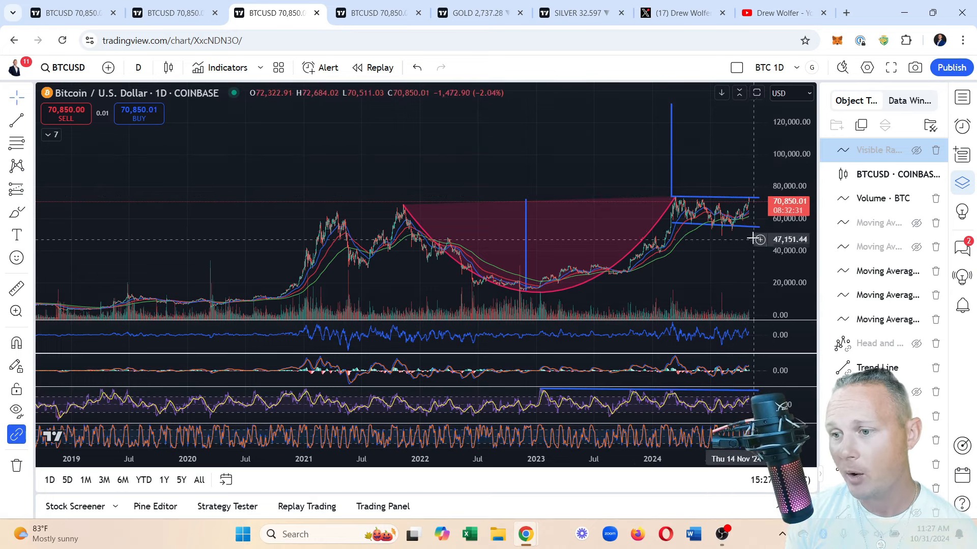
pyautogui.moveTo(748, 227)
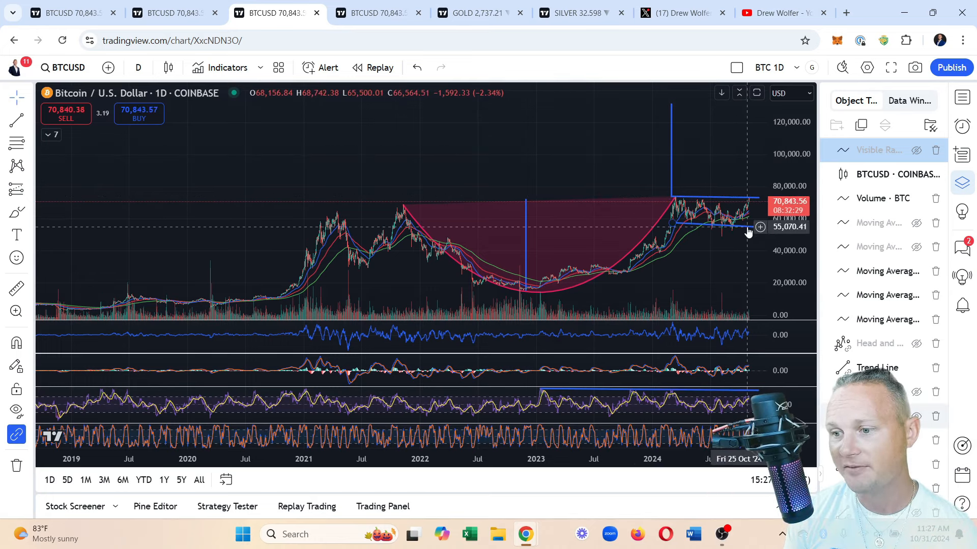
pyautogui.moveTo(753, 237)
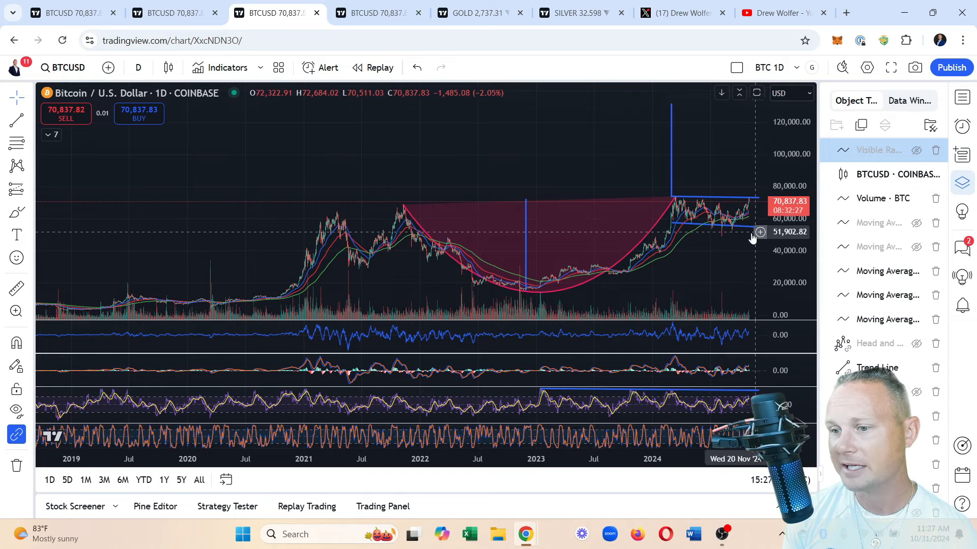
pyautogui.moveTo(739, 231)
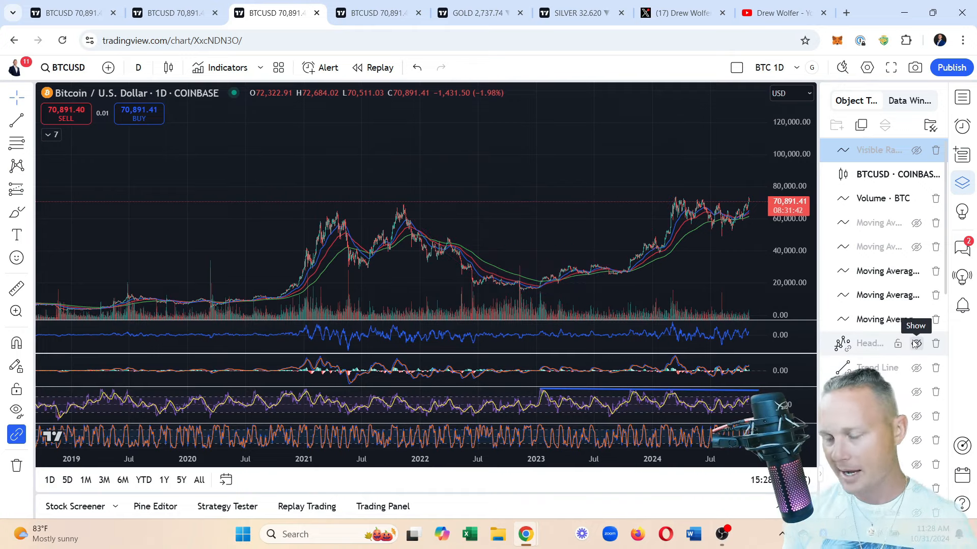
# Make the Head and Shoulders drawing with its dotted green neckline visible
pyautogui.click(915, 343)
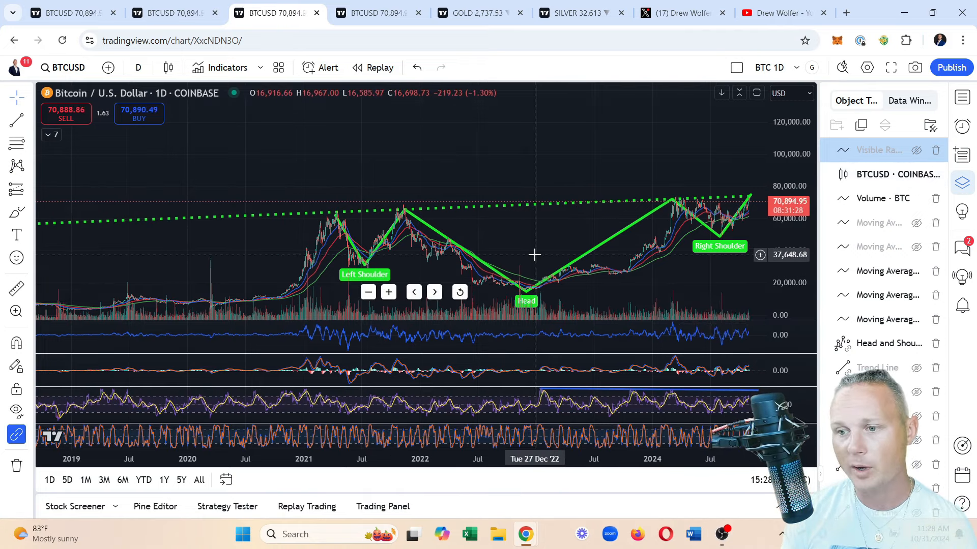
pyautogui.moveTo(617, 192)
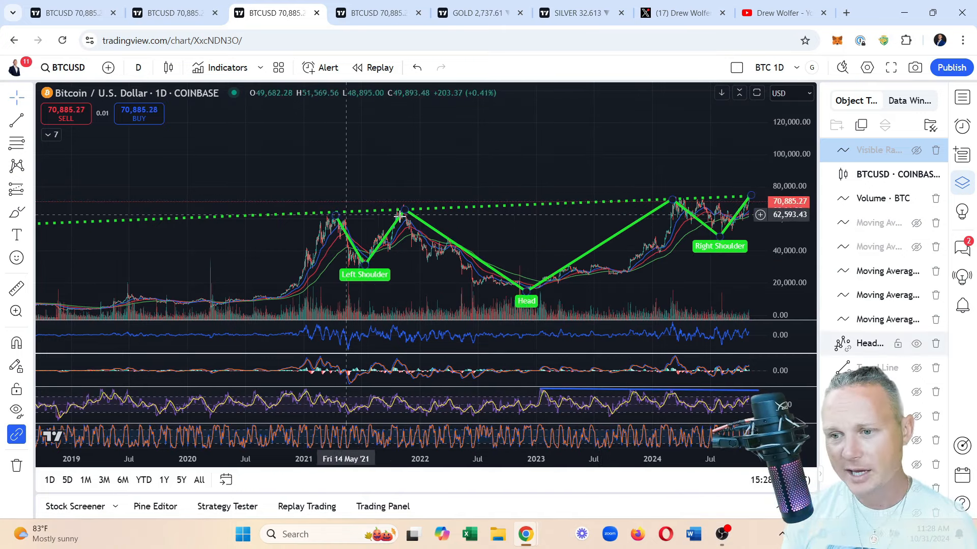
pyautogui.moveTo(726, 199)
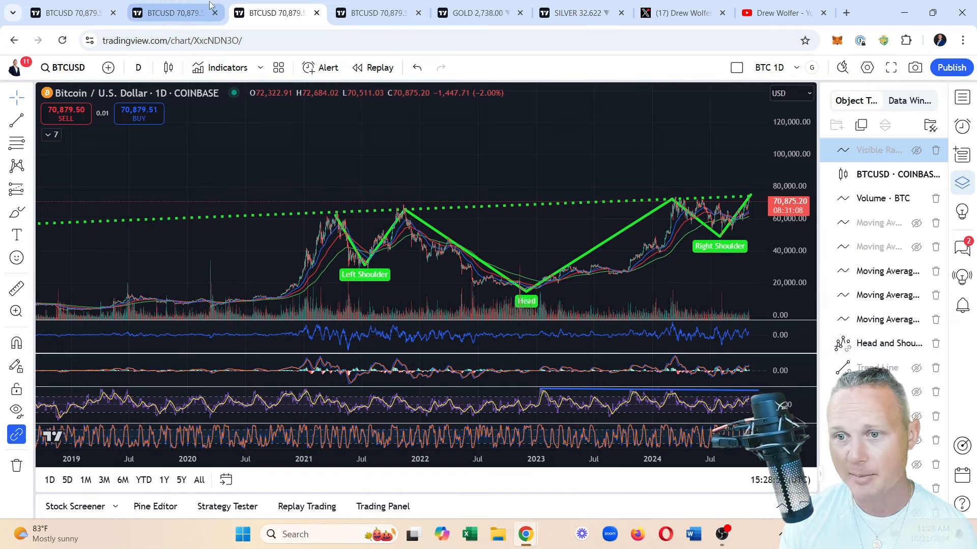
pyautogui.moveTo(434, 225)
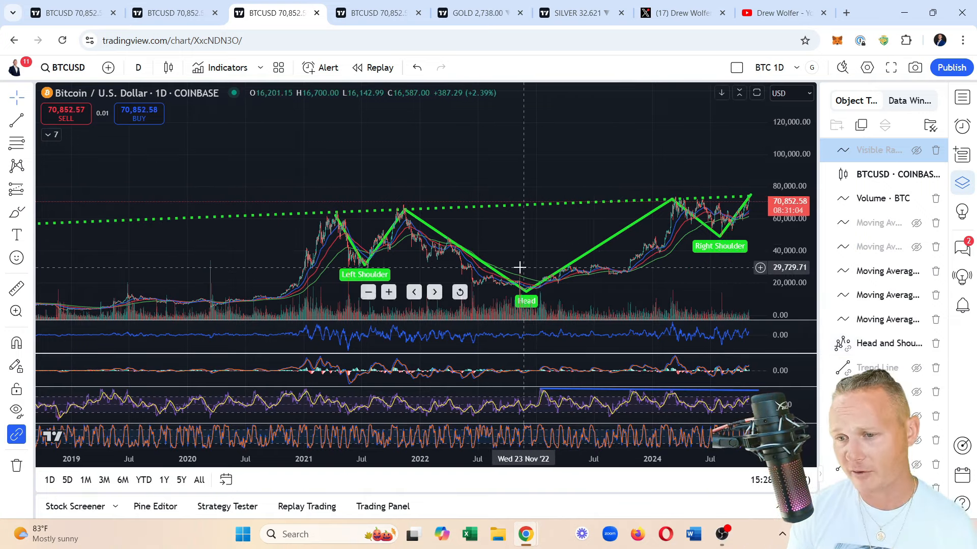
pyautogui.moveTo(352, 154)
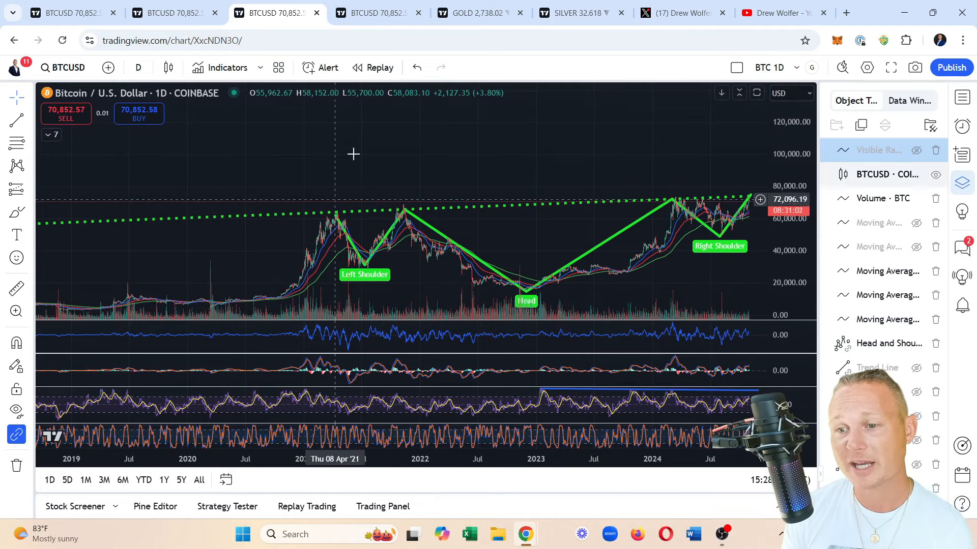
pyautogui.moveTo(391, 207)
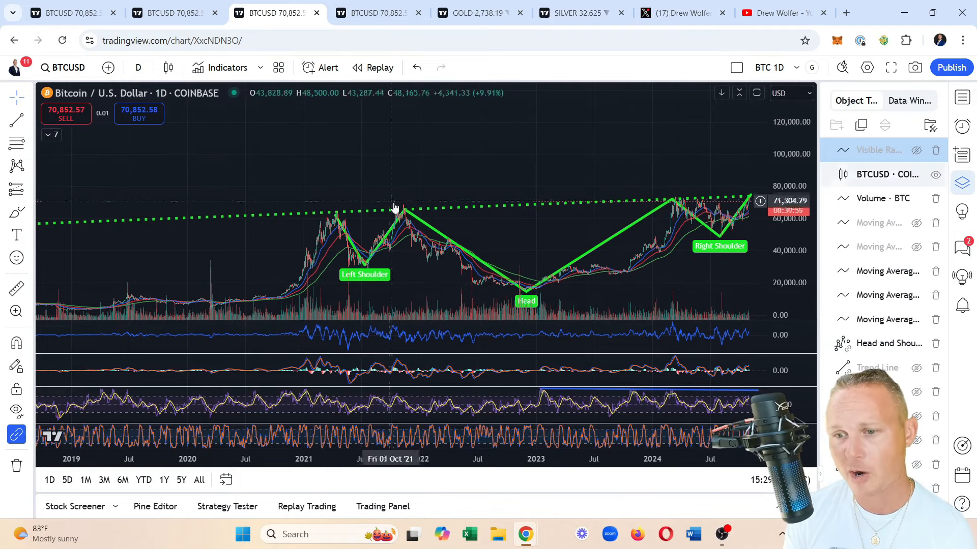
pyautogui.moveTo(586, 185)
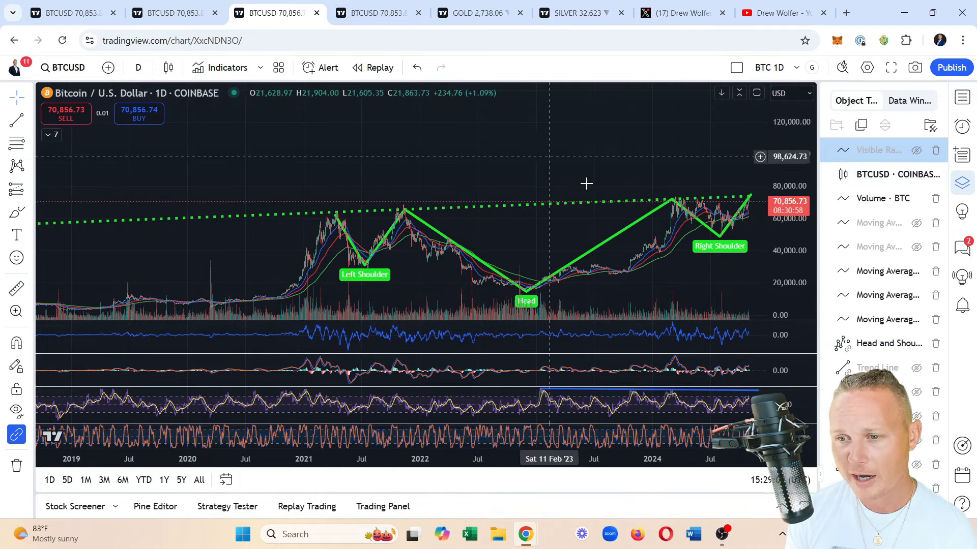
pyautogui.moveTo(737, 189)
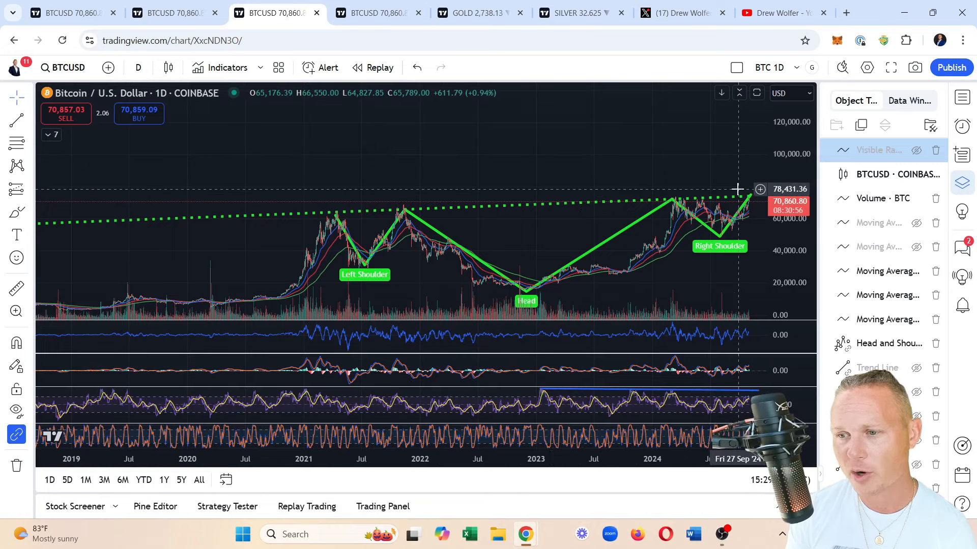
pyautogui.moveTo(725, 192)
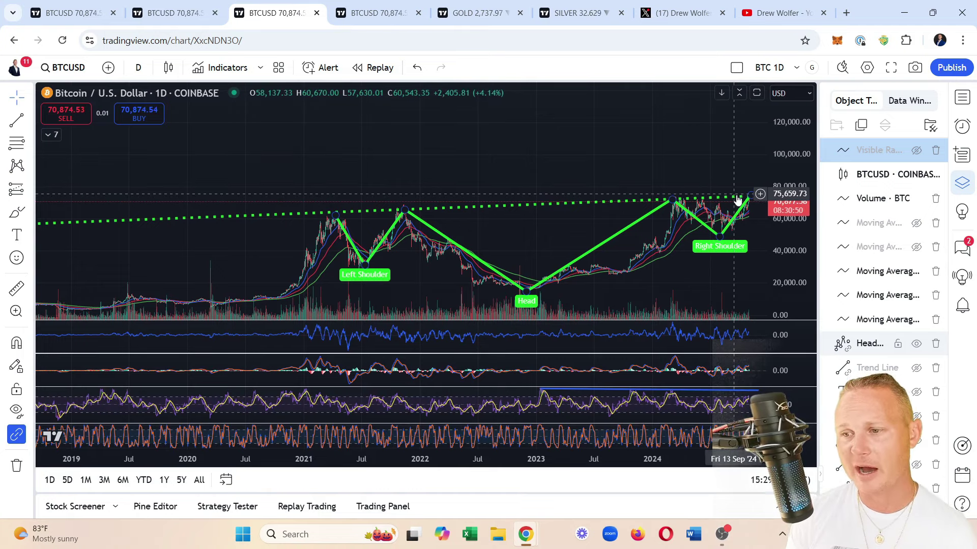
pyautogui.moveTo(747, 217)
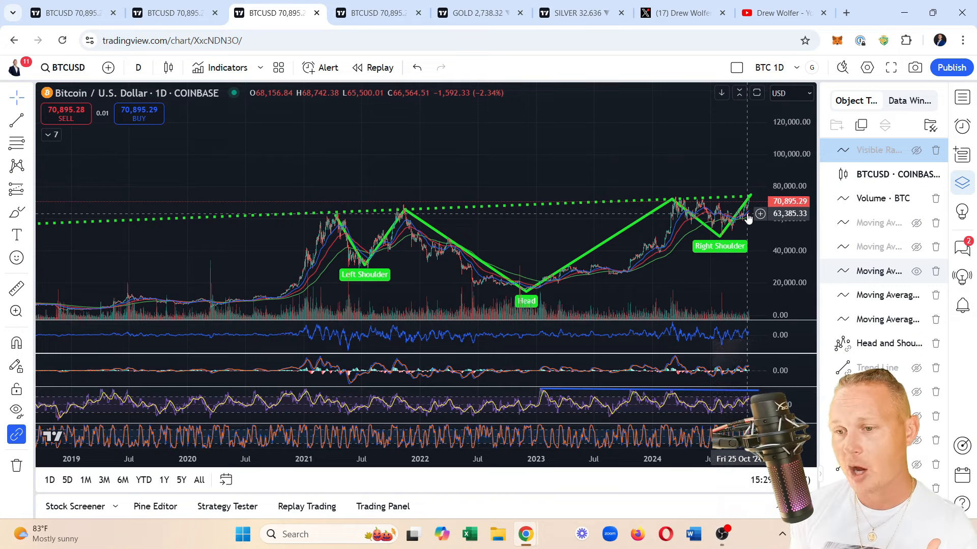
pyautogui.moveTo(751, 220)
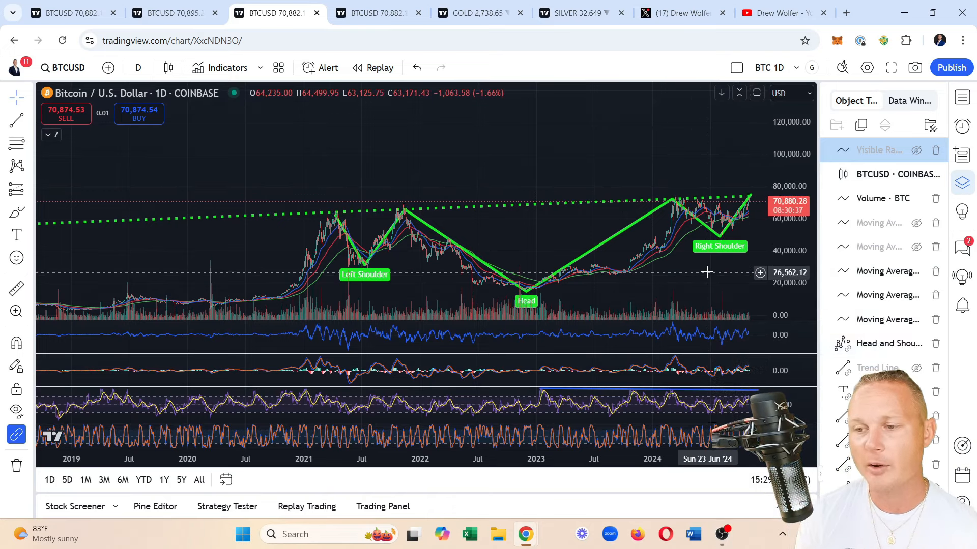
pyautogui.moveTo(598, 274)
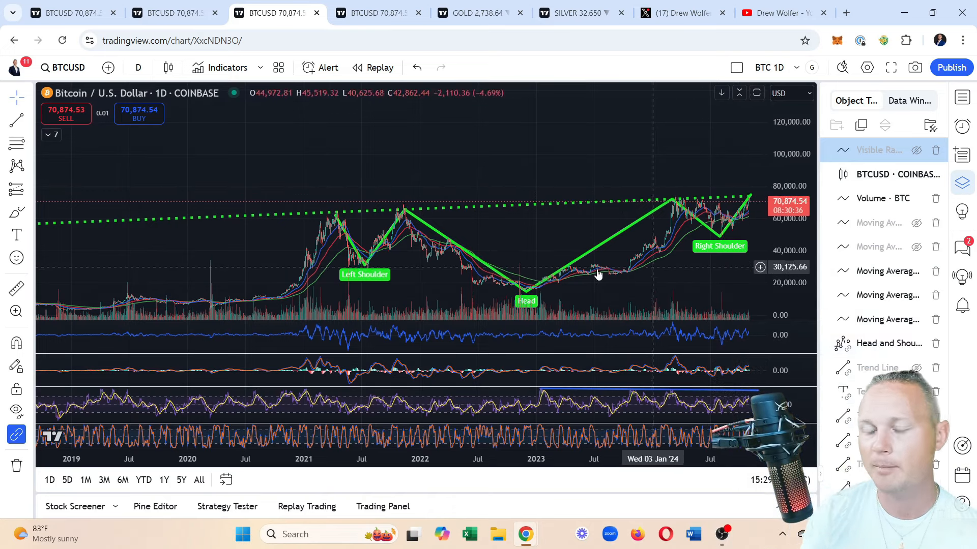
pyautogui.moveTo(595, 273)
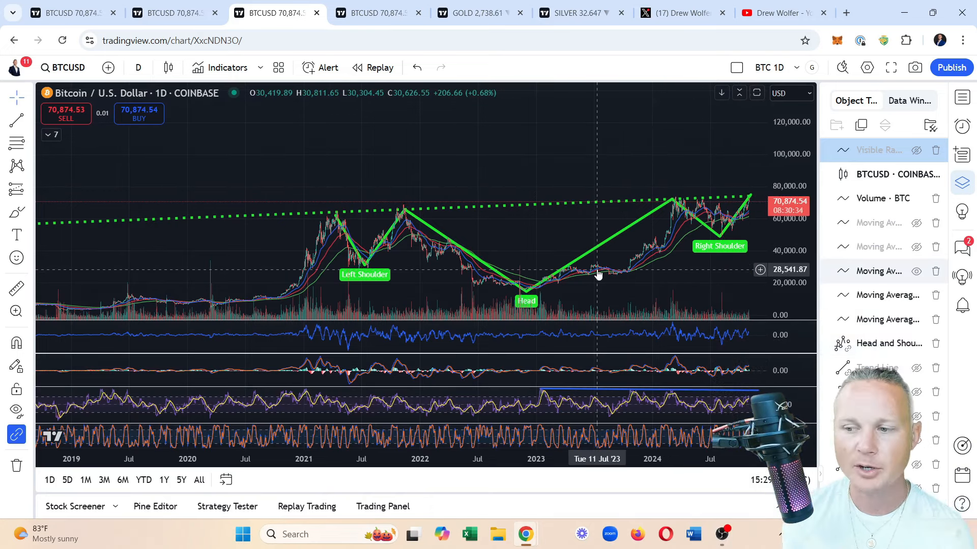
pyautogui.moveTo(521, 231)
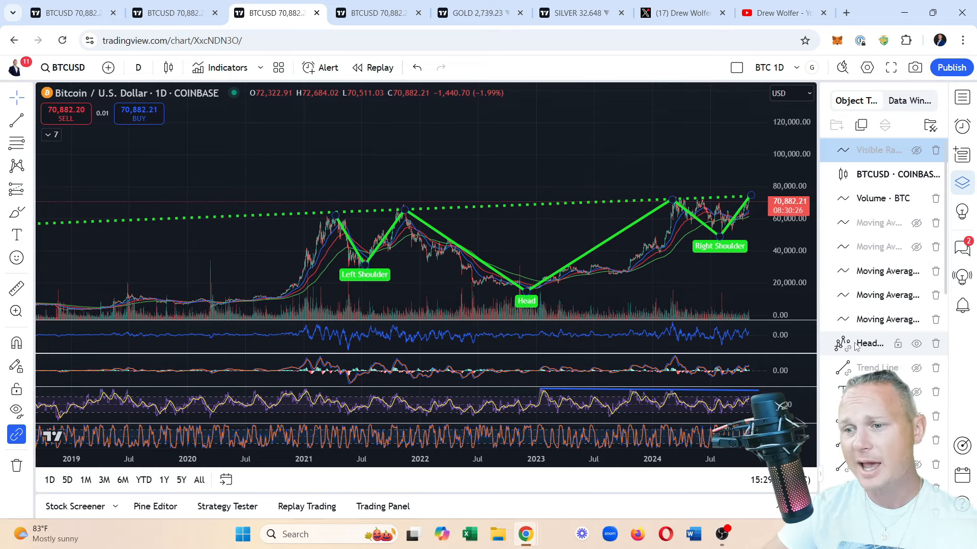
# Toggle the Head and Shoulders drawing off, leaving the daily Bitcoin chart plain
pyautogui.click(916, 343)
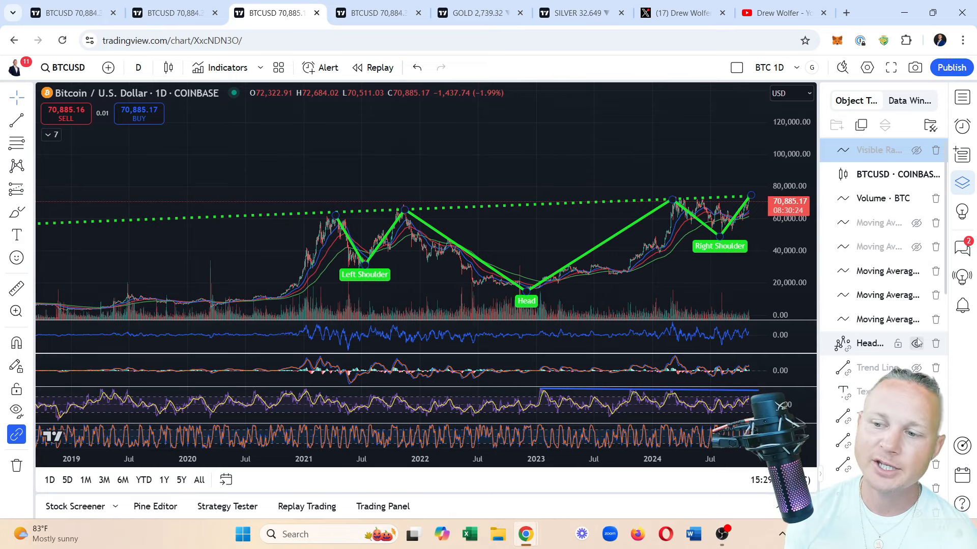
pyautogui.click(916, 343)
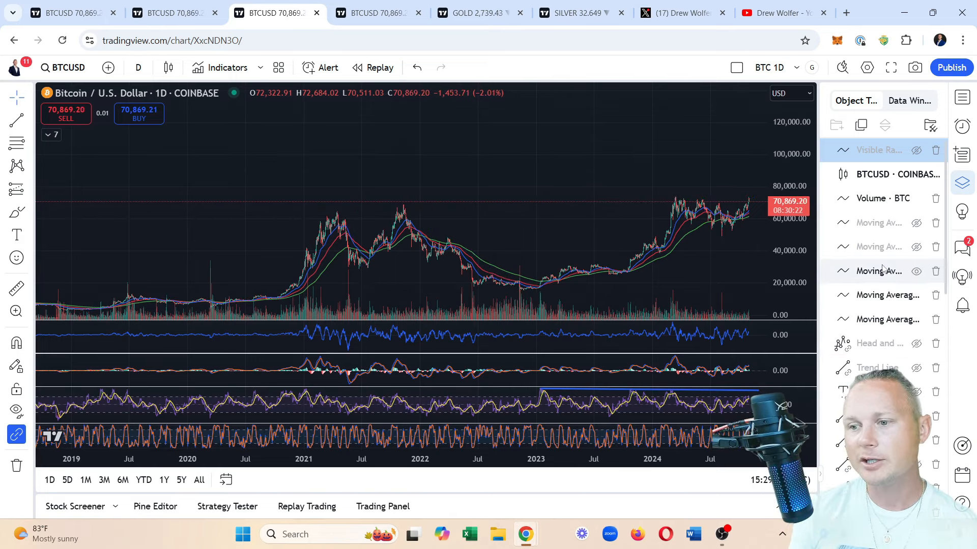
pyautogui.moveTo(751, 161)
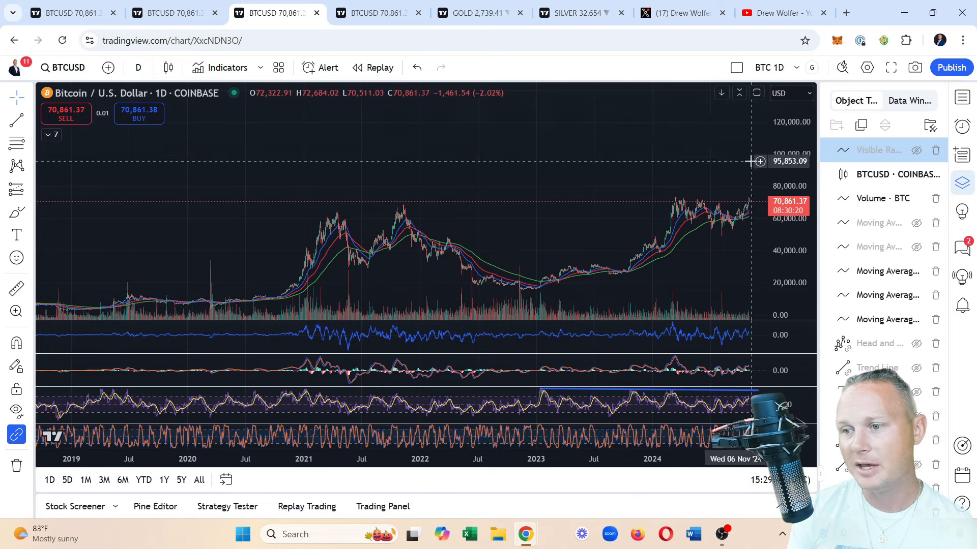
pyautogui.moveTo(702, 162)
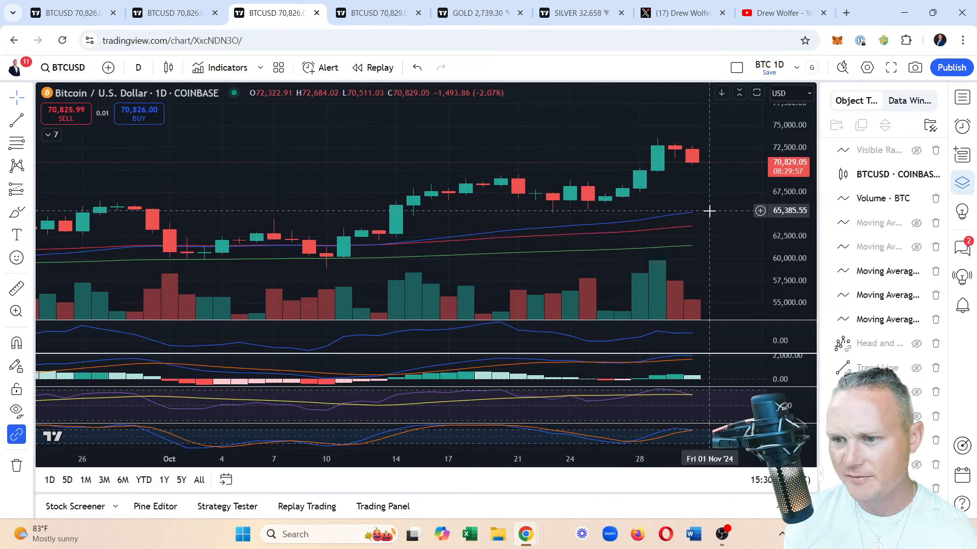
pyautogui.moveTo(693, 212)
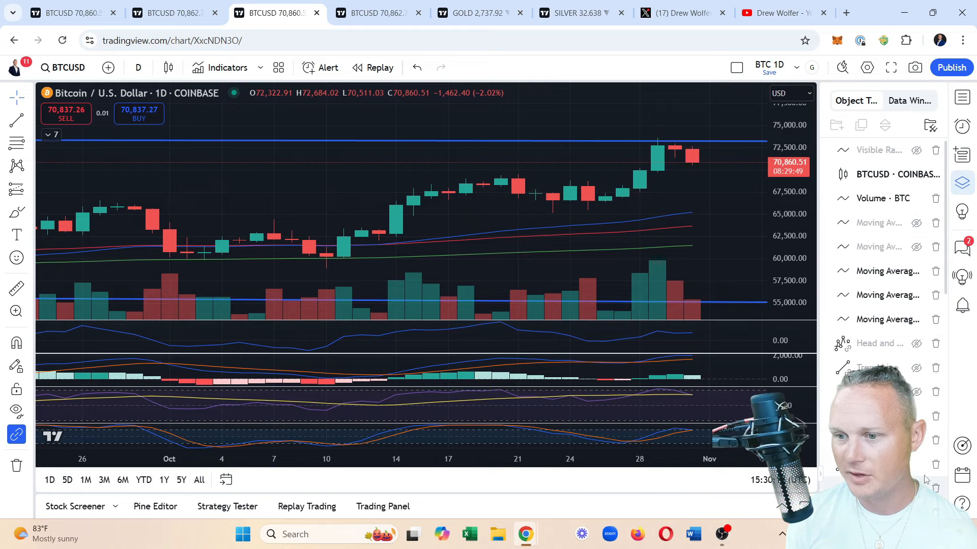
pyautogui.moveTo(696, 211)
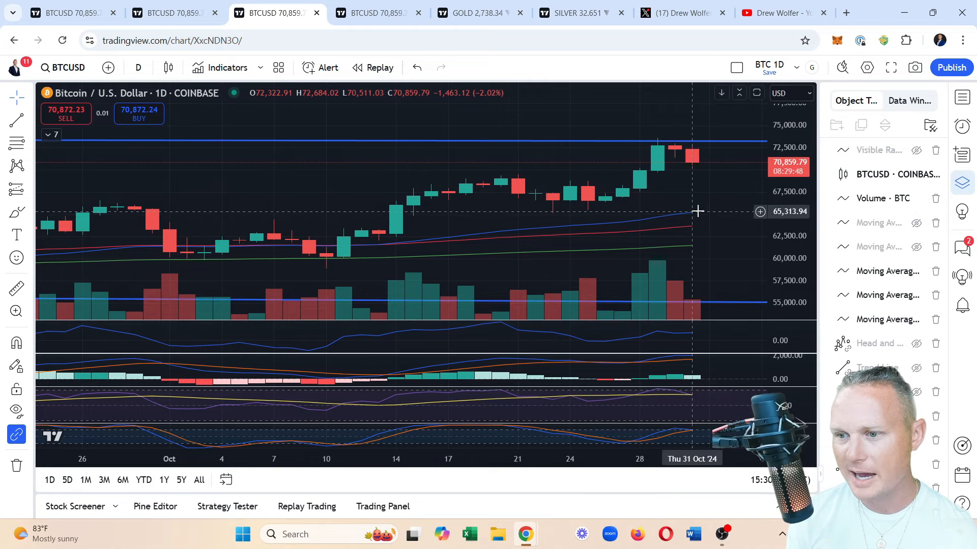
pyautogui.moveTo(695, 200)
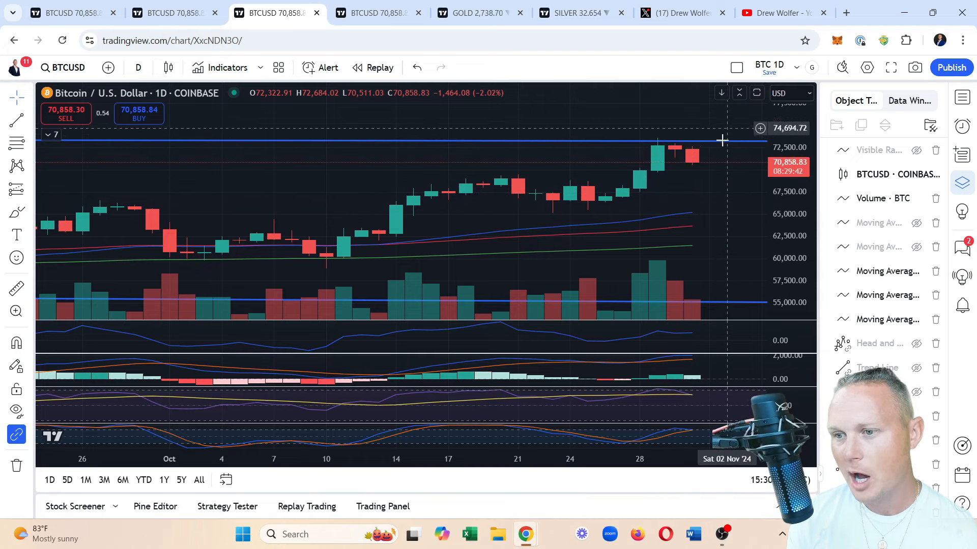
pyautogui.moveTo(657, 152)
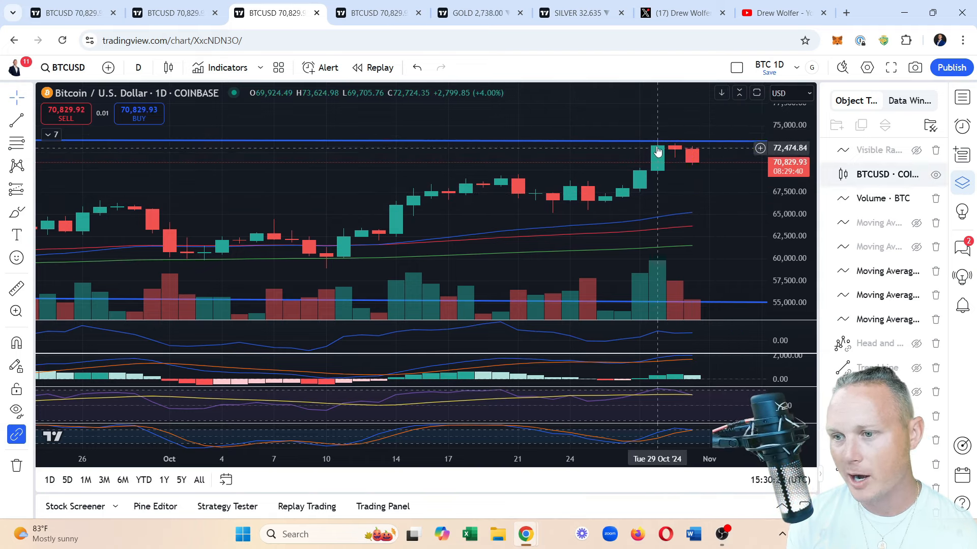
pyautogui.moveTo(719, 117)
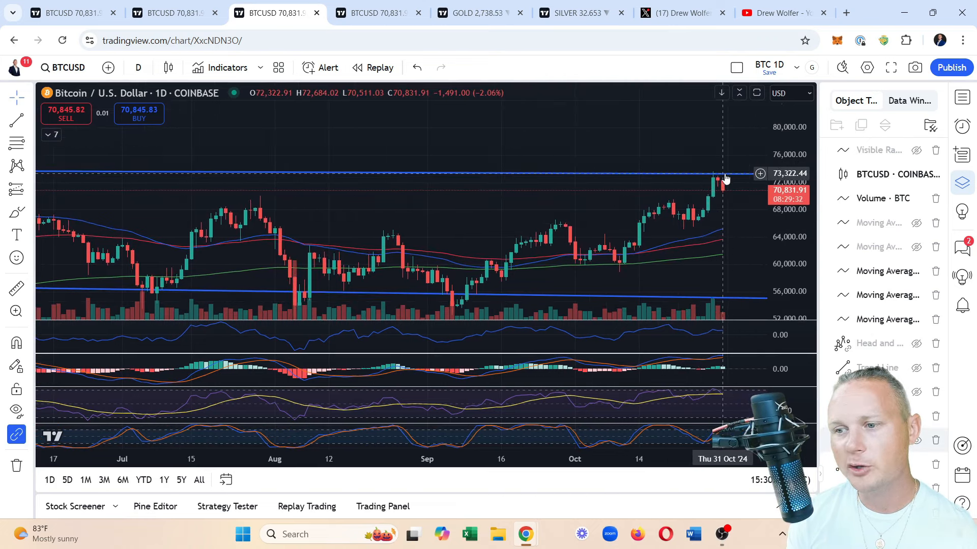
pyautogui.moveTo(730, 161)
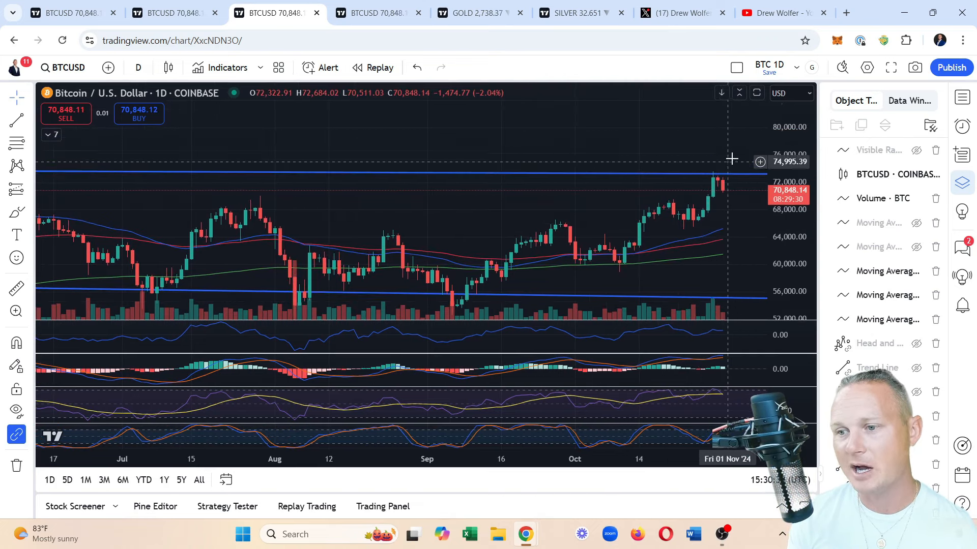
pyautogui.moveTo(725, 170)
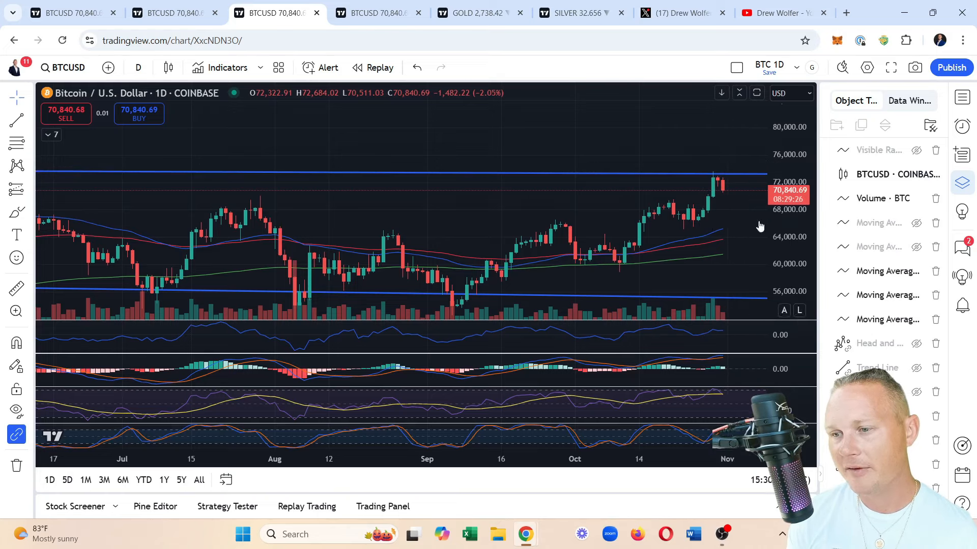
pyautogui.moveTo(731, 201)
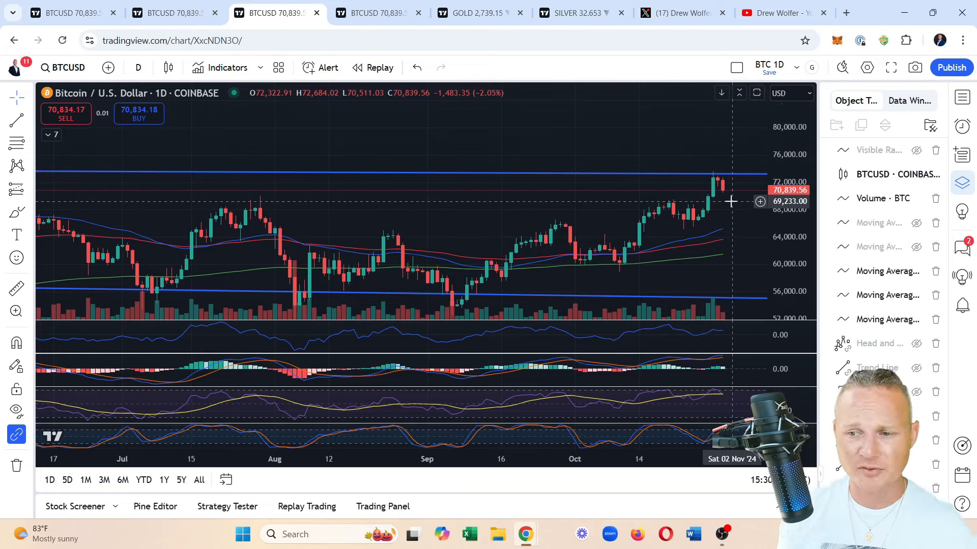
pyautogui.moveTo(732, 183)
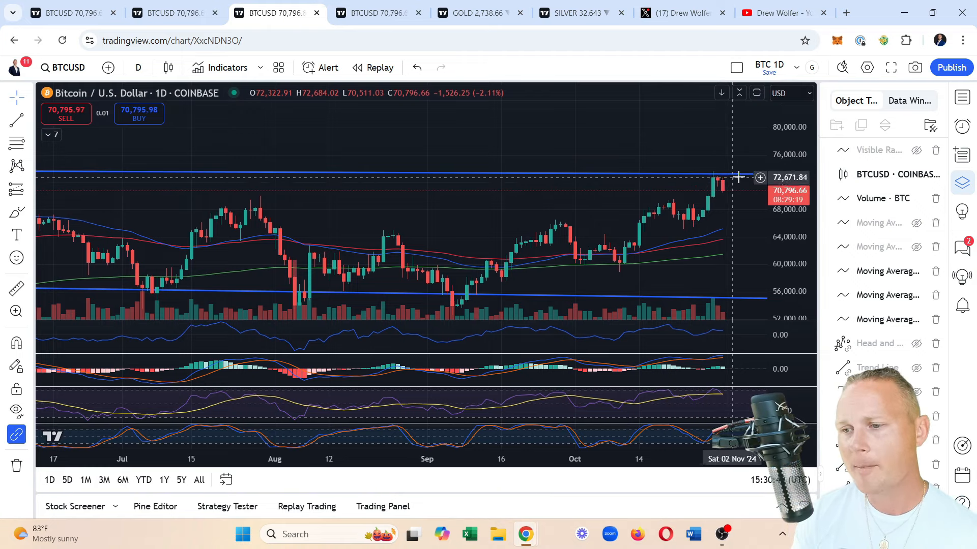
pyautogui.moveTo(723, 181)
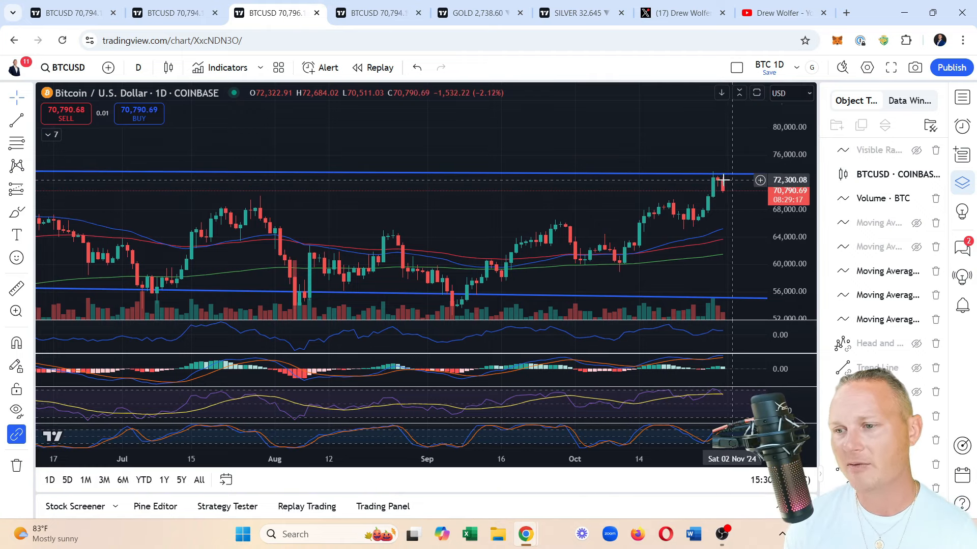
pyautogui.moveTo(722, 174)
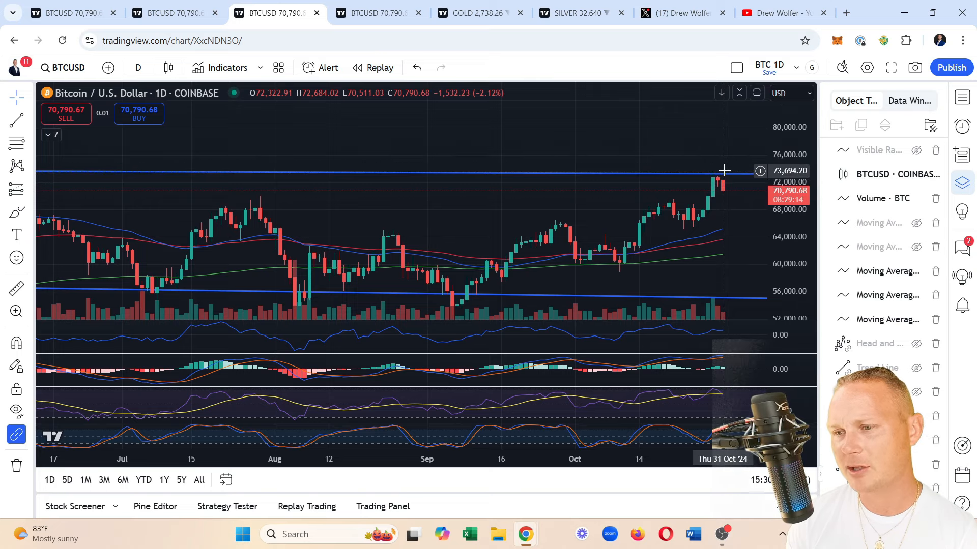
pyautogui.moveTo(734, 175)
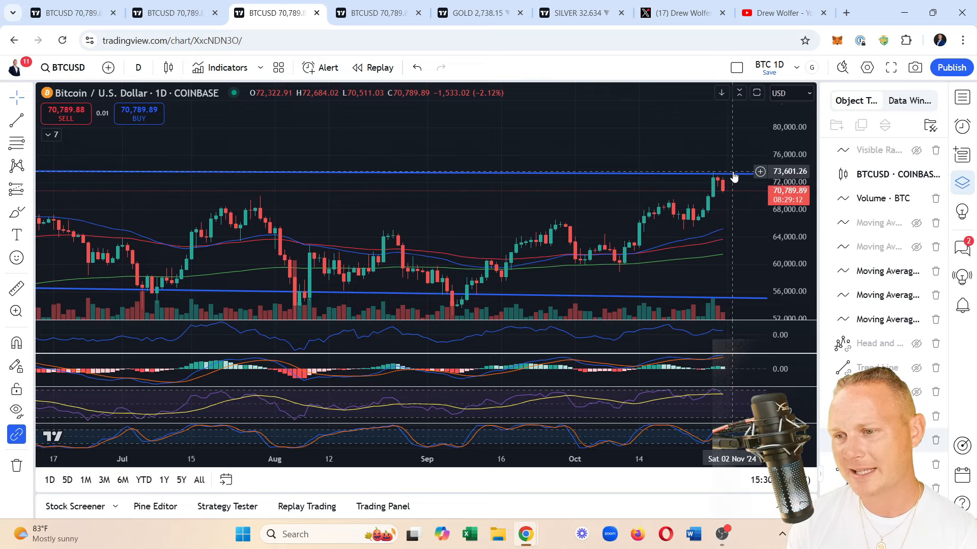
pyautogui.moveTo(733, 171)
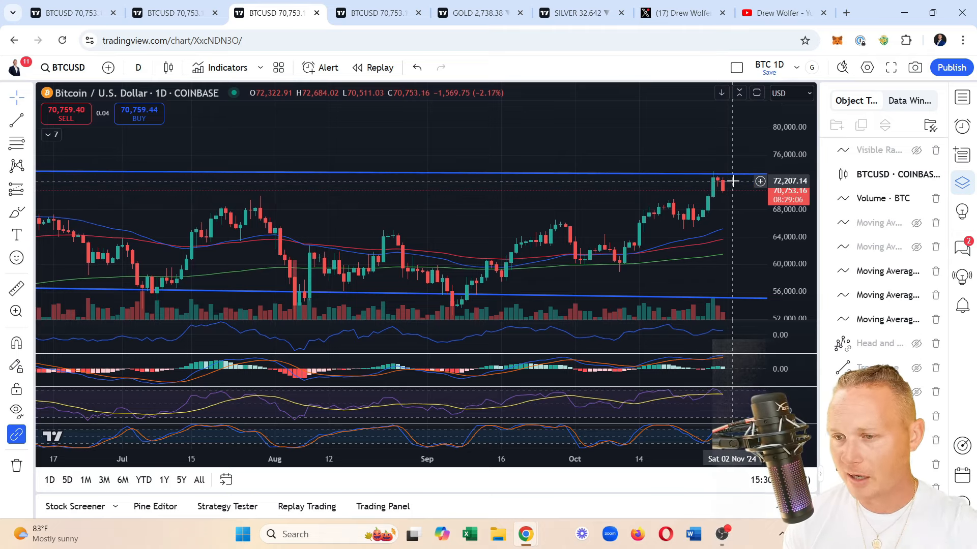
pyautogui.moveTo(742, 208)
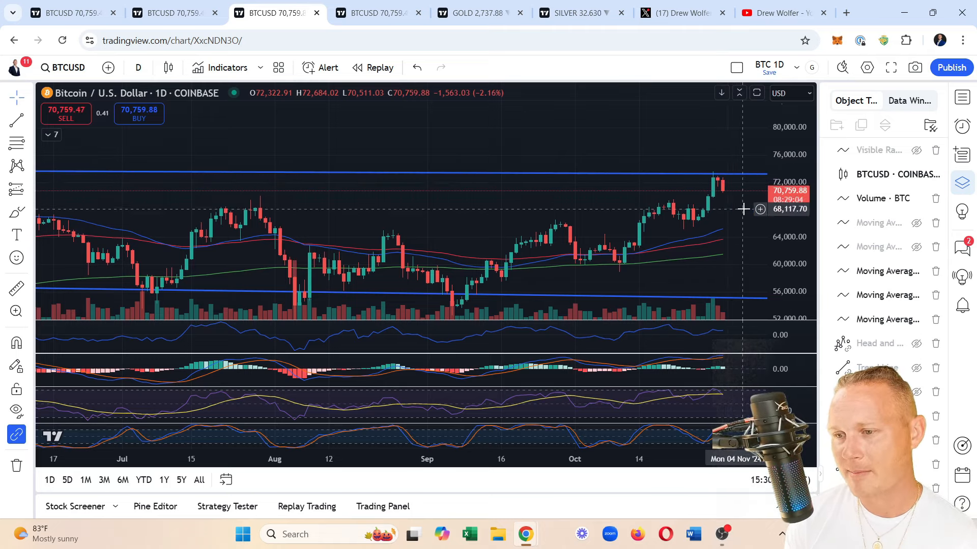
pyautogui.moveTo(728, 195)
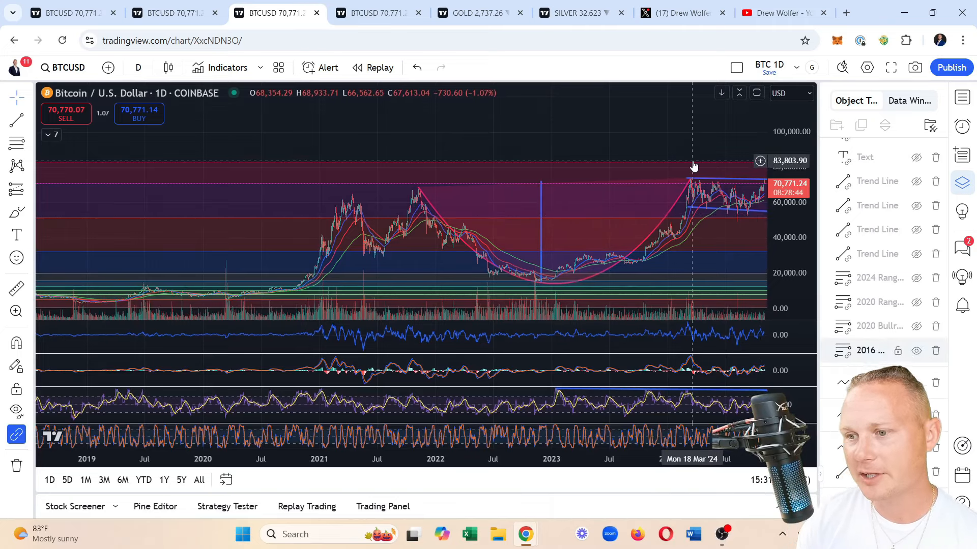
pyautogui.moveTo(199, 150)
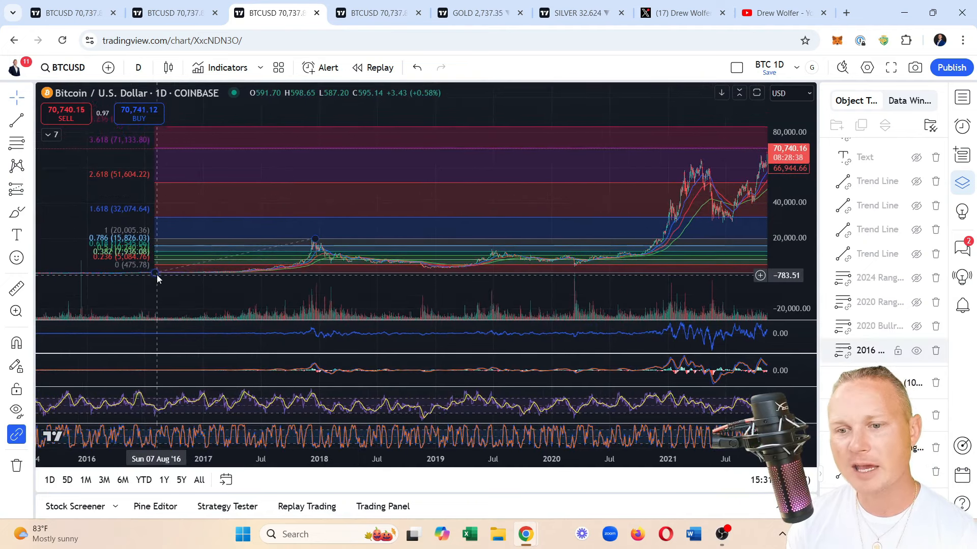
pyautogui.moveTo(314, 242)
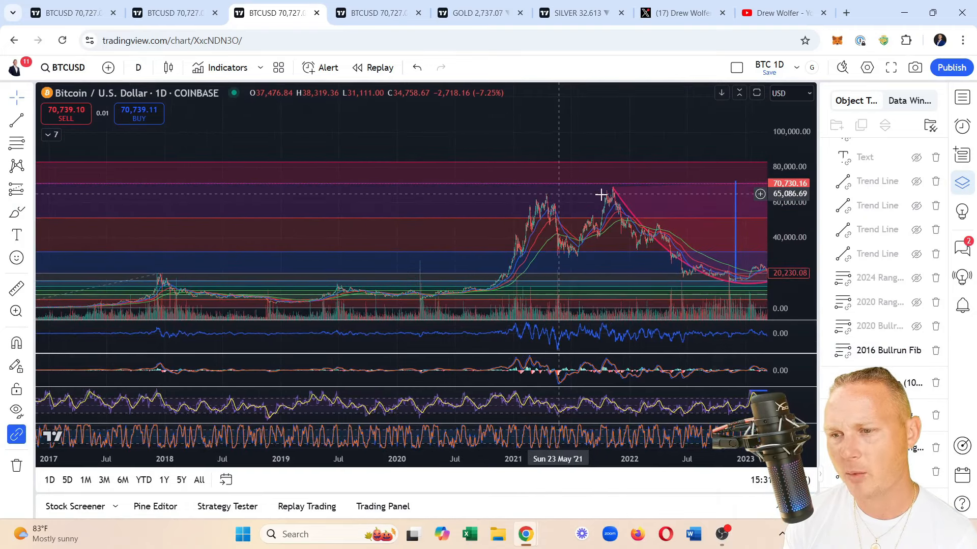
pyautogui.moveTo(546, 202)
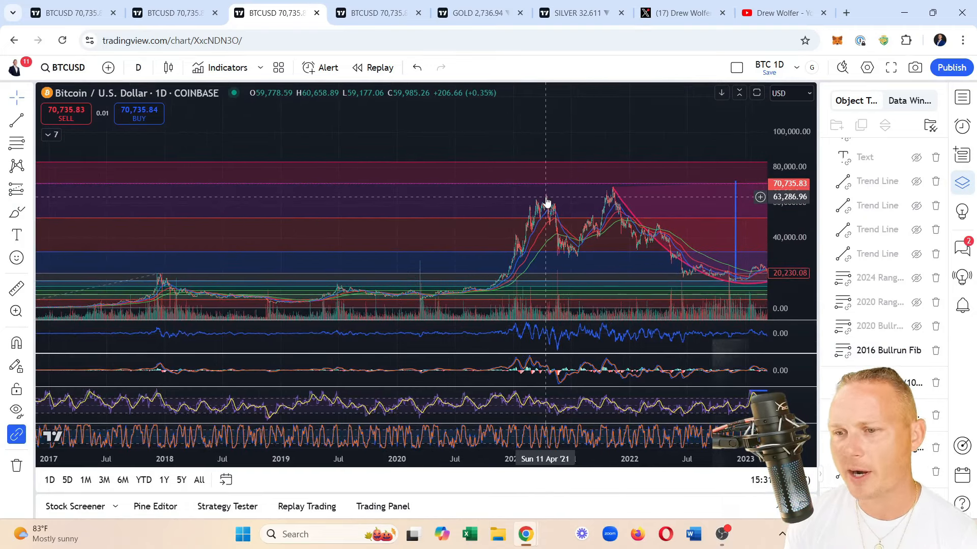
pyautogui.moveTo(716, 199)
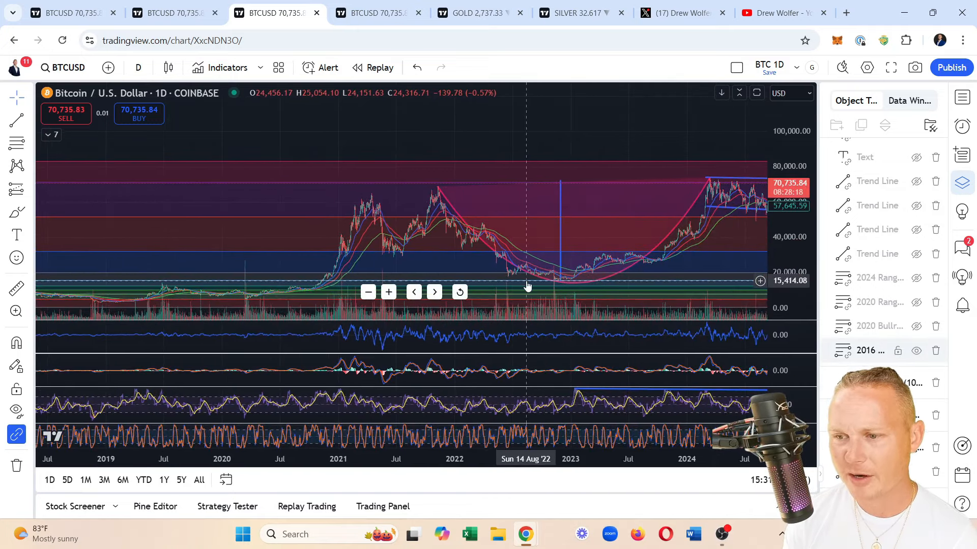
pyautogui.moveTo(560, 279)
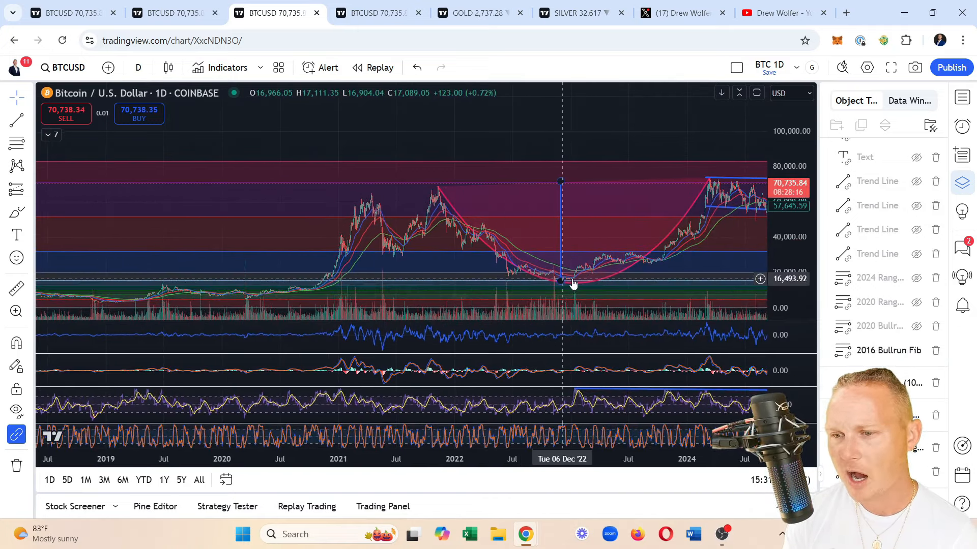
pyautogui.moveTo(639, 259)
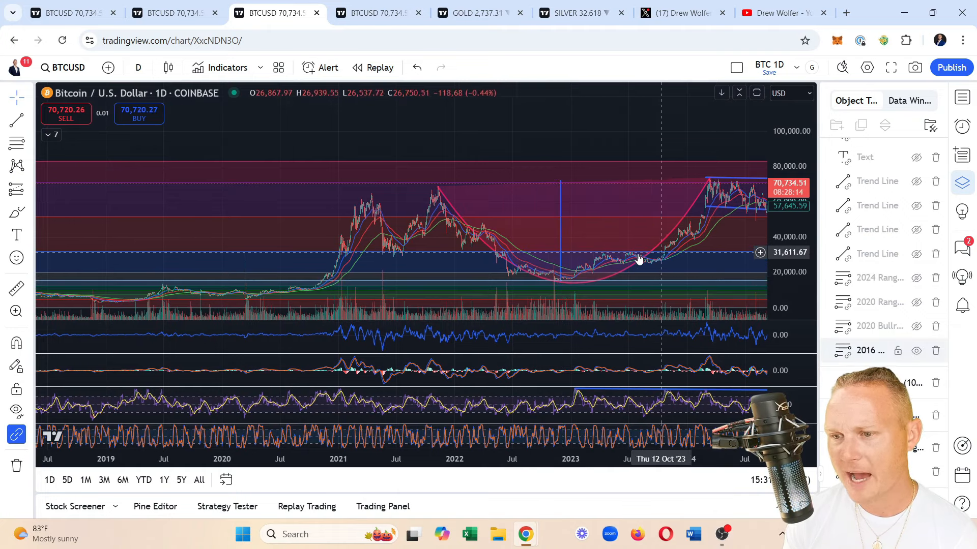
pyautogui.moveTo(665, 258)
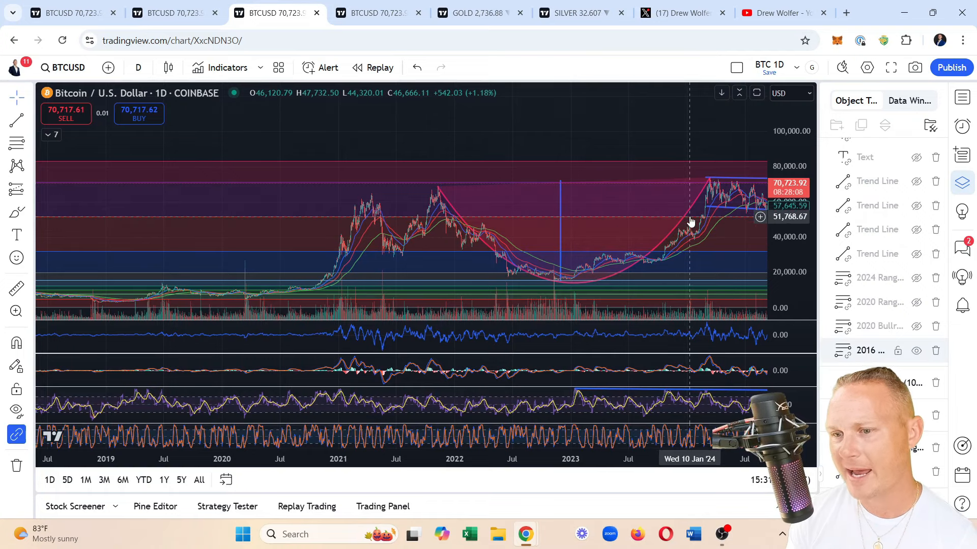
pyautogui.moveTo(692, 229)
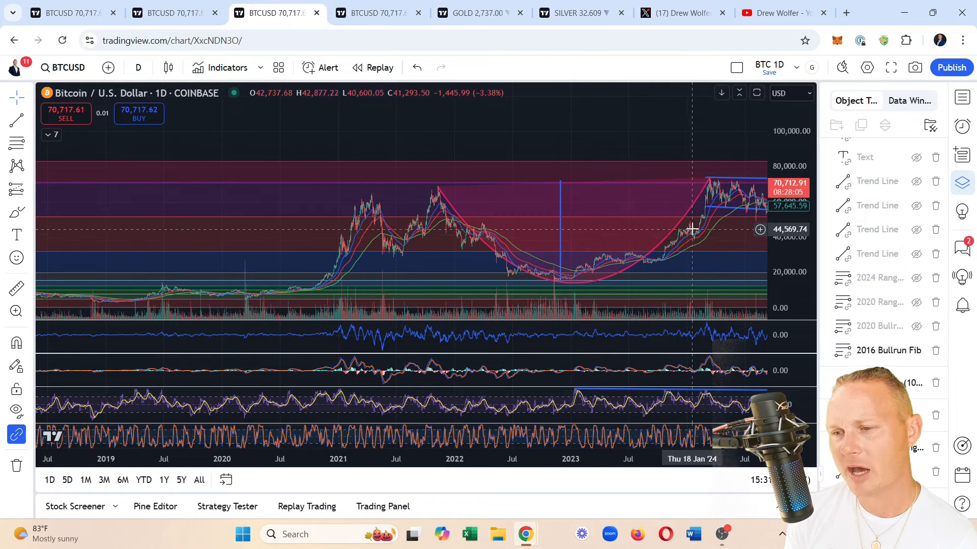
pyautogui.moveTo(704, 204)
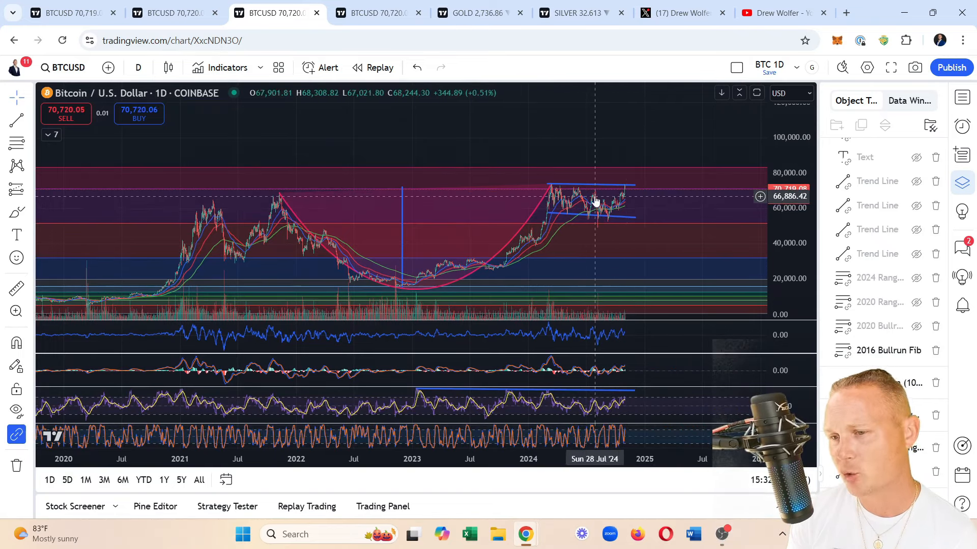
pyautogui.moveTo(626, 191)
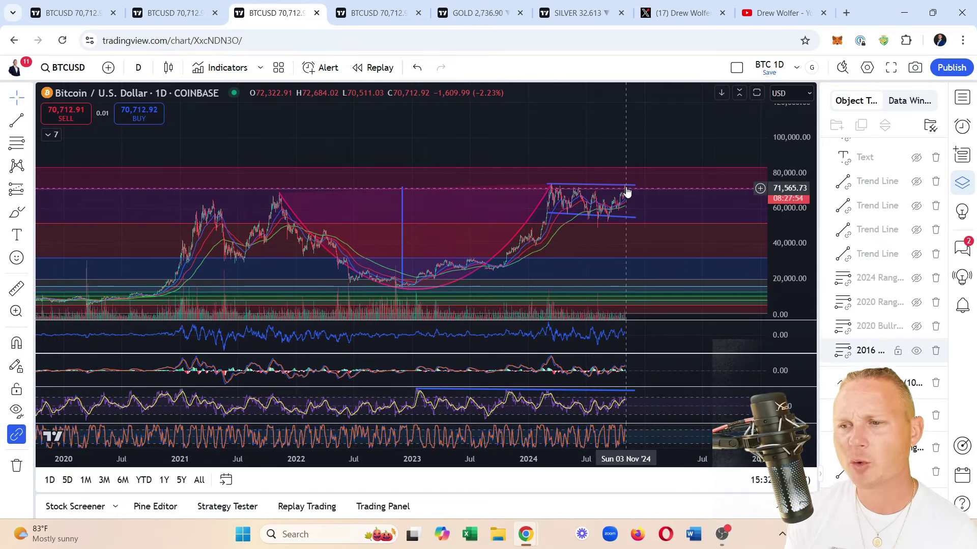
pyautogui.moveTo(631, 173)
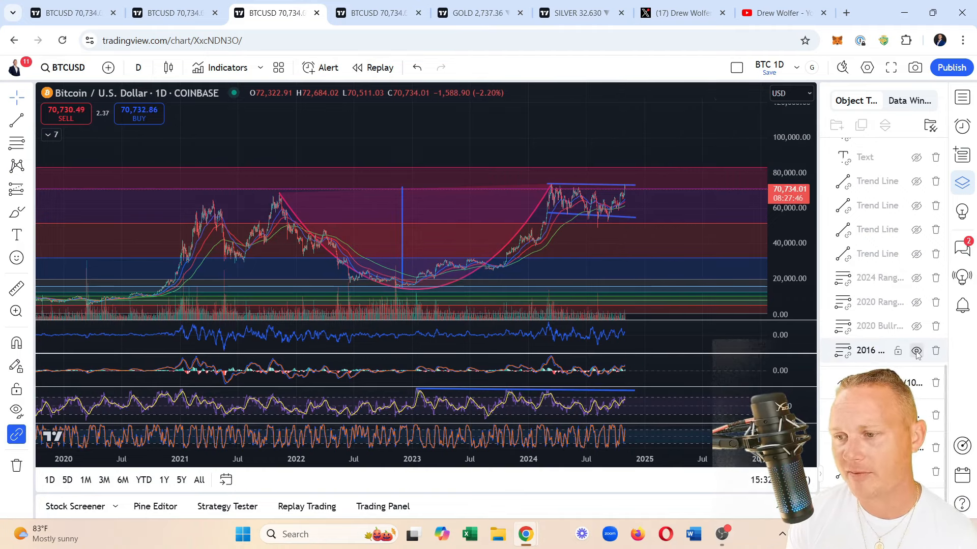
# Swap the 2016 bull-run Fib for the 2020 Bullrun Fib with its 1.618 target near 109,414
pyautogui.click(916, 351)
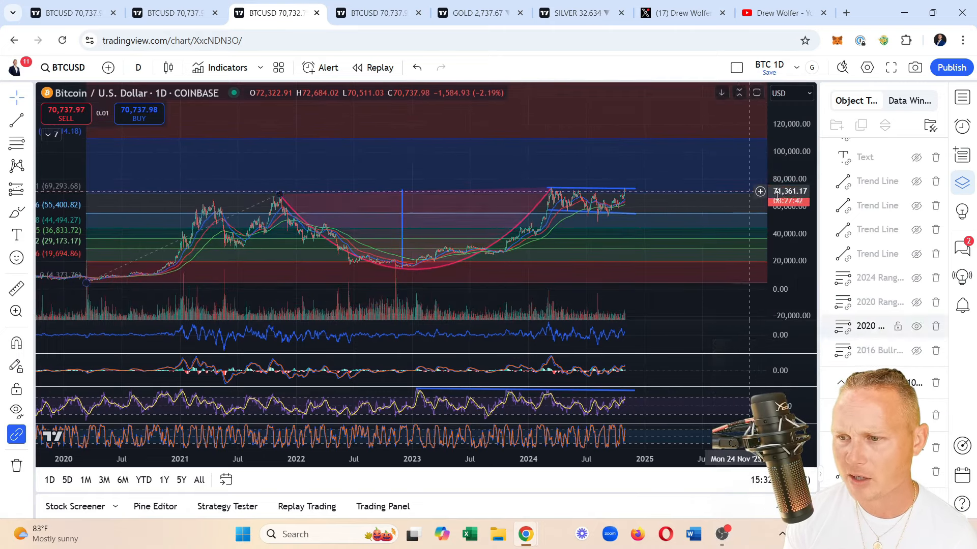
pyautogui.click(916, 326)
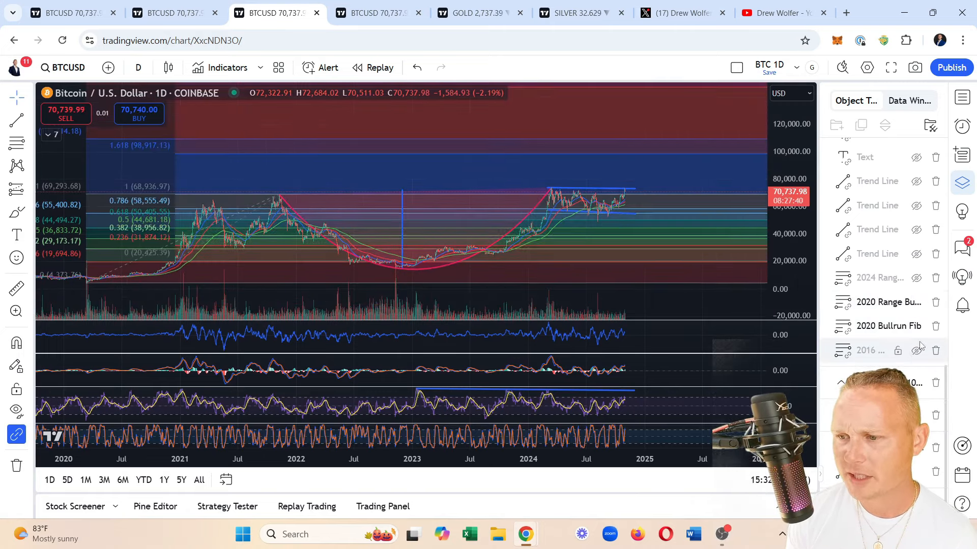
pyautogui.moveTo(741, 154)
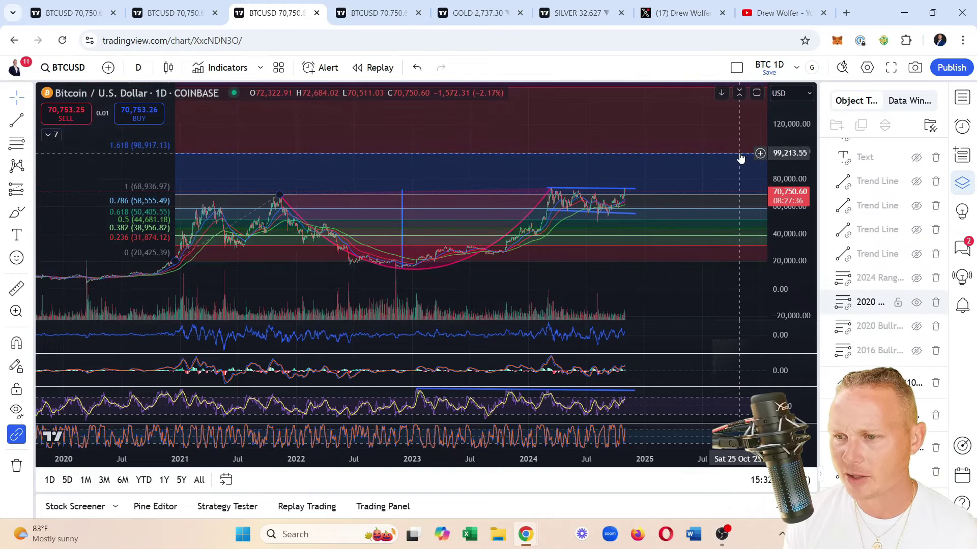
pyautogui.moveTo(685, 179)
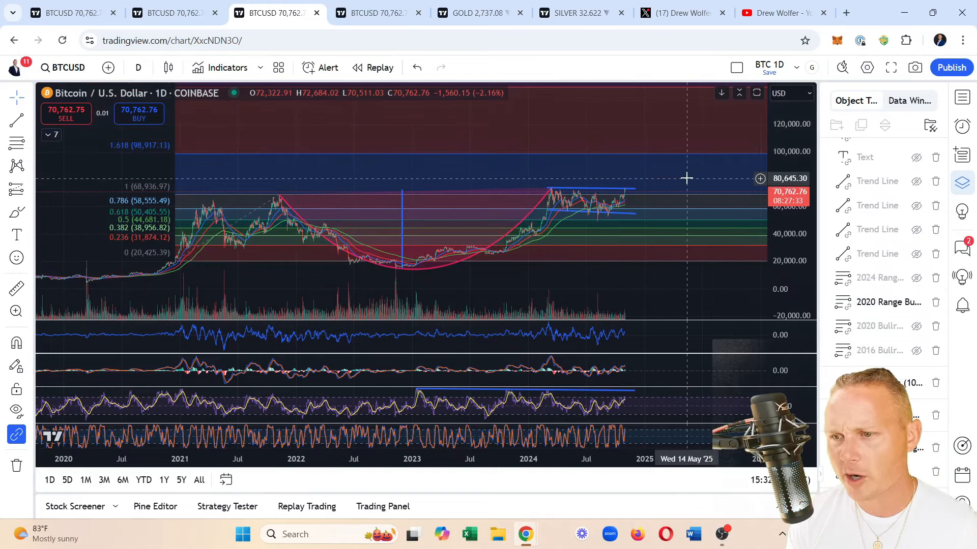
pyautogui.moveTo(707, 160)
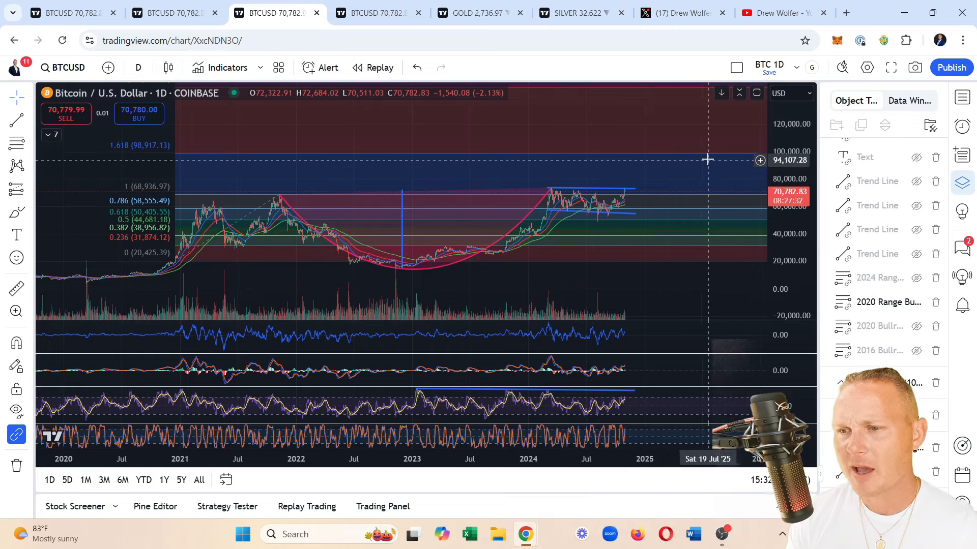
pyautogui.moveTo(695, 196)
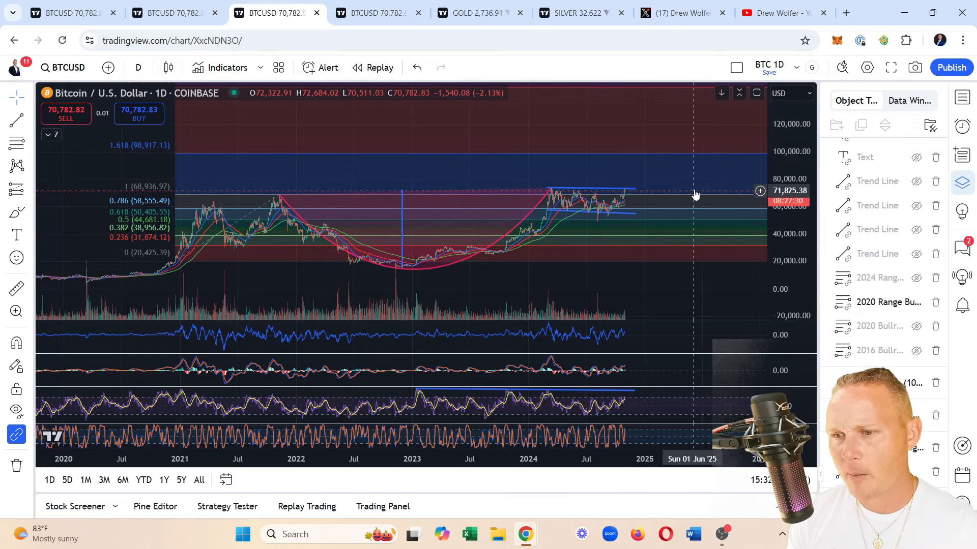
pyautogui.moveTo(709, 181)
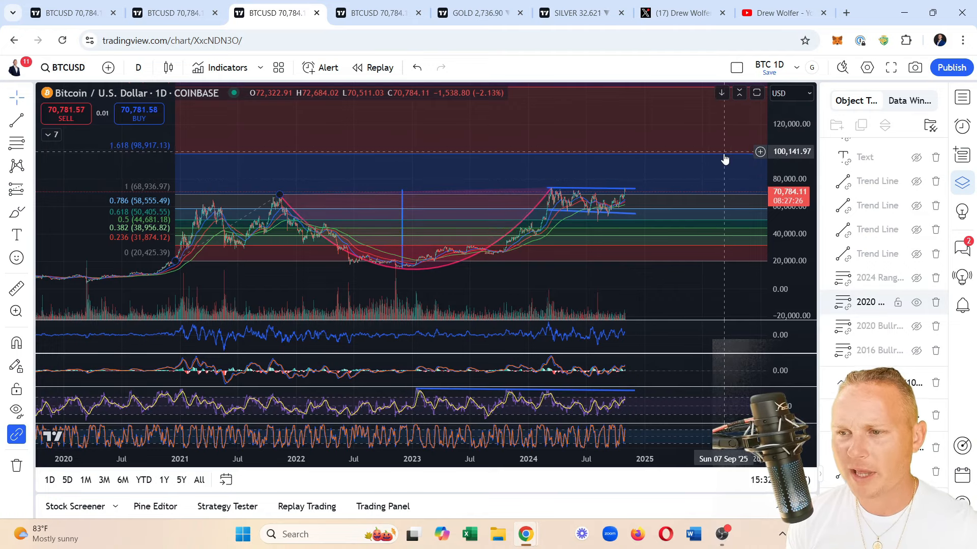
pyautogui.moveTo(716, 158)
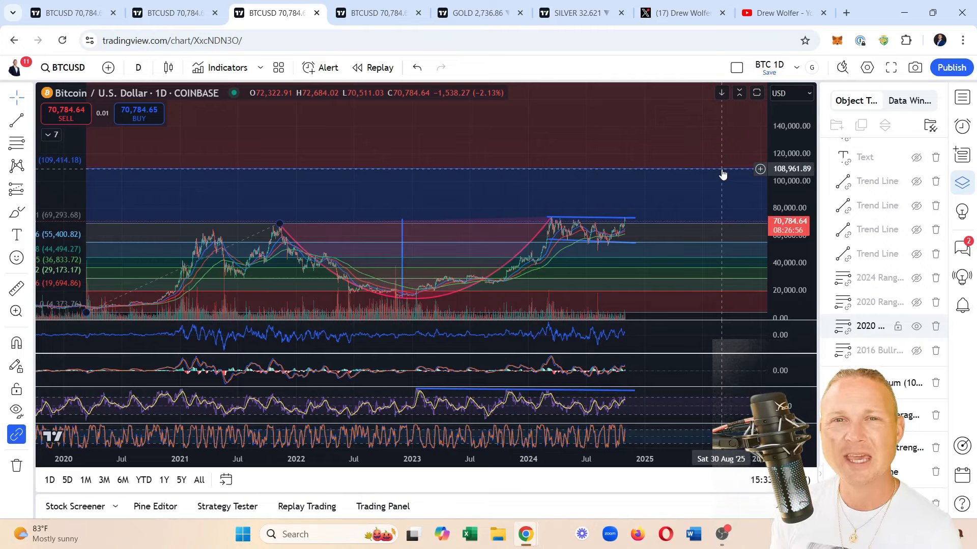
pyautogui.moveTo(715, 172)
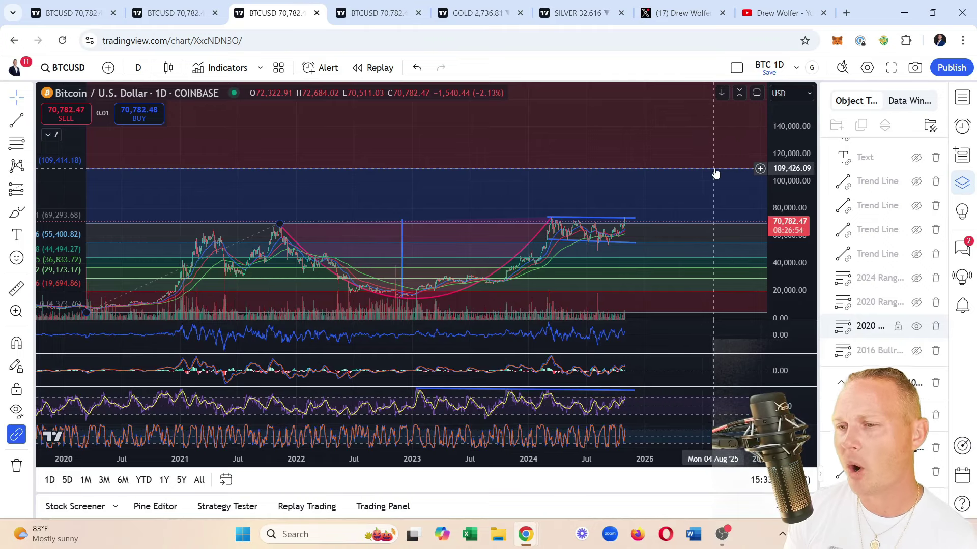
pyautogui.moveTo(722, 171)
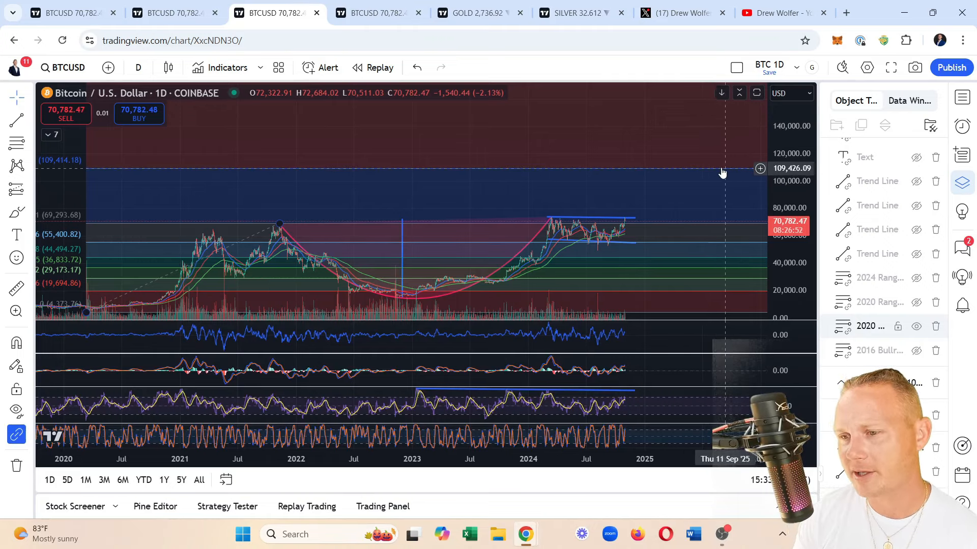
pyautogui.moveTo(703, 206)
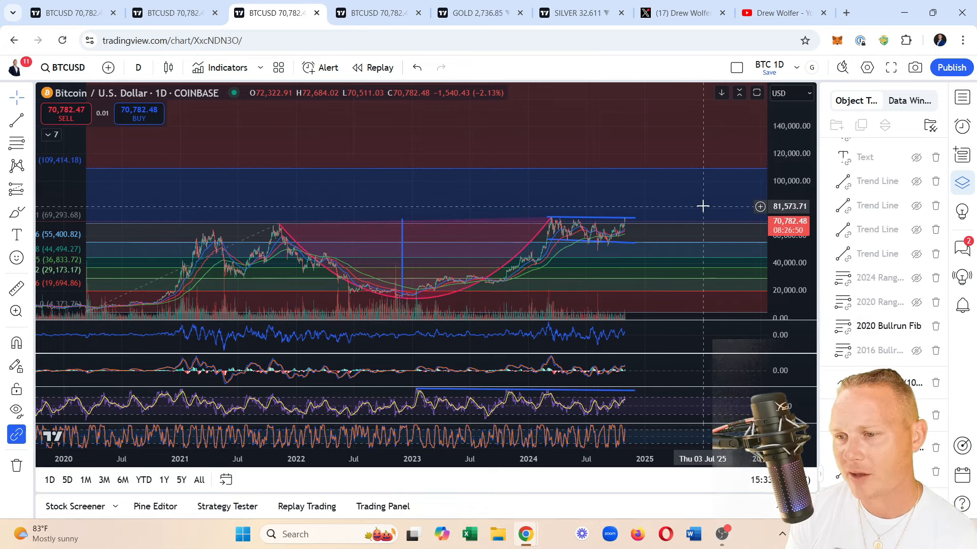
pyautogui.moveTo(703, 185)
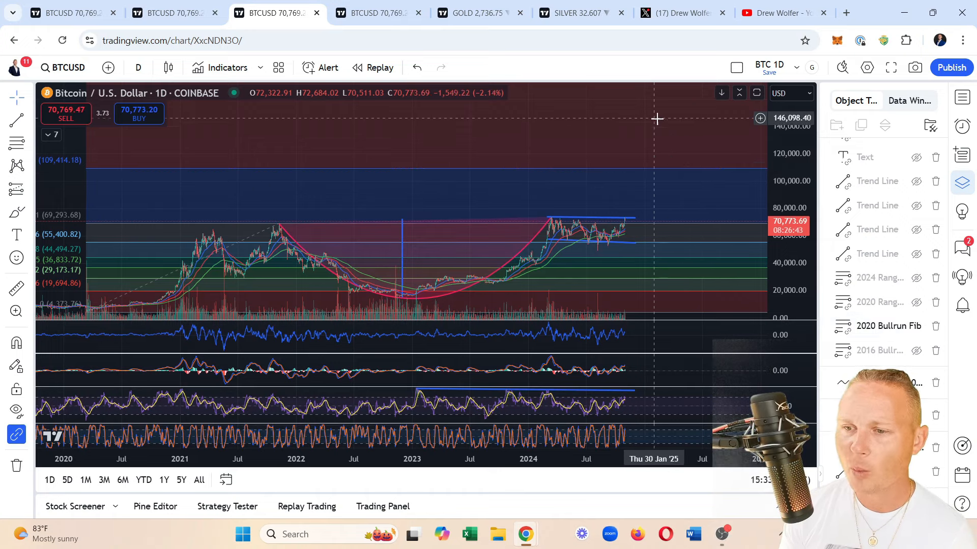
# Scroll the Object Tree up toward the hidden measured-move trend line
pyautogui.scroll(3)
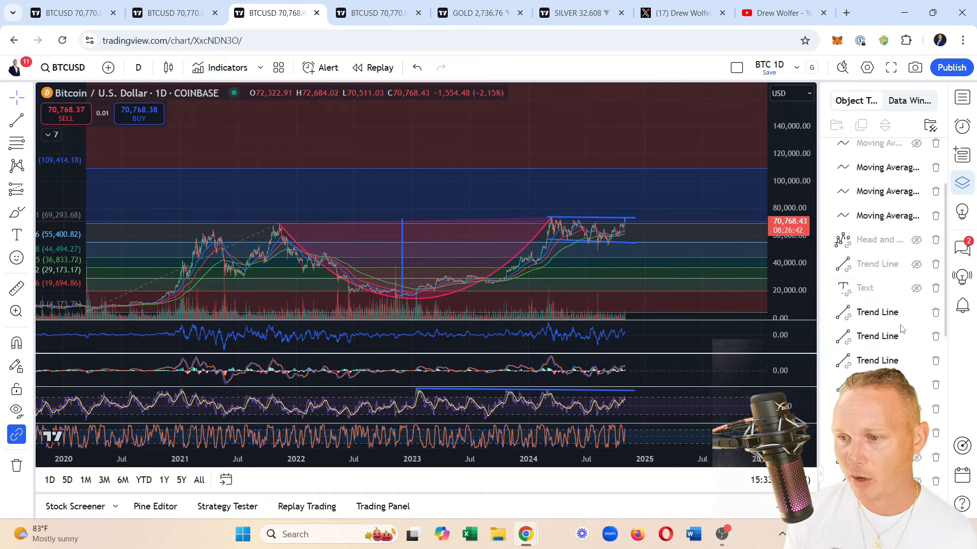
pyautogui.moveTo(653, 237)
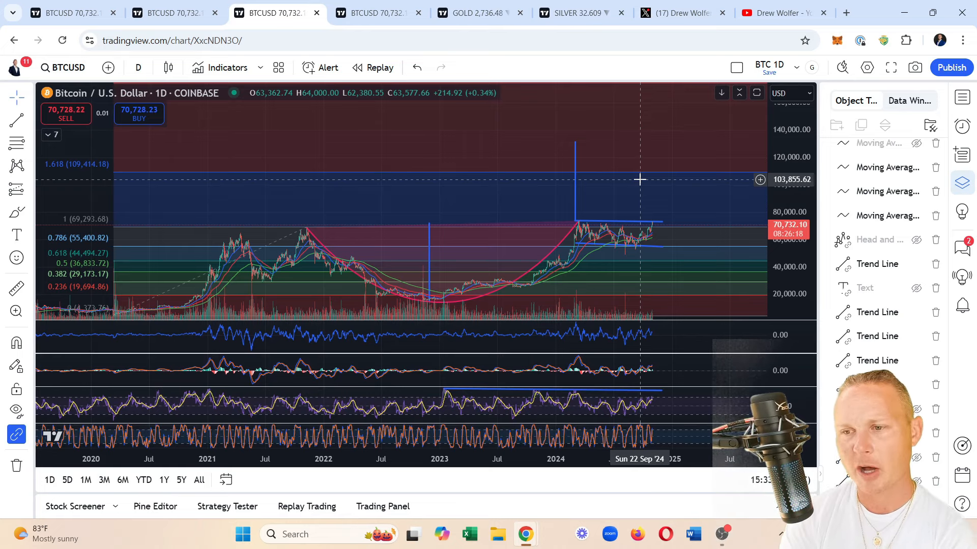
pyautogui.moveTo(542, 221)
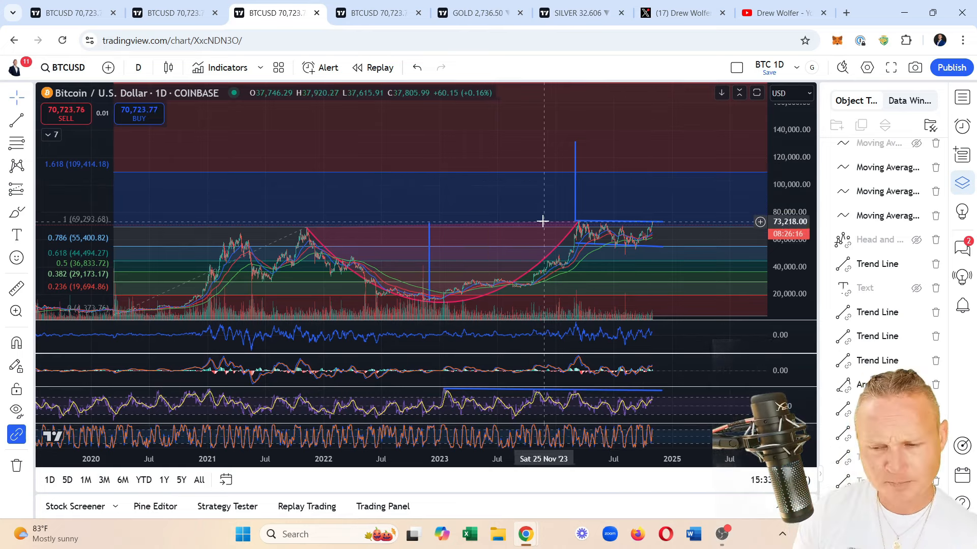
pyautogui.moveTo(652, 208)
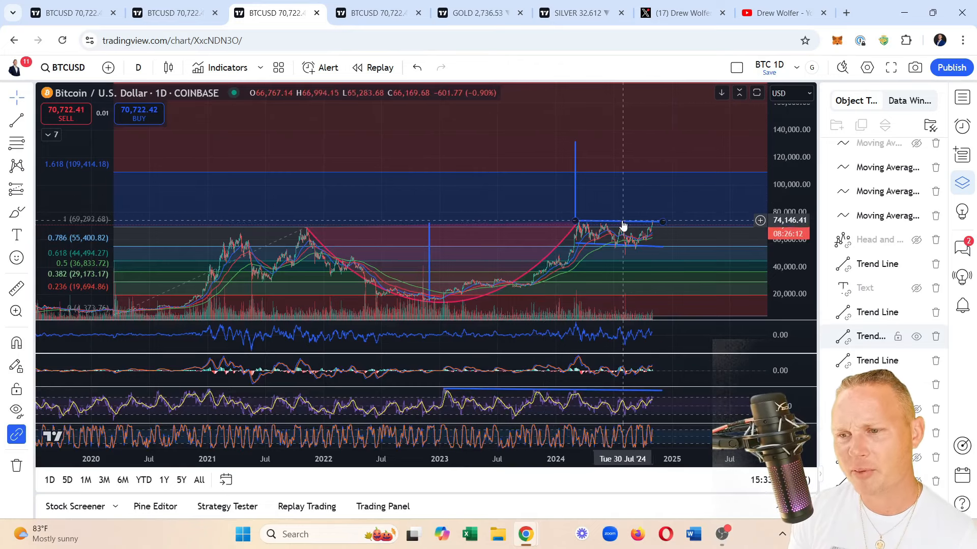
pyautogui.moveTo(652, 176)
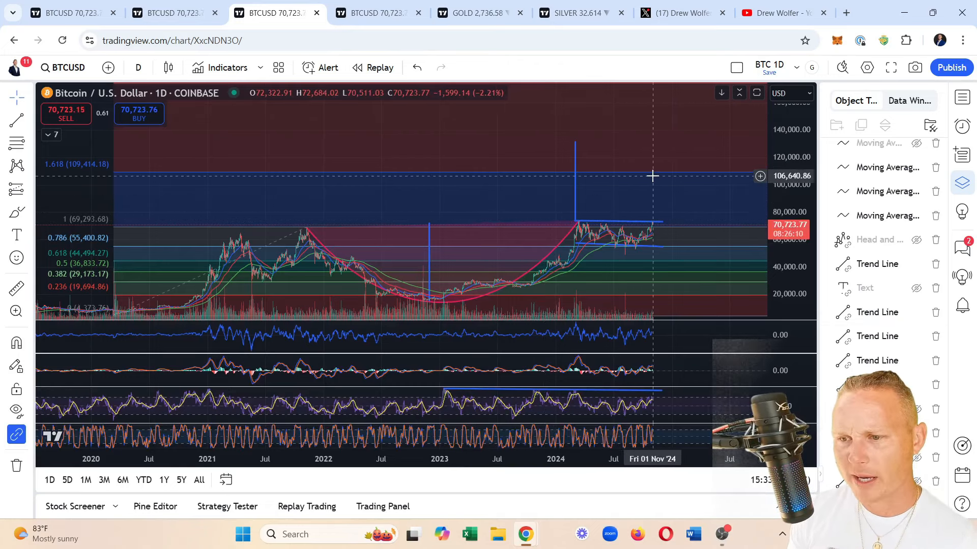
pyautogui.moveTo(676, 200)
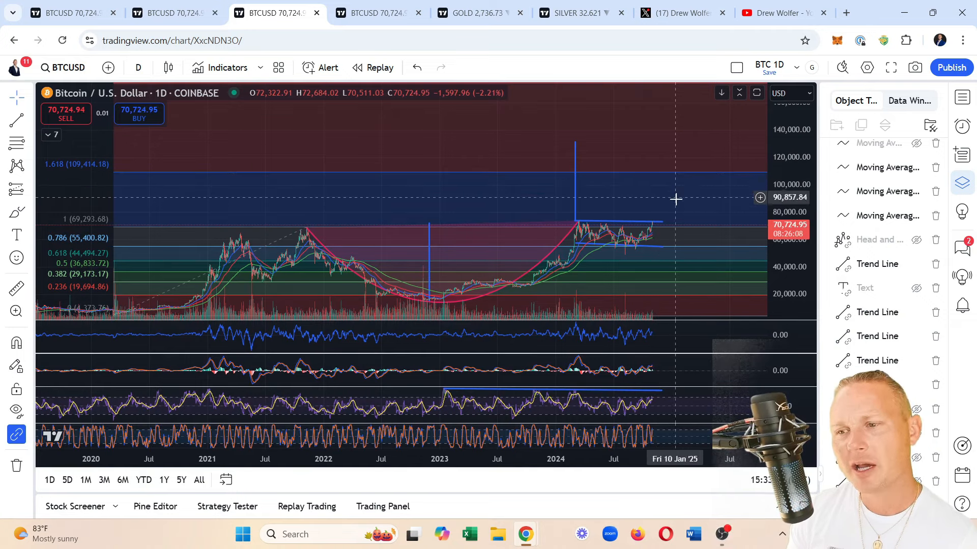
pyautogui.moveTo(679, 202)
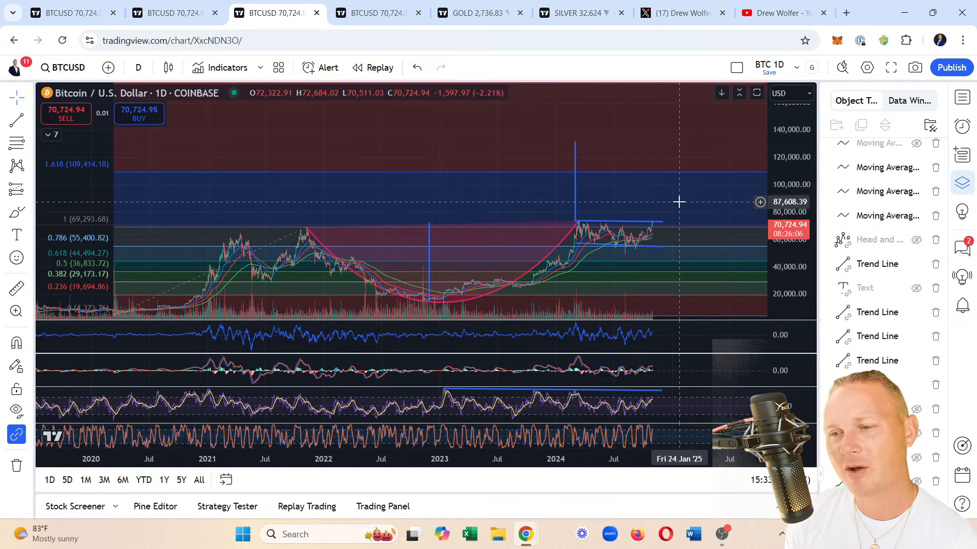
pyautogui.moveTo(697, 129)
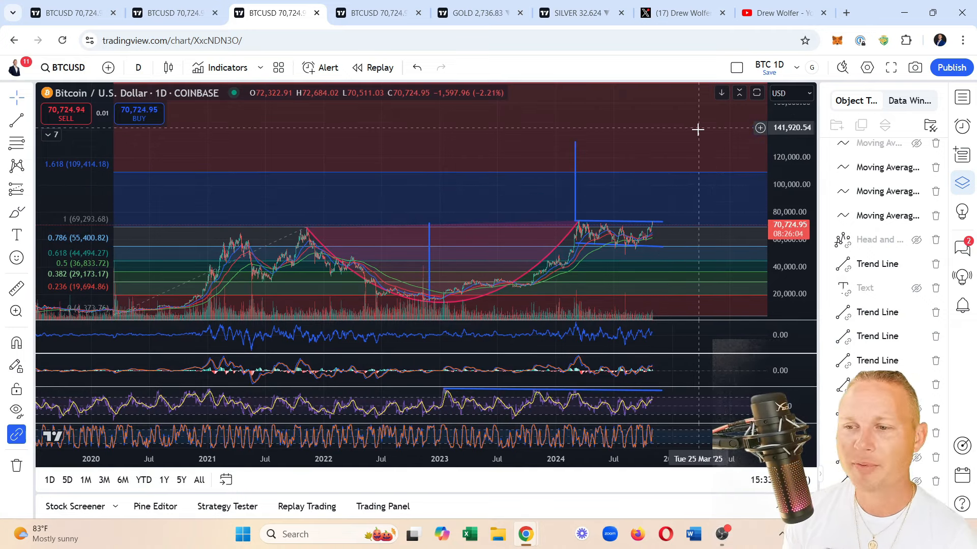
pyautogui.moveTo(685, 177)
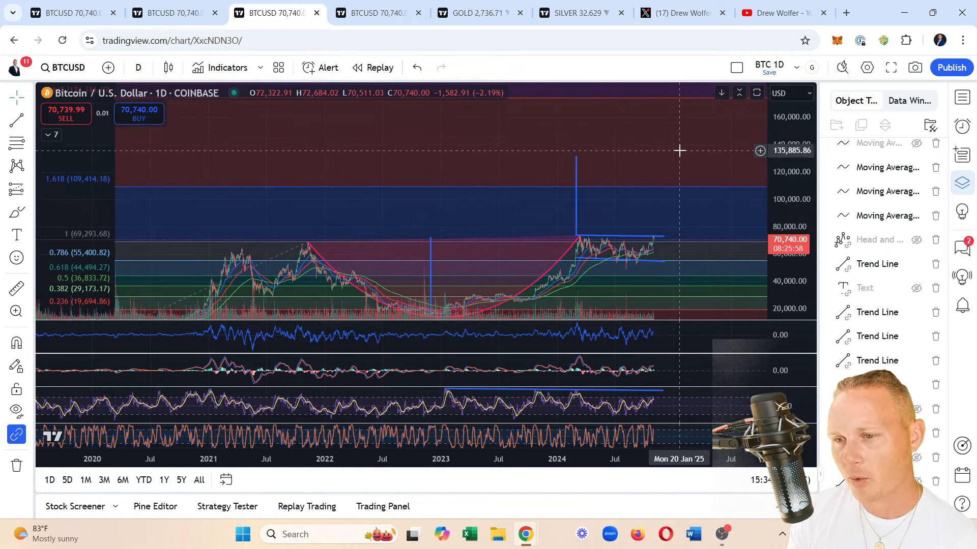
pyautogui.moveTo(701, 171)
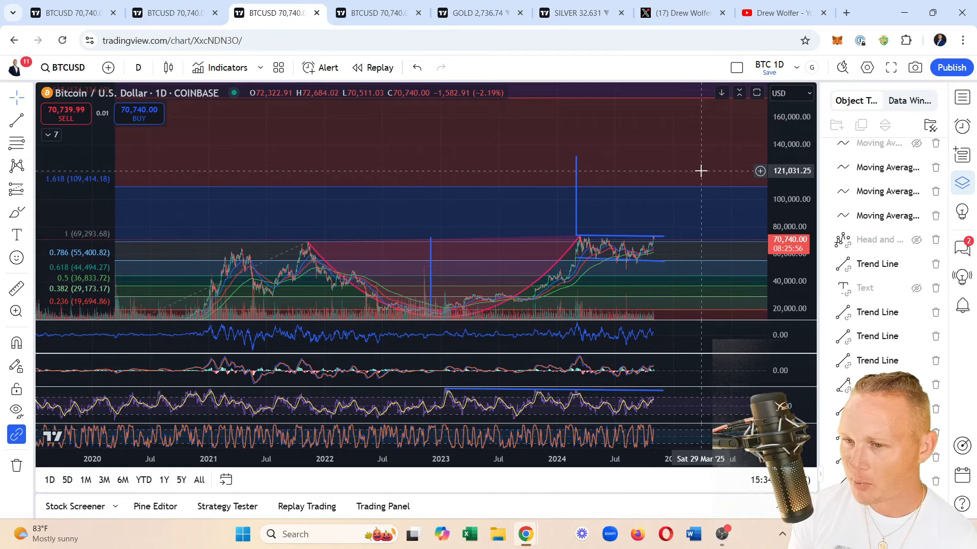
pyautogui.moveTo(696, 131)
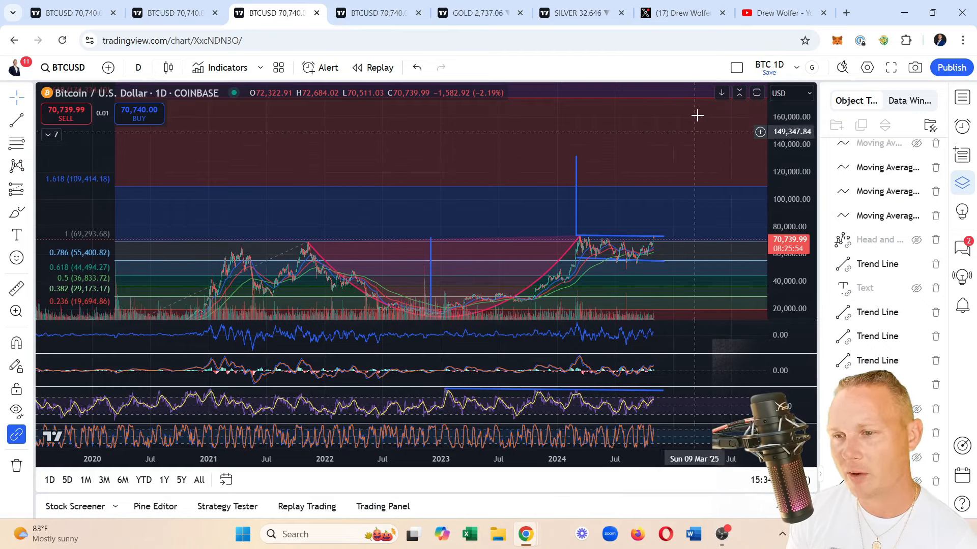
pyautogui.moveTo(696, 126)
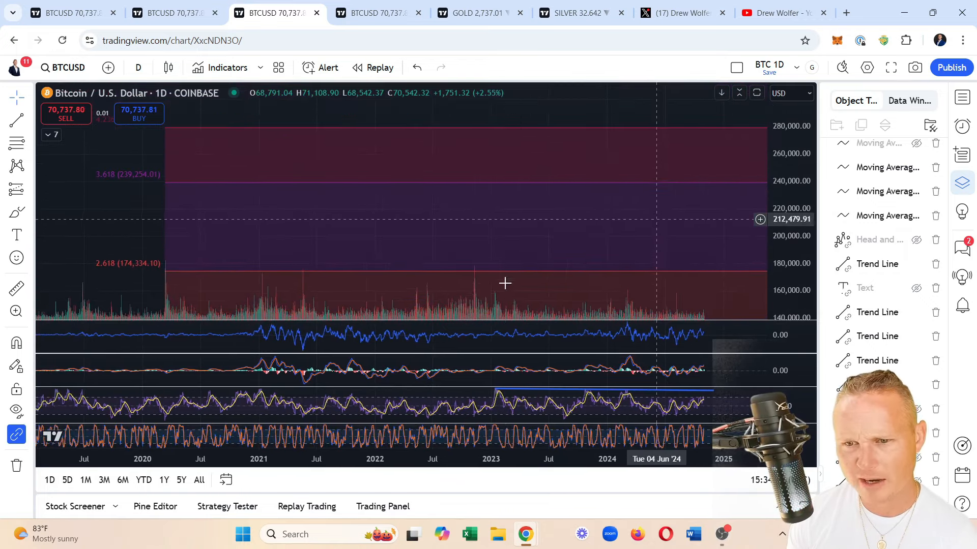
pyautogui.moveTo(526, 178)
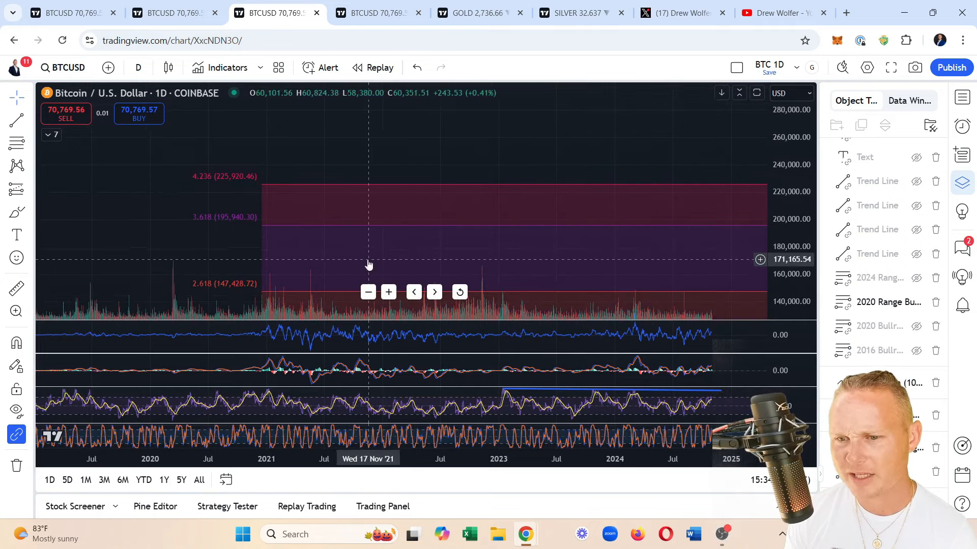
pyautogui.moveTo(463, 237)
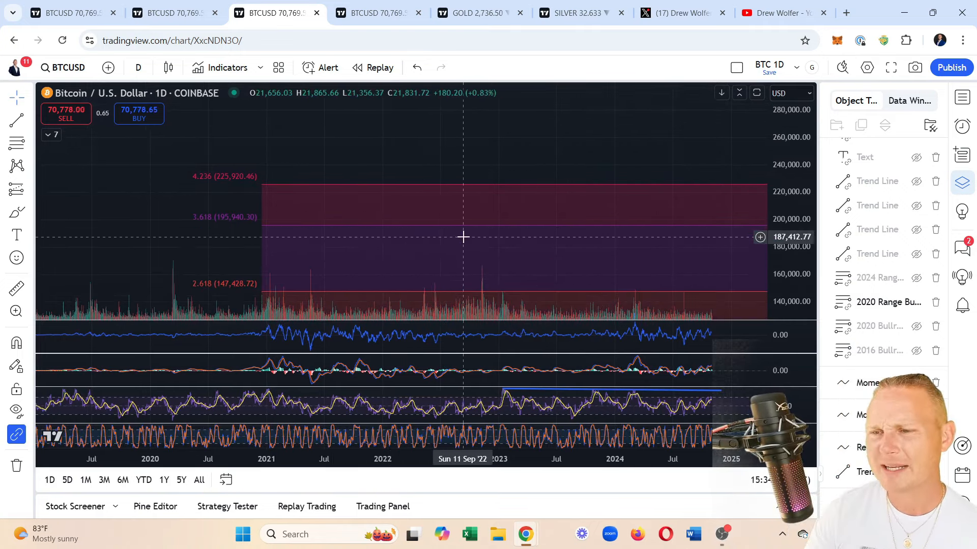
pyautogui.moveTo(678, 216)
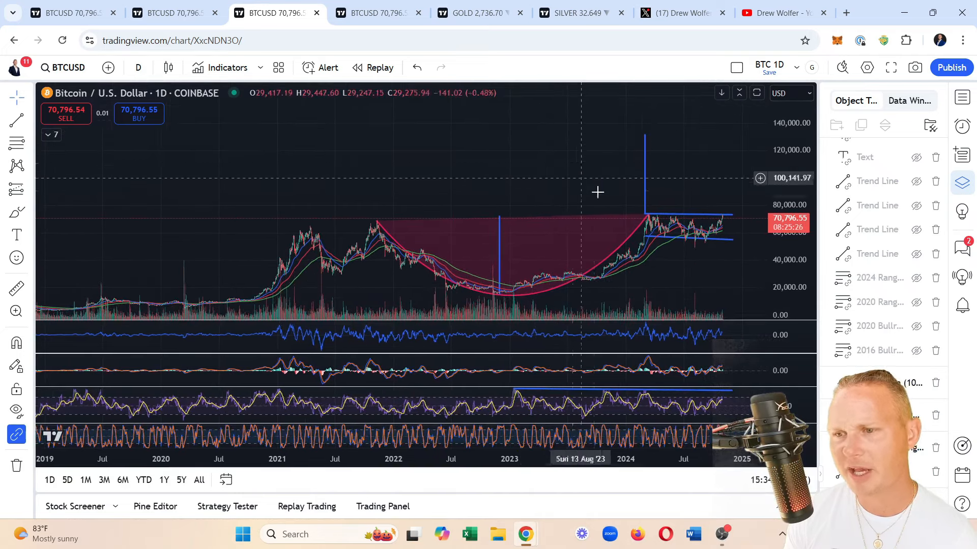
pyautogui.moveTo(640, 168)
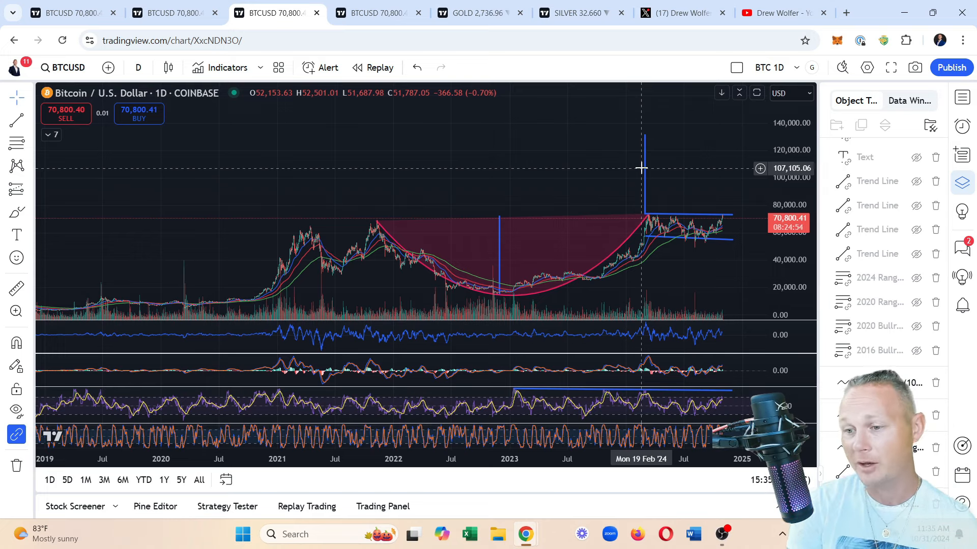
pyautogui.moveTo(723, 229)
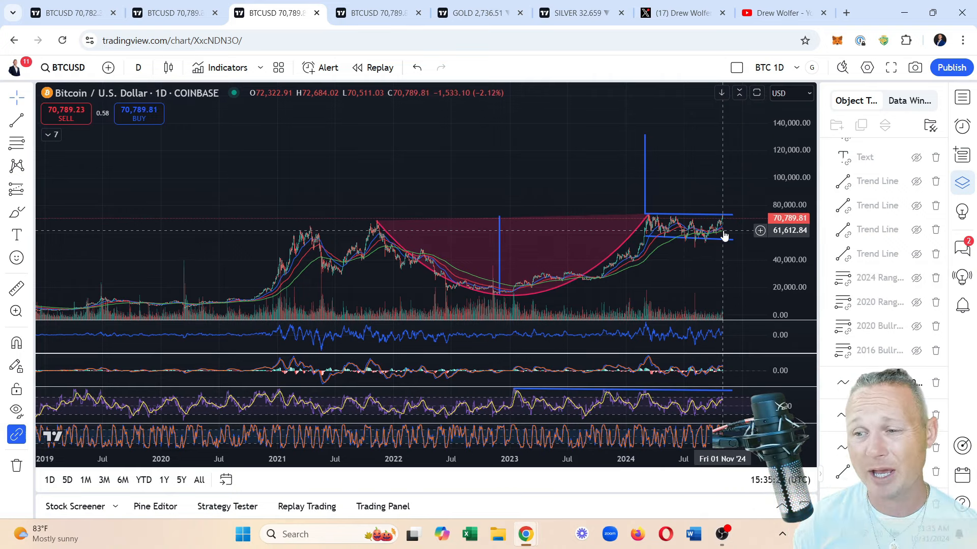
pyautogui.moveTo(675, 138)
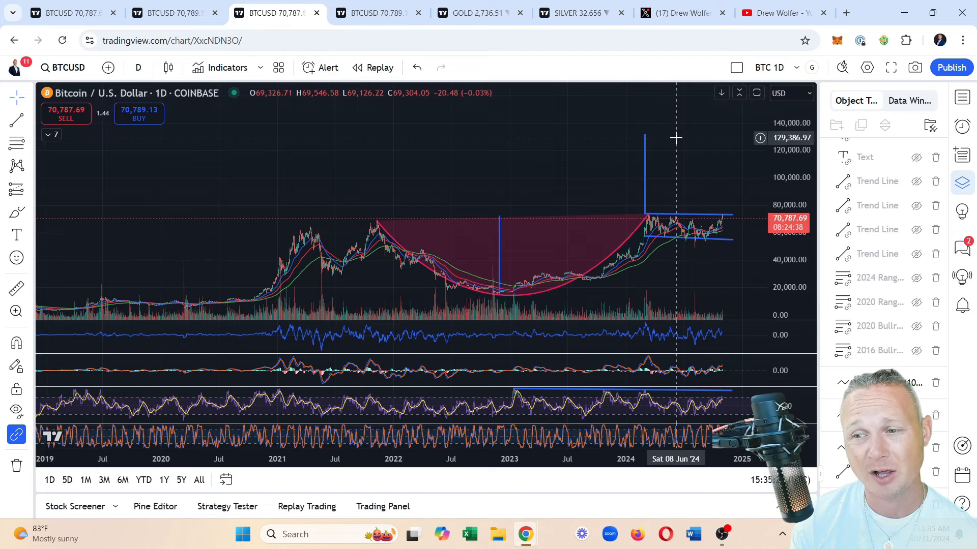